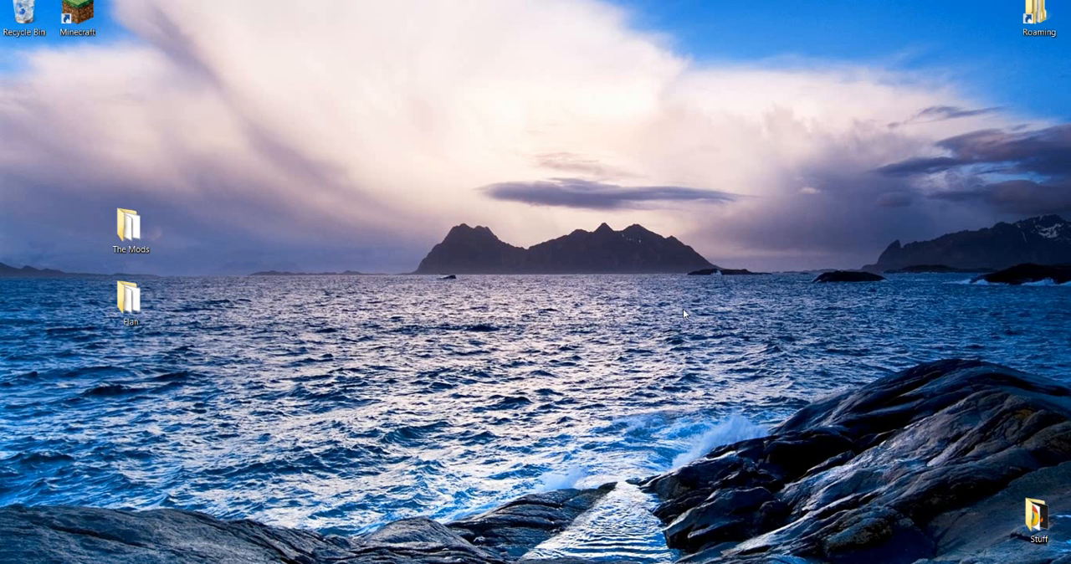
mouse_move(495, 243)
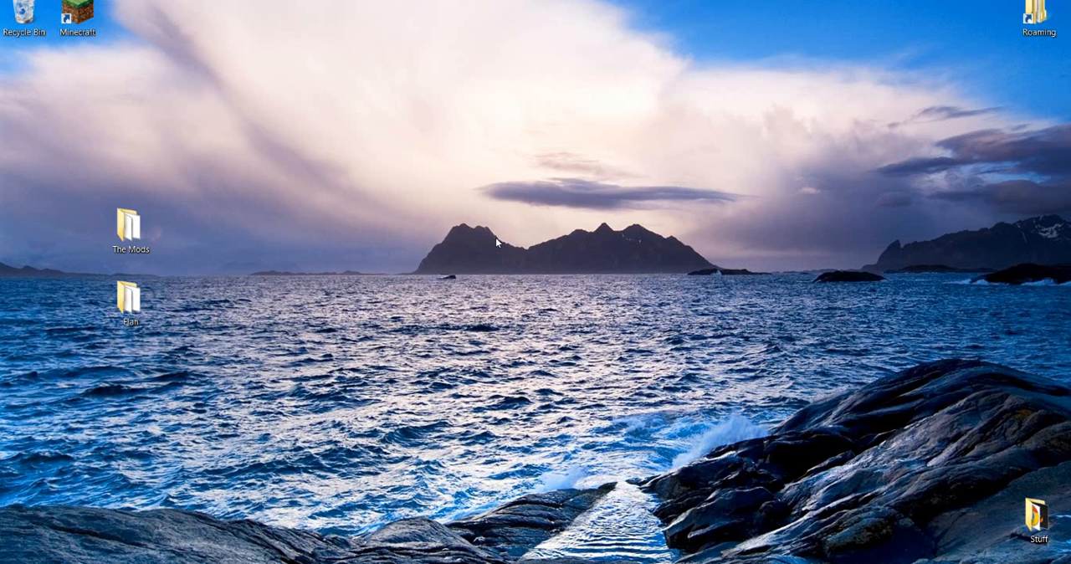
mouse_move(351, 412)
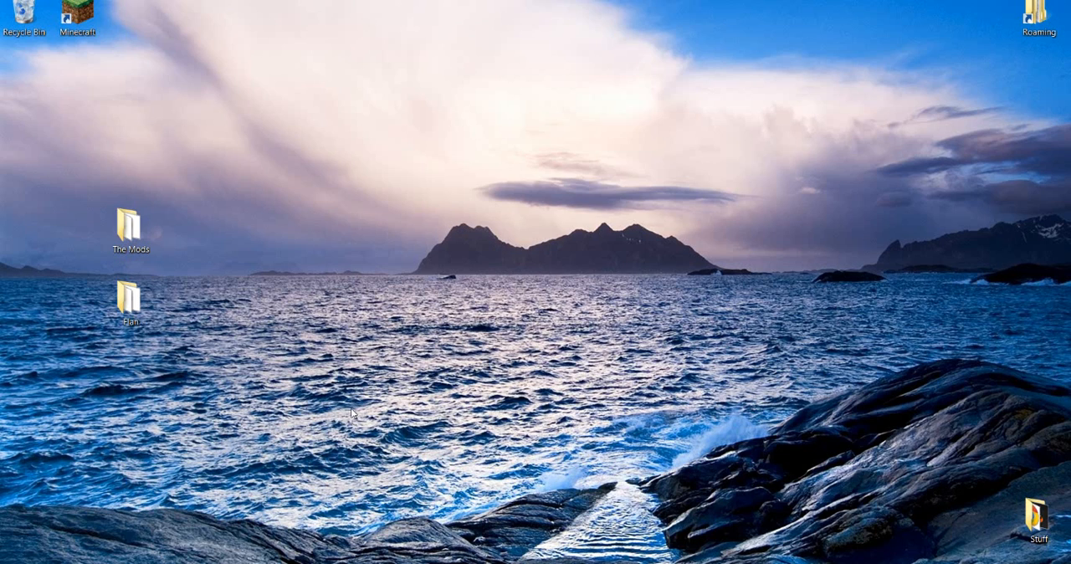
mouse_move(321, 141)
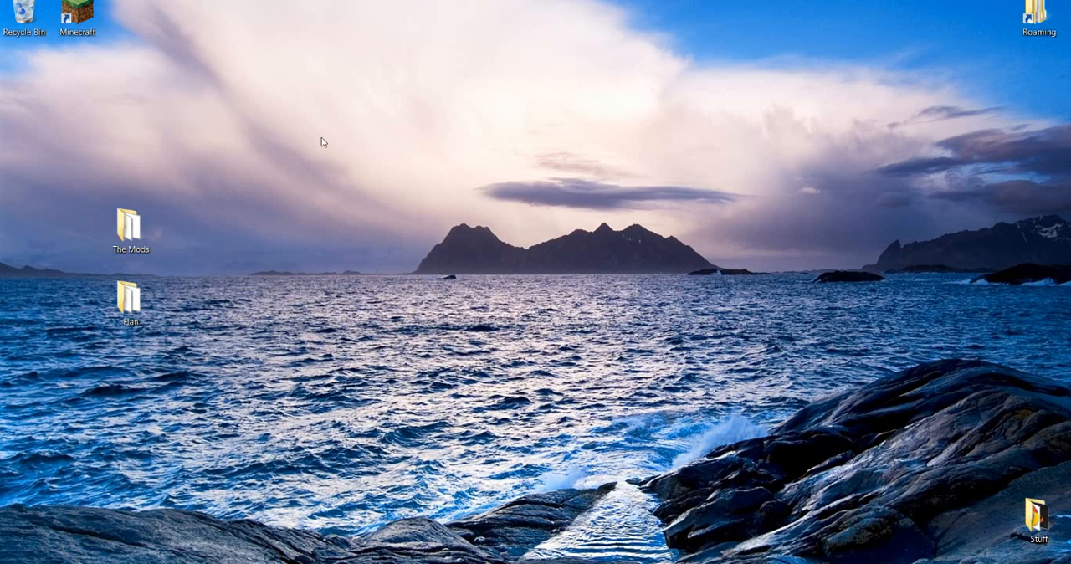
Open The Mods folder on the desktop and inspect its jar files, including ChickenChunks.
click(131, 224)
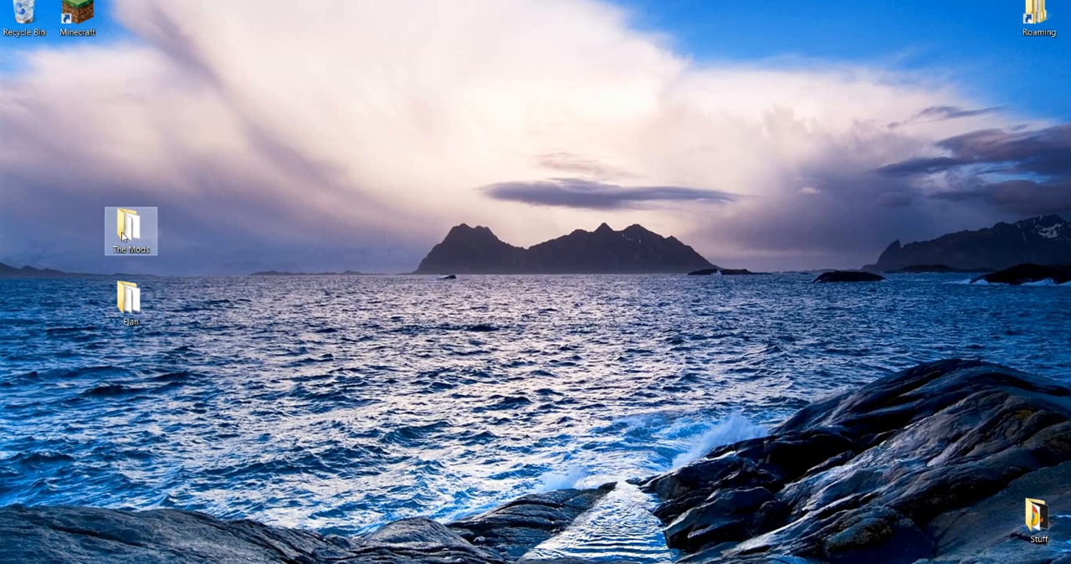
double_click(130, 231)
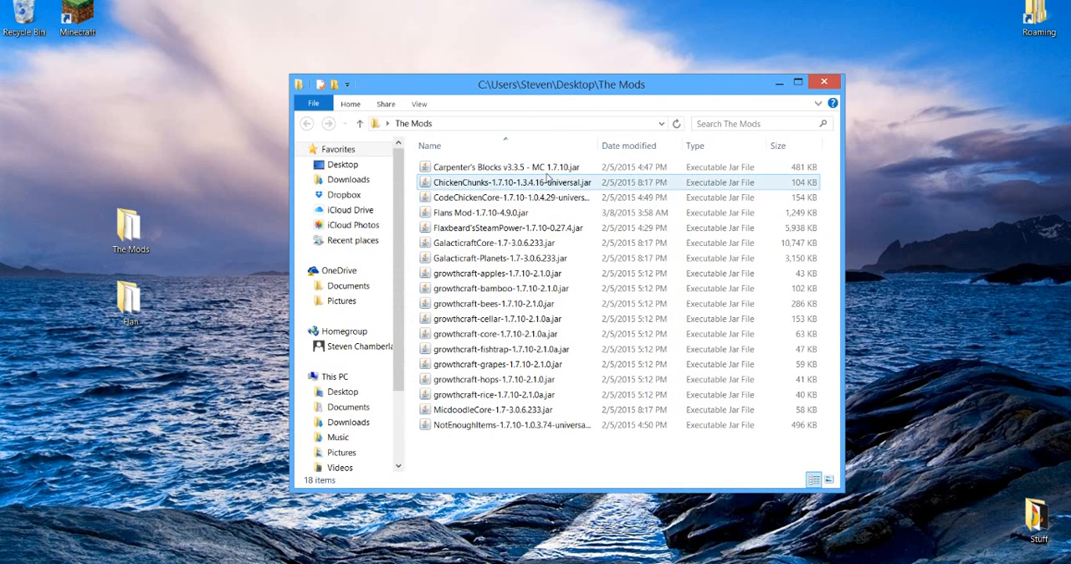
click(515, 318)
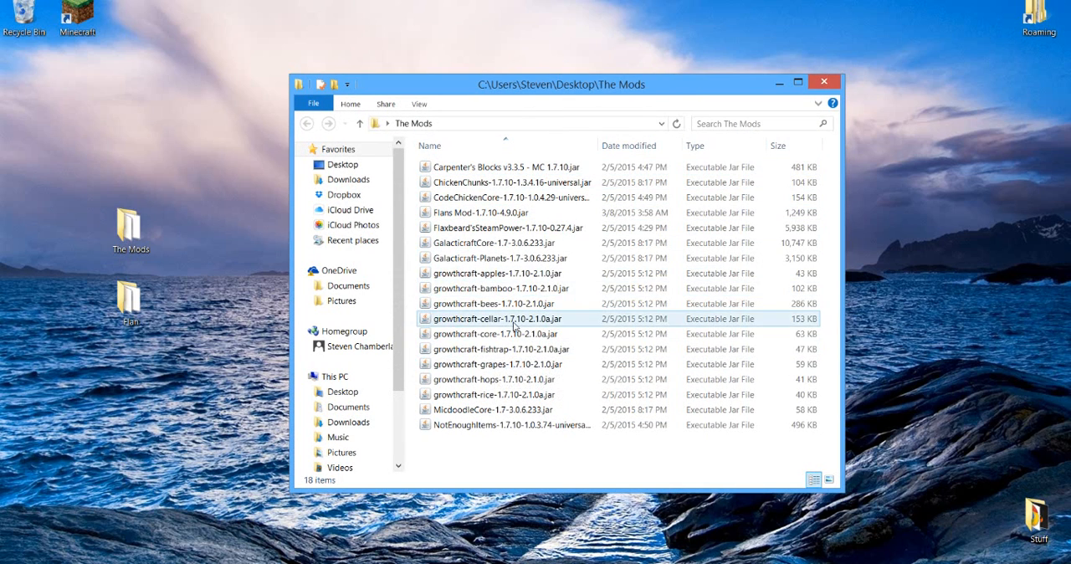
click(498, 228)
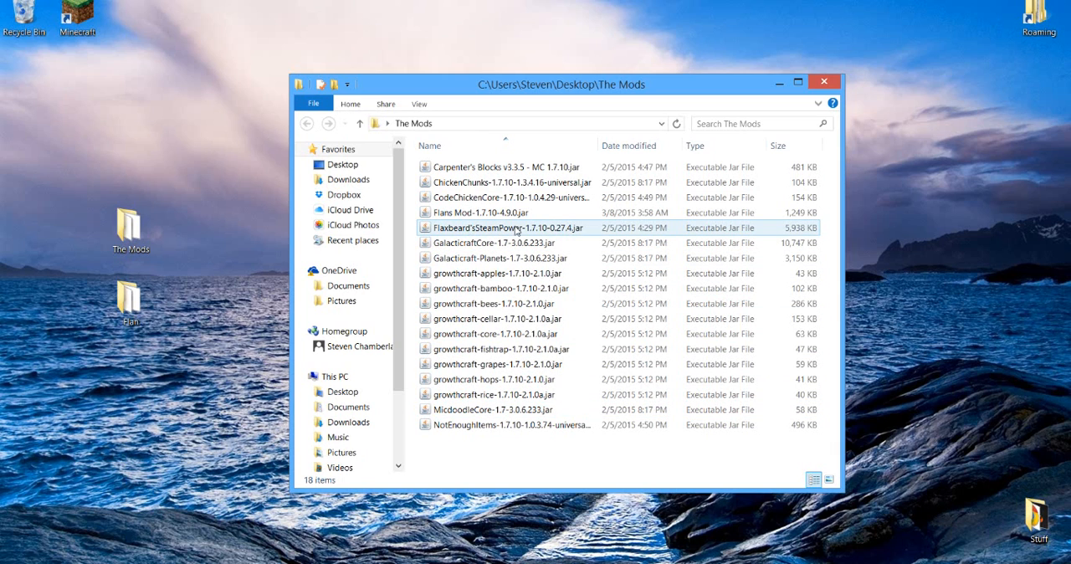
mouse_move(518, 228)
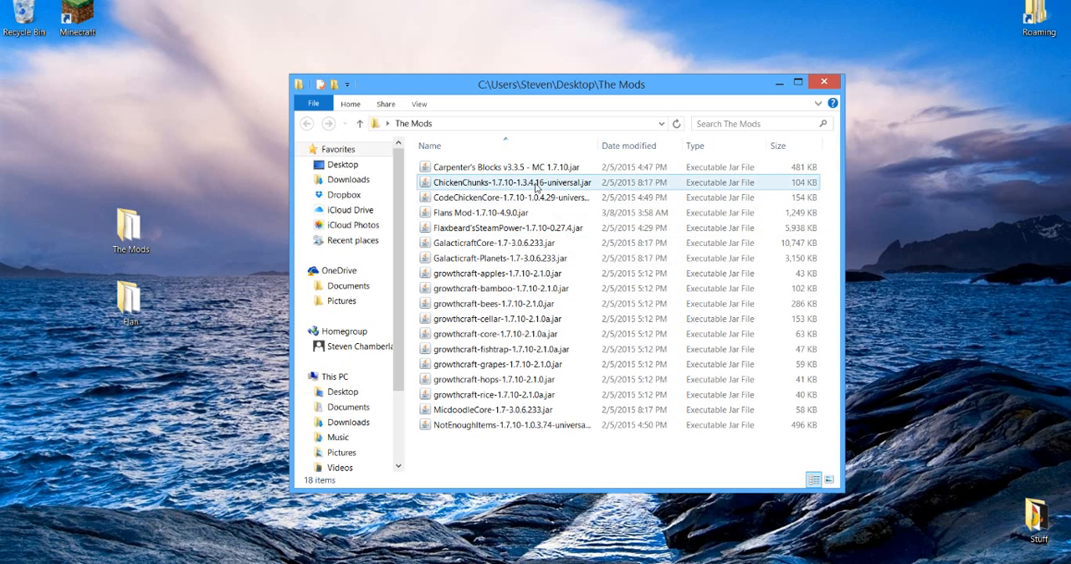
click(492, 408)
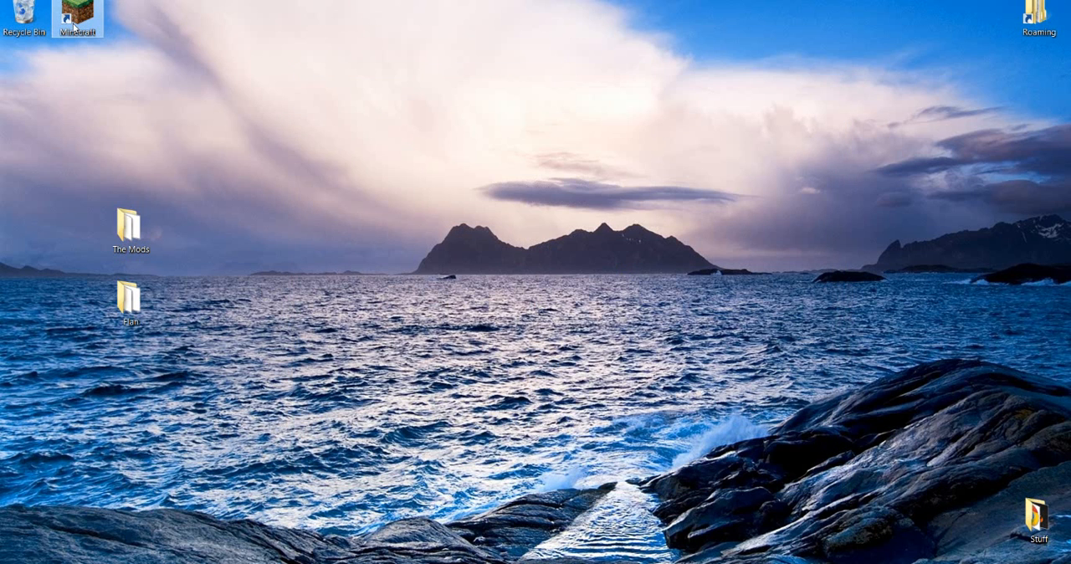
Browse Roaming's .minecraft mods folder to confirm it holds the same jars.
double_click(77, 15)
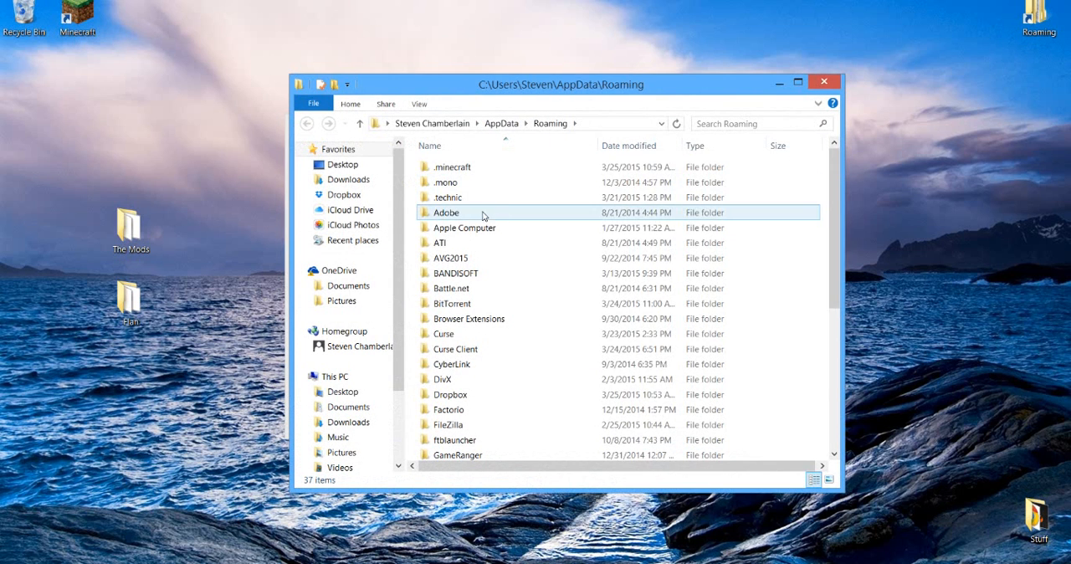
double_click(452, 167)
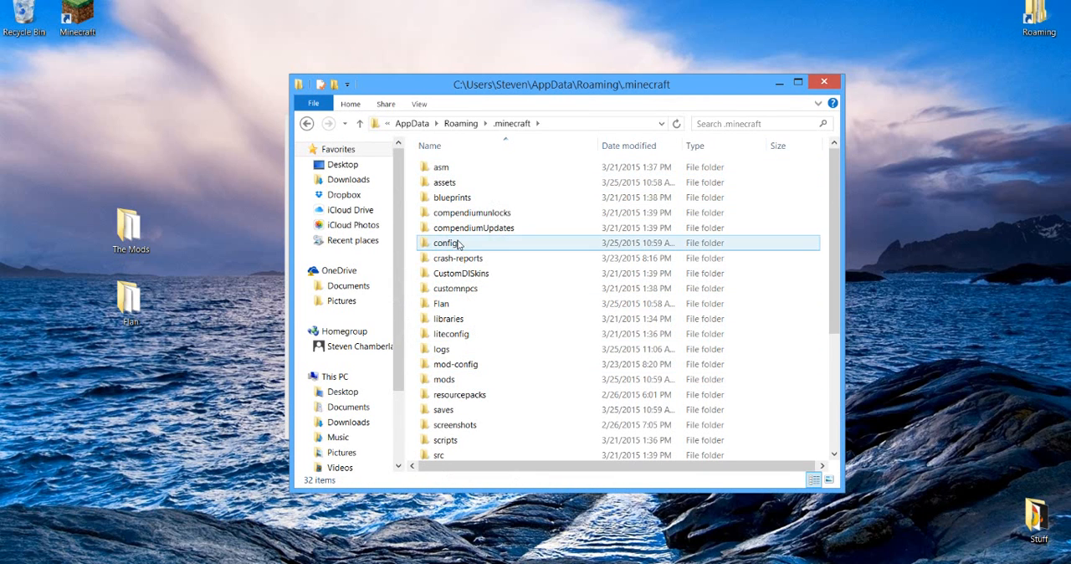
click(445, 378)
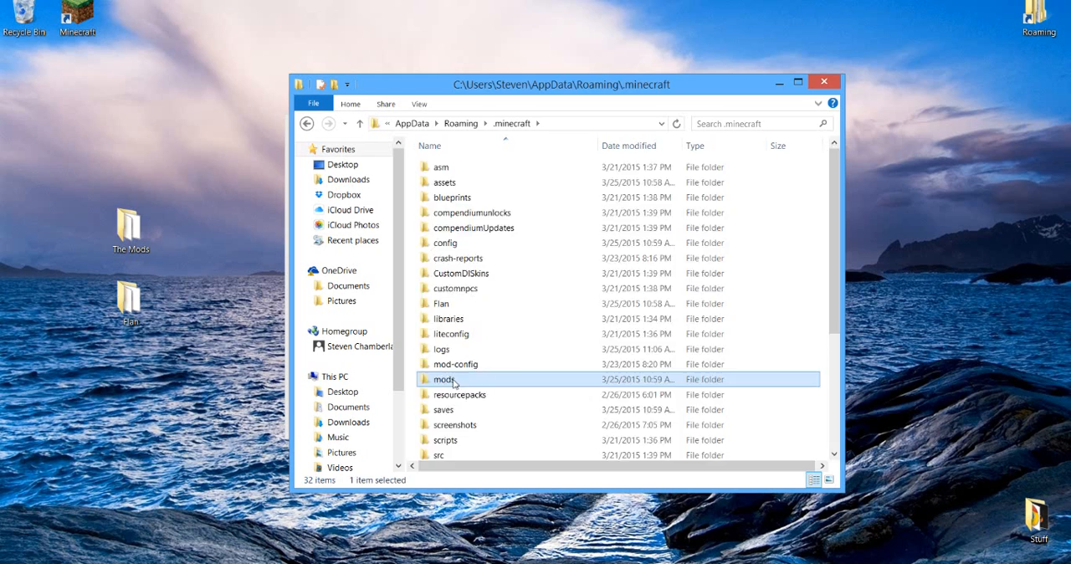
double_click(445, 378)
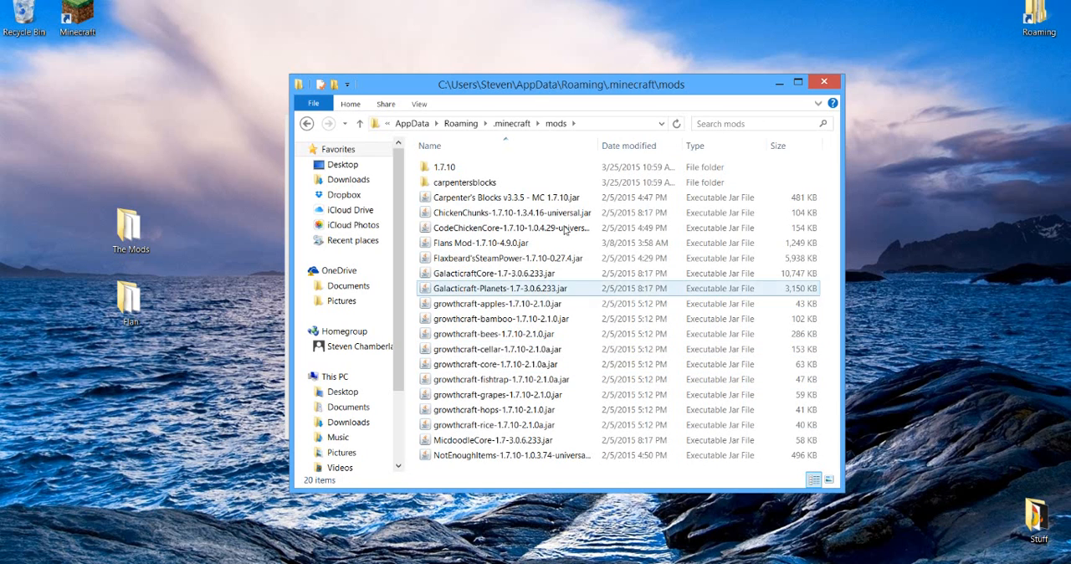
click(503, 197)
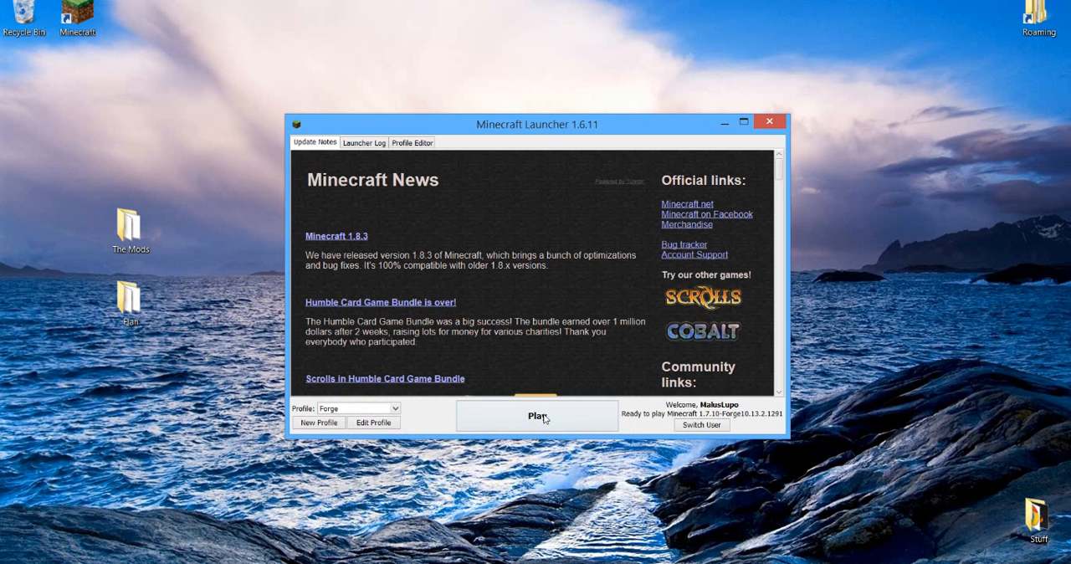
Launch the Forge profile so Minecraft 1.7.10 starts loading with 21 mods.
click(536, 415)
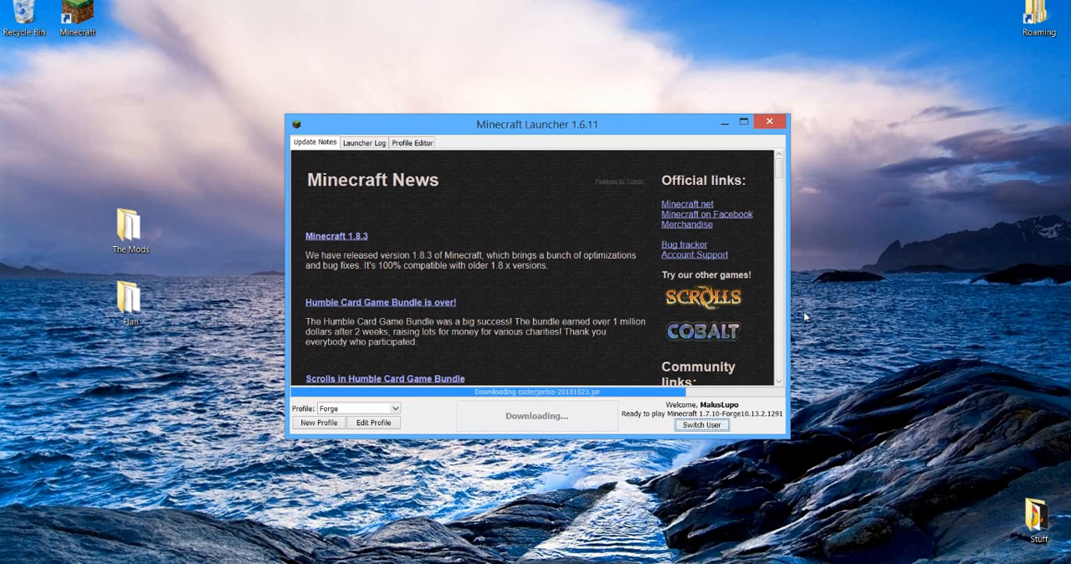
click(767, 120)
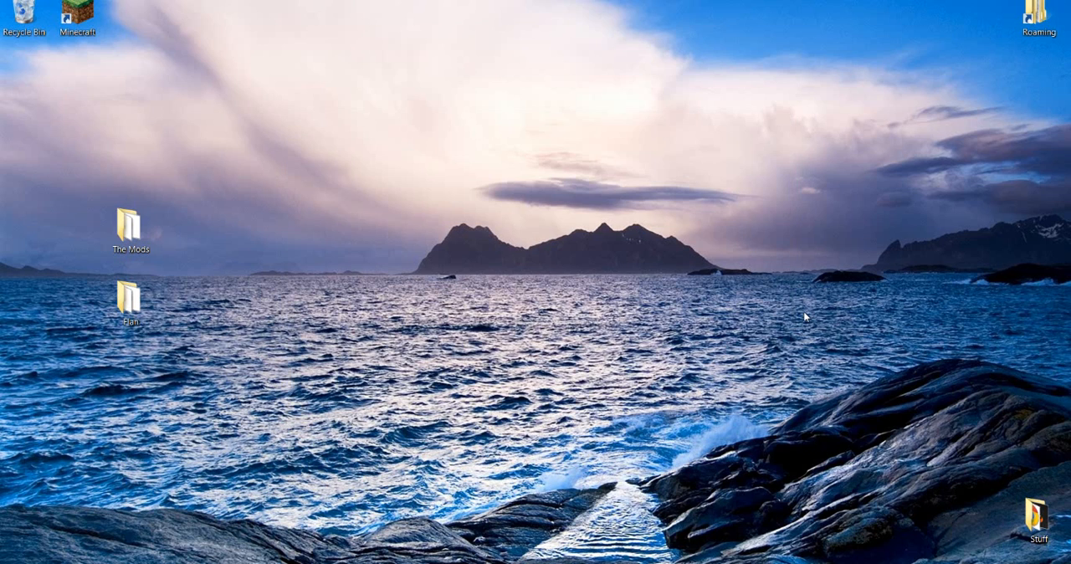
double_click(77, 15)
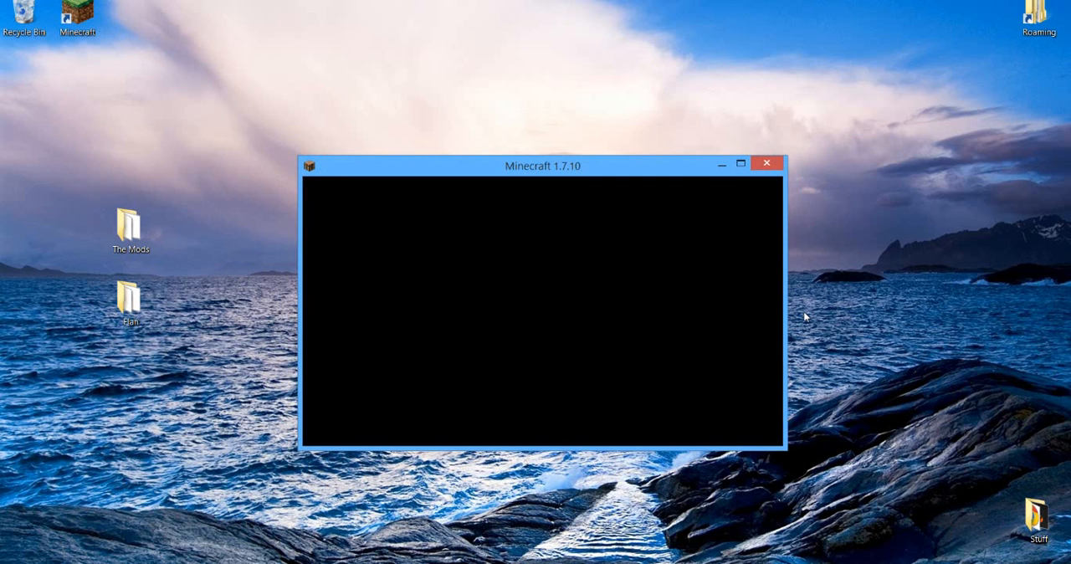
mouse_move(807, 255)
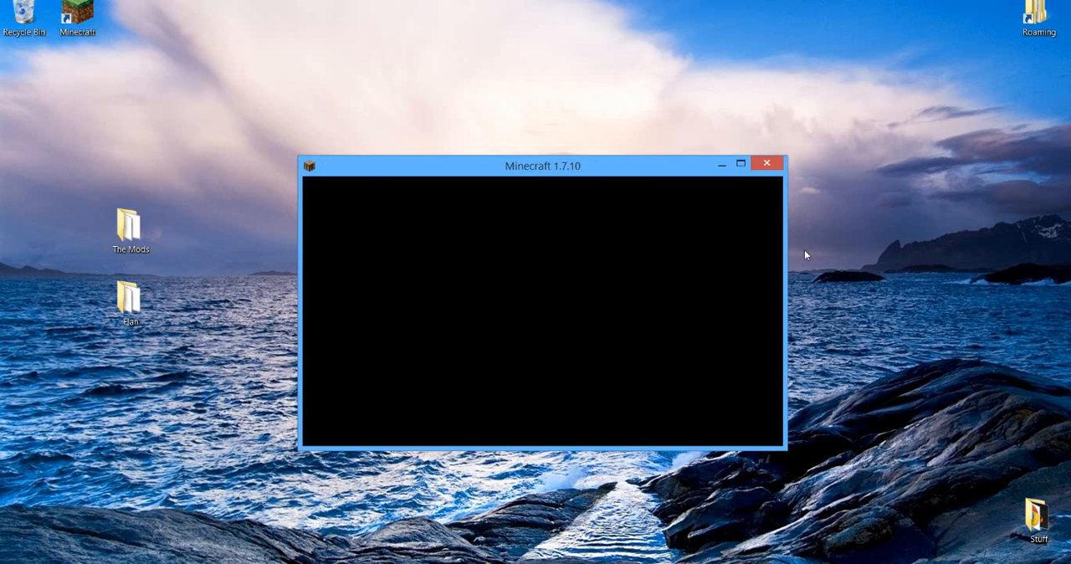
mouse_move(806, 224)
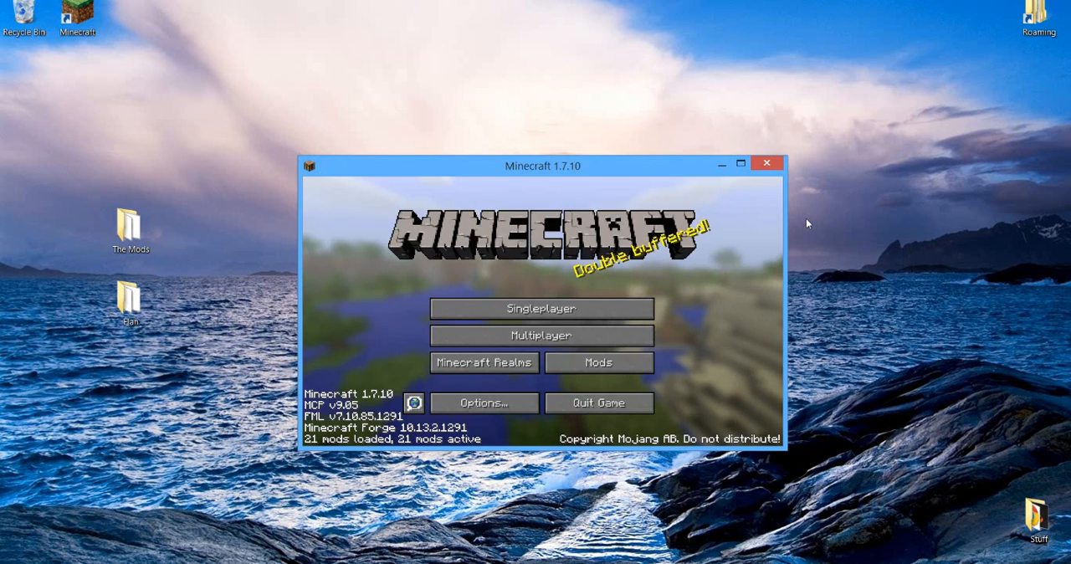
mouse_move(740, 164)
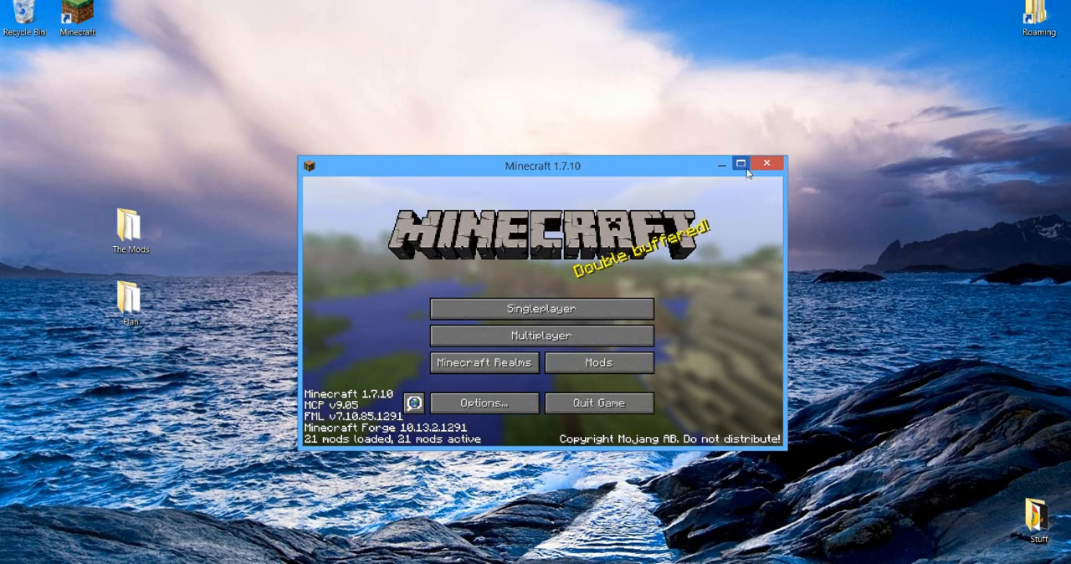
Choose the Drunk In Space world from the singleplayer list.
click(542, 308)
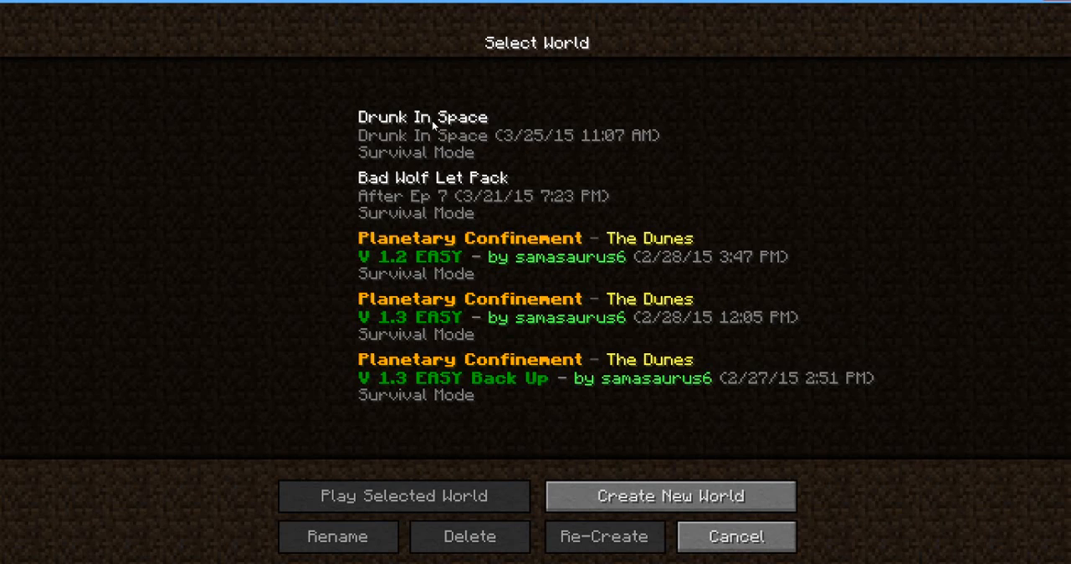
click(402, 496)
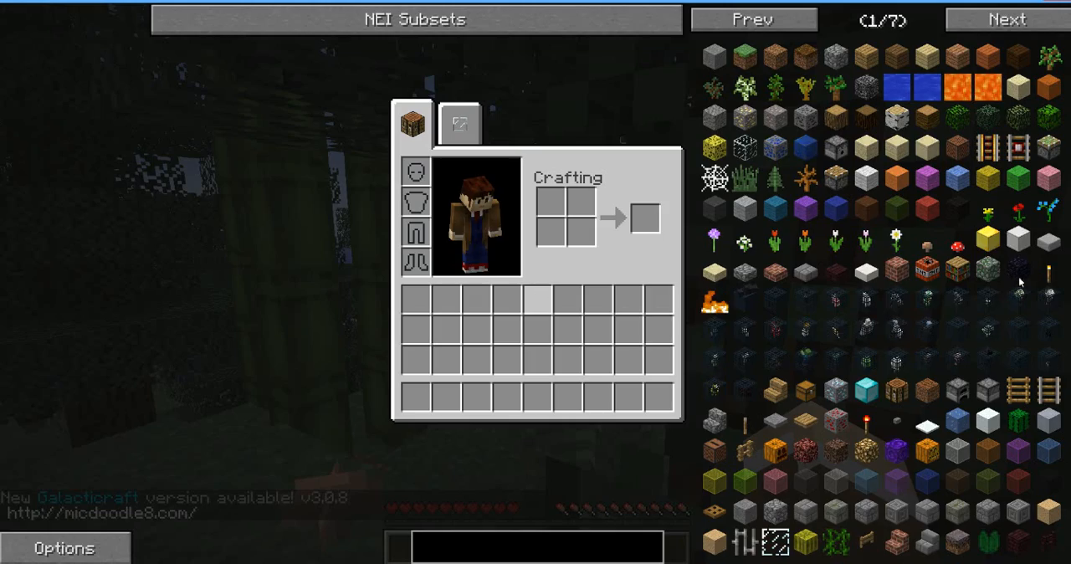
Jump to the last page of NEI mod items, page back several times, then pause with Escape.
click(1007, 20)
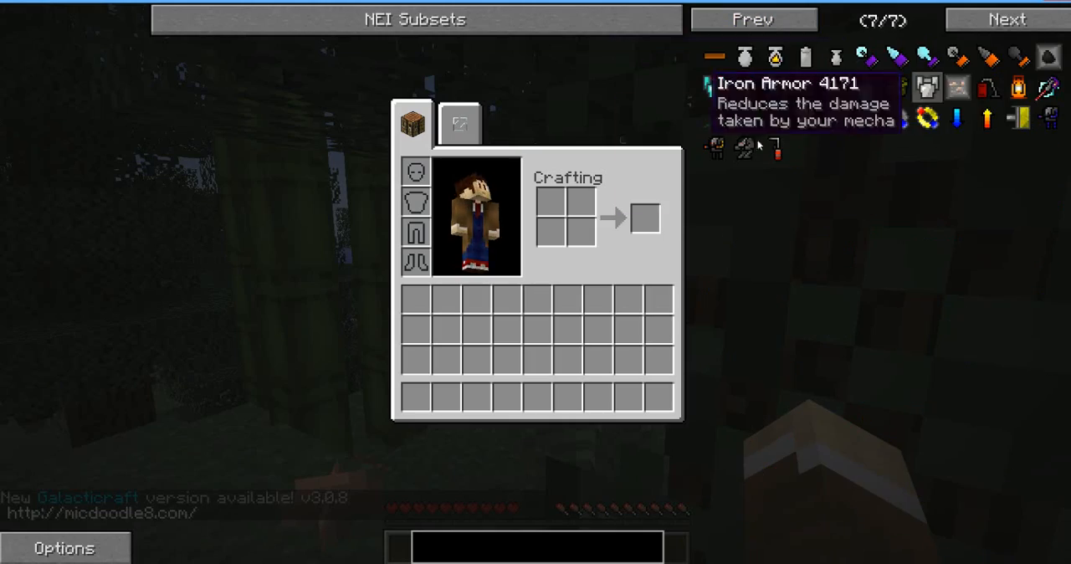
mouse_move(713, 117)
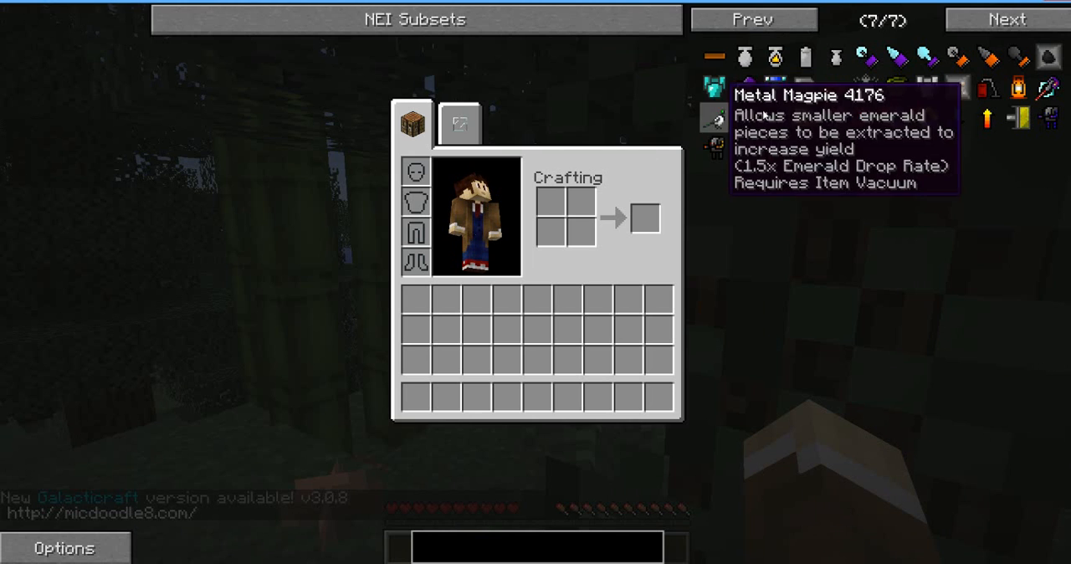
click(753, 20)
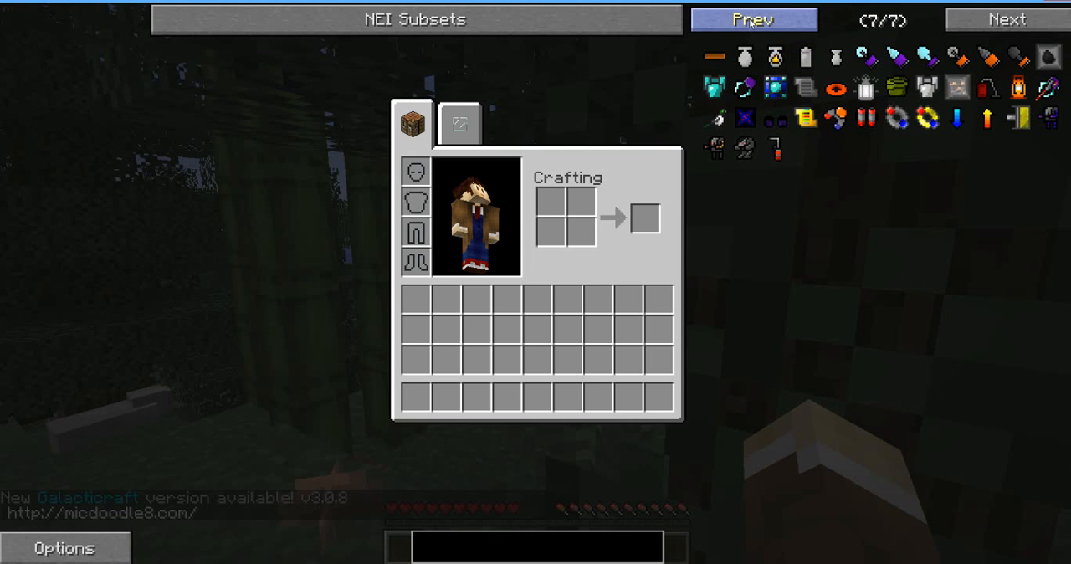
click(753, 20)
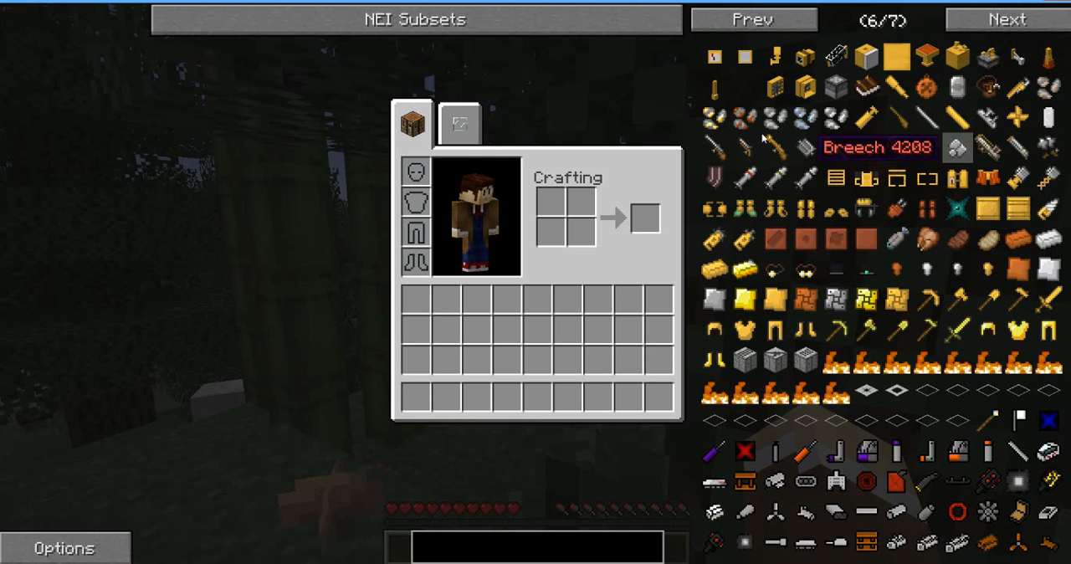
mouse_move(743, 57)
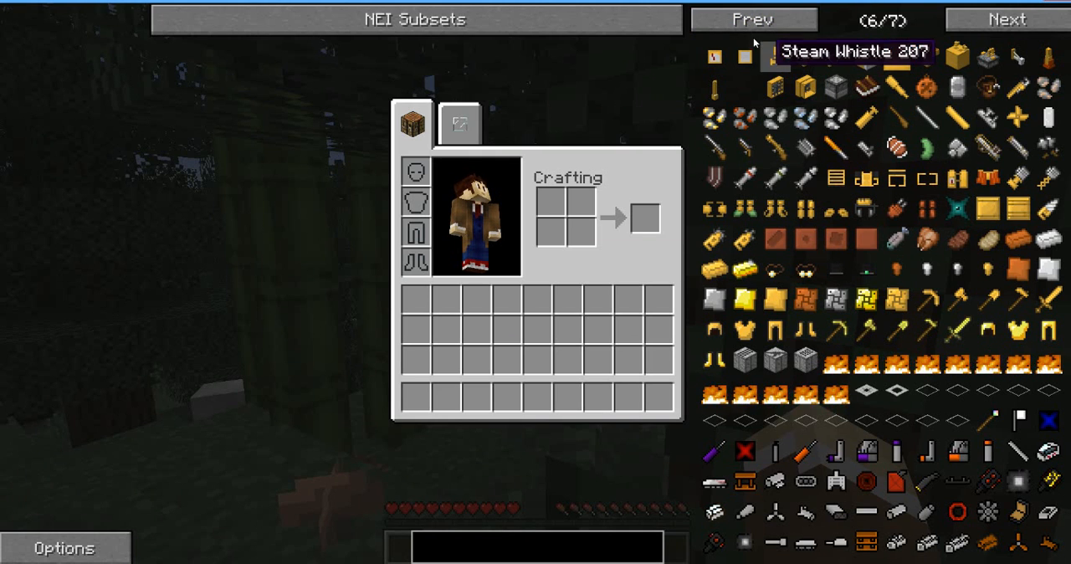
click(753, 20)
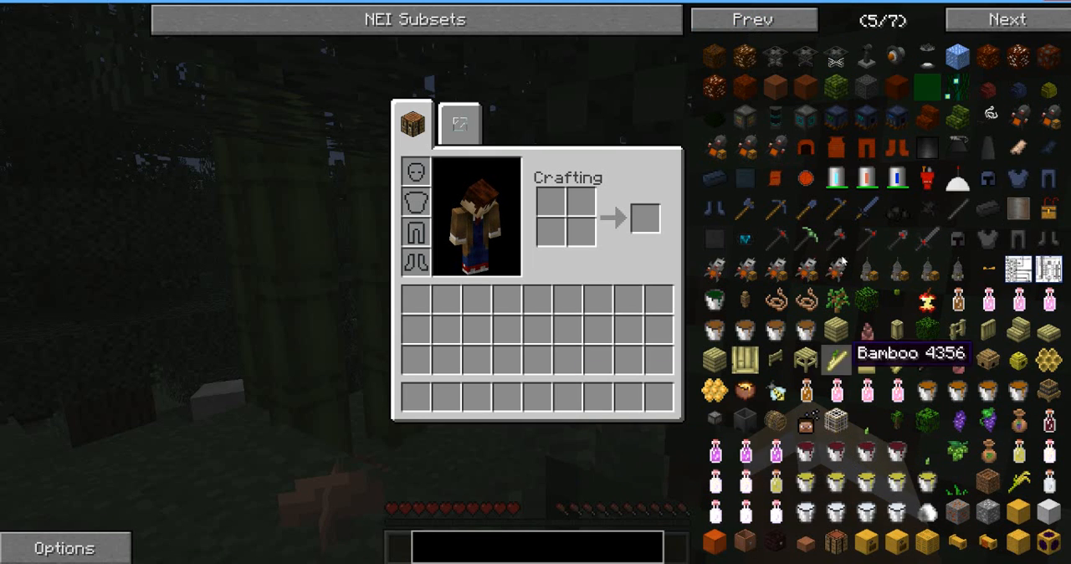
mouse_move(715, 205)
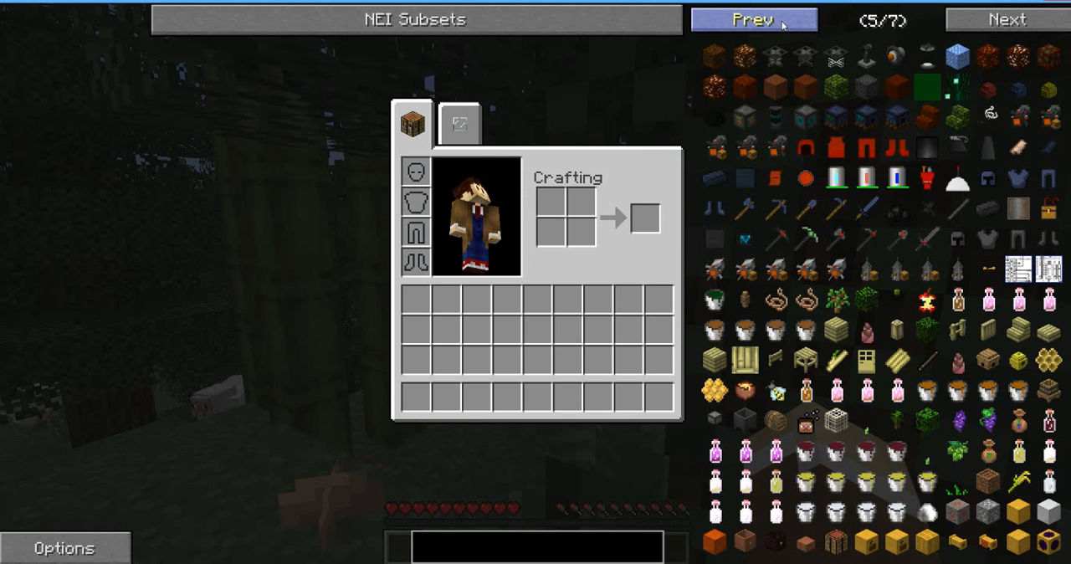
click(752, 20)
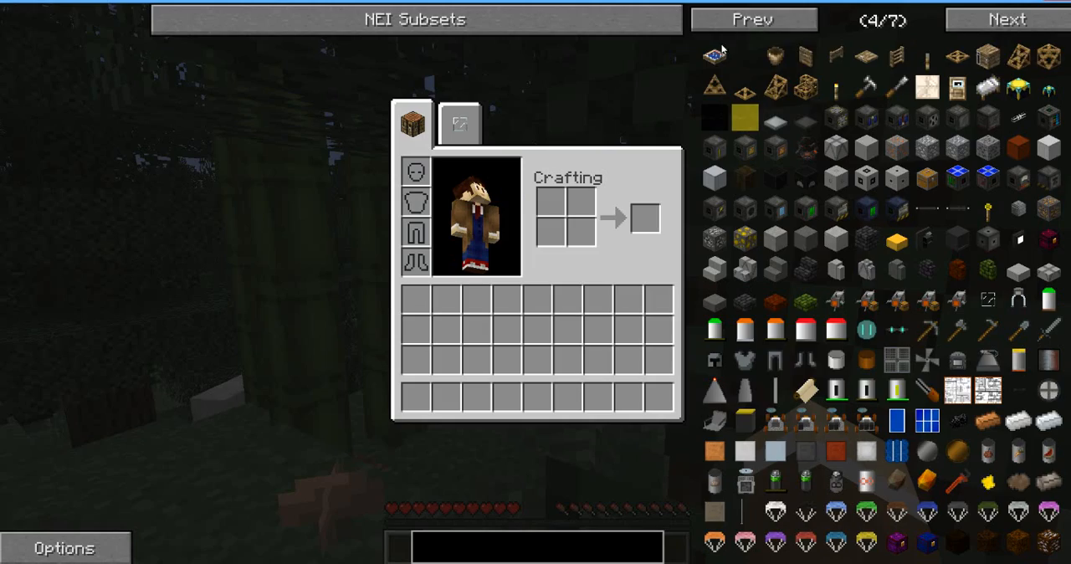
click(751, 20)
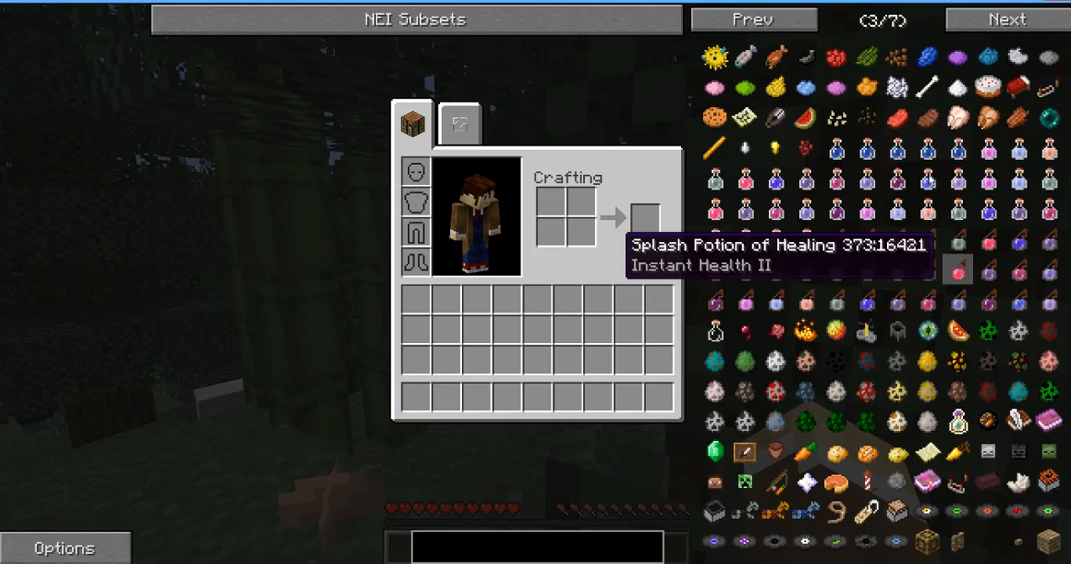
key(Escape)
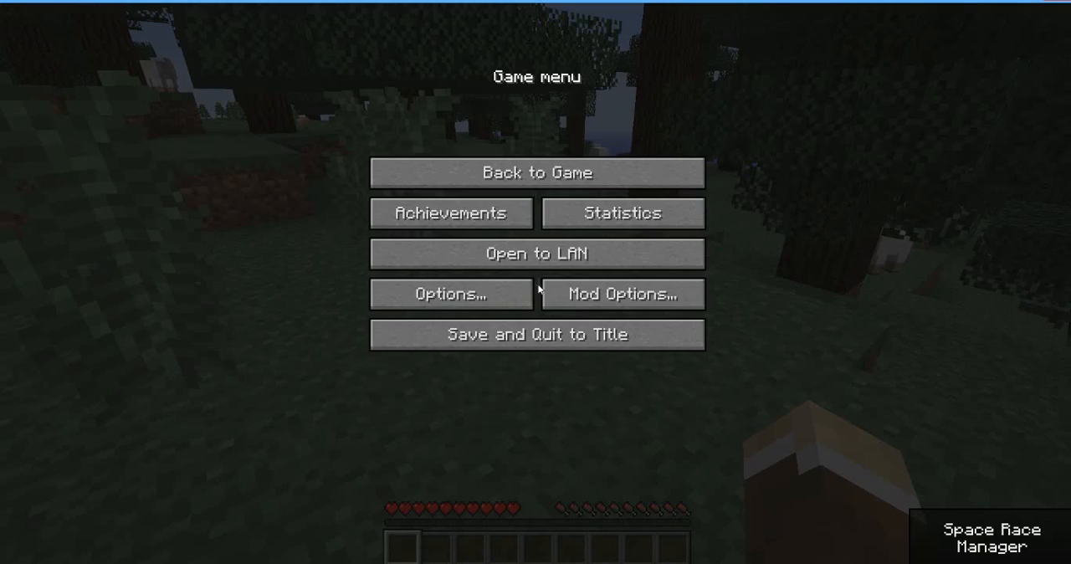
mouse_move(552, 392)
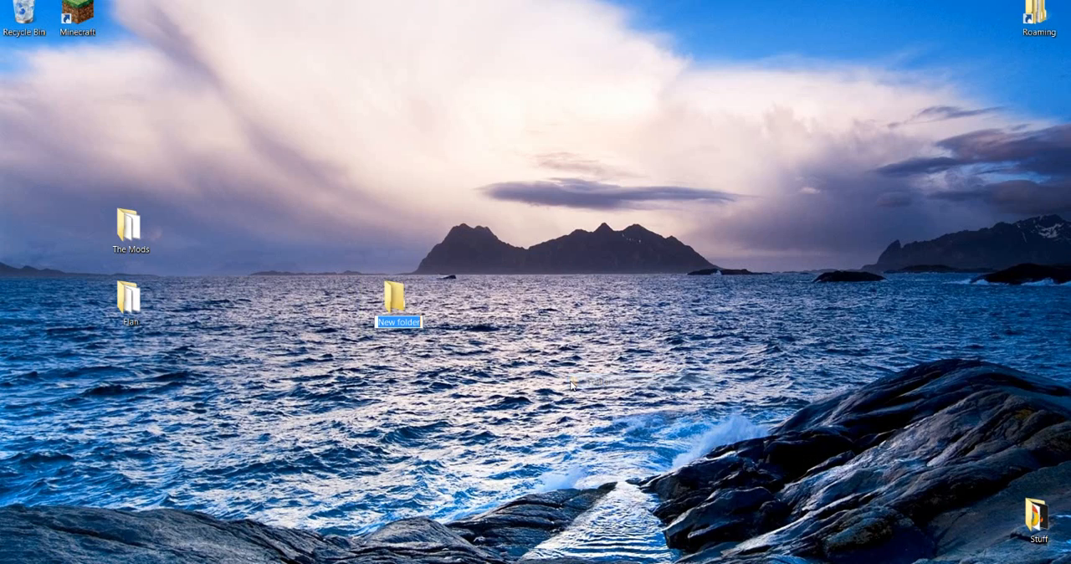
Name the new desktop folder Drunk In Space and open it.
text(Drunk In Space)
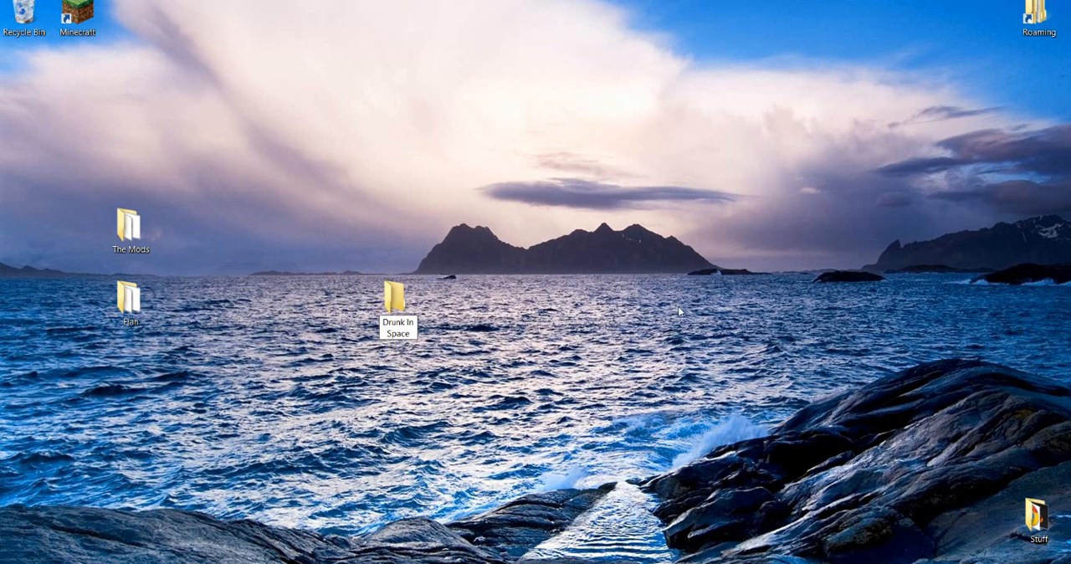
double_click(398, 301)
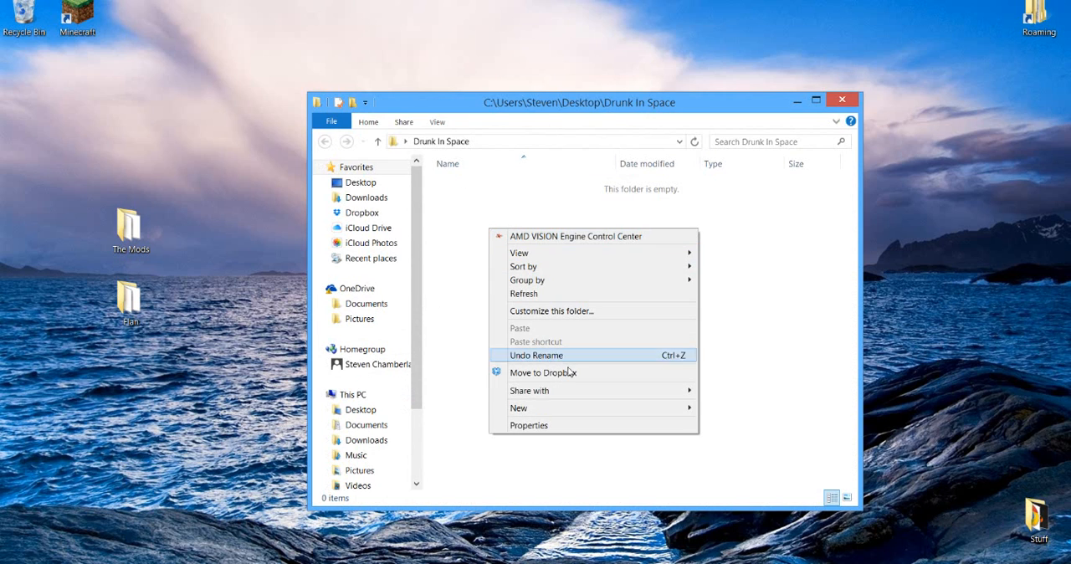
mouse_move(519, 408)
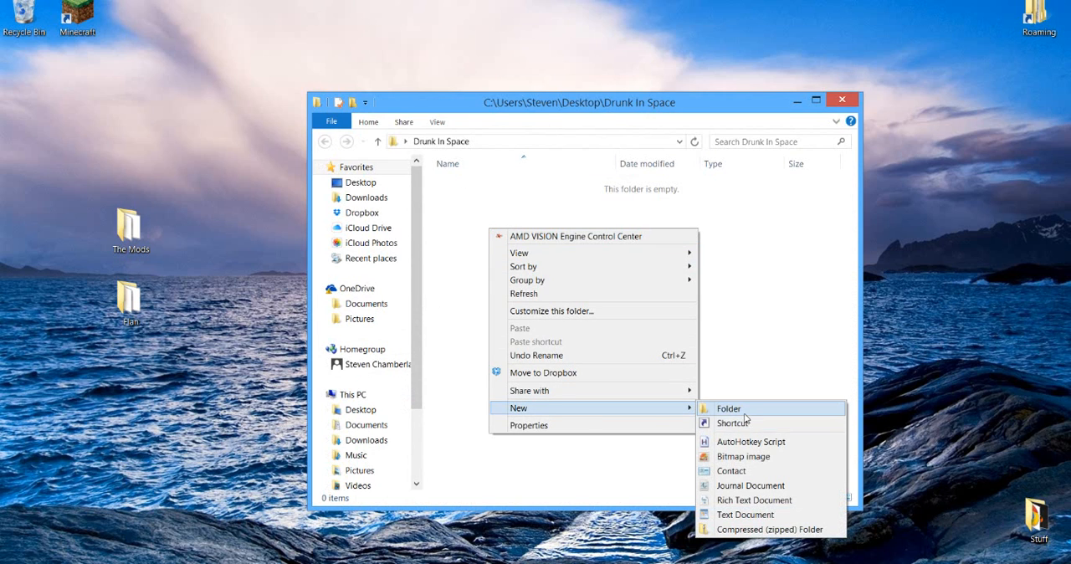
Create a mods folder in Drunk In Space, then navigate to Roaming's .minecraft folder.
click(727, 408)
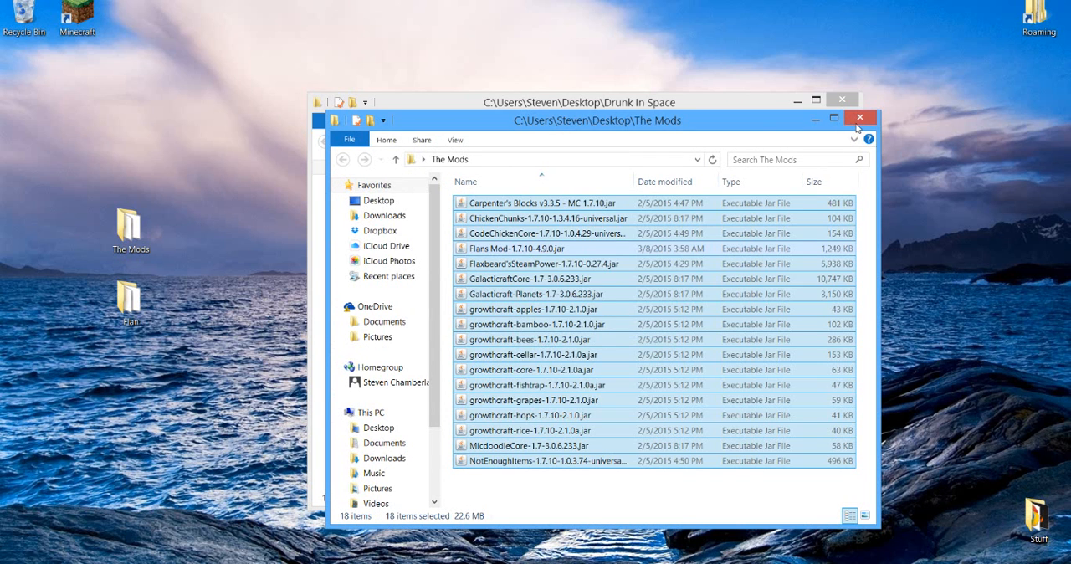
click(860, 117)
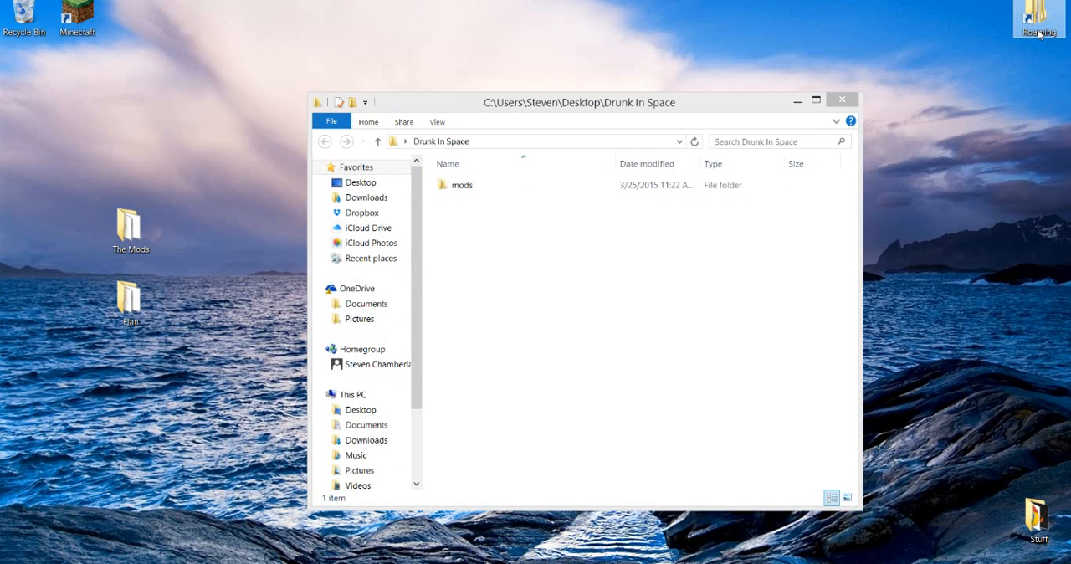
double_click(1037, 20)
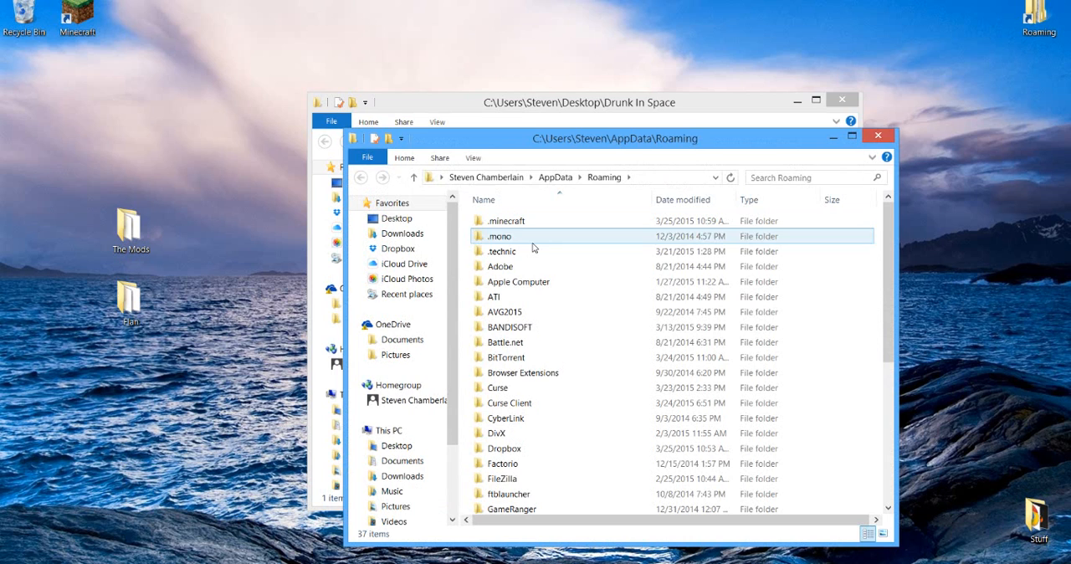
mouse_move(527, 251)
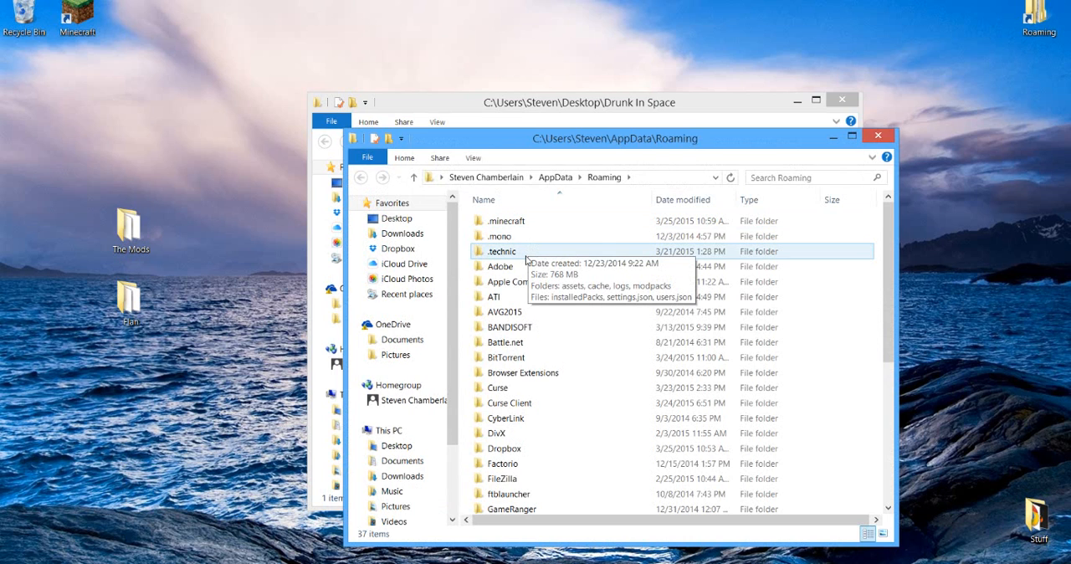
click(505, 221)
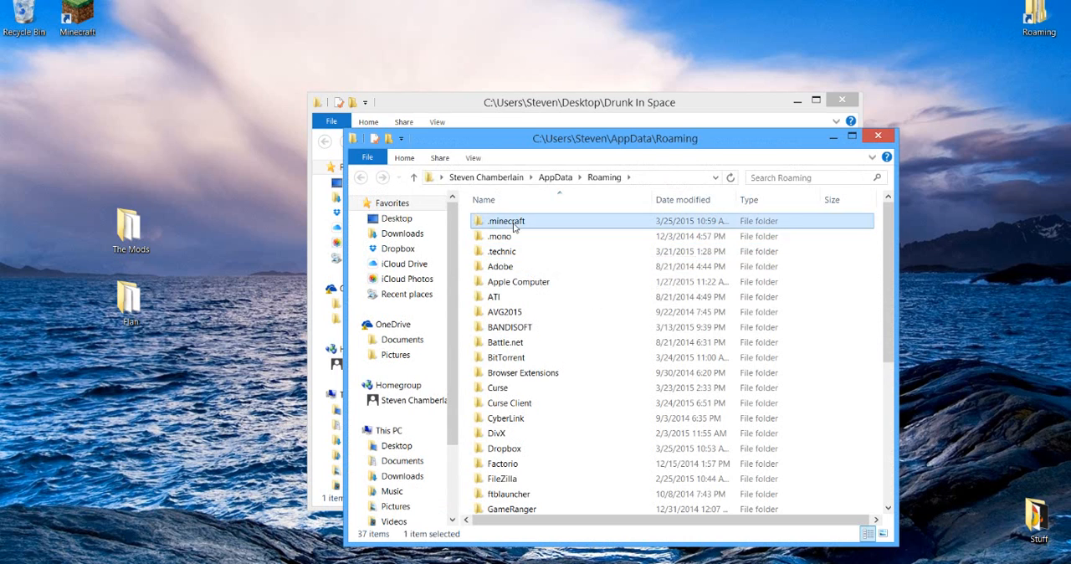
double_click(505, 221)
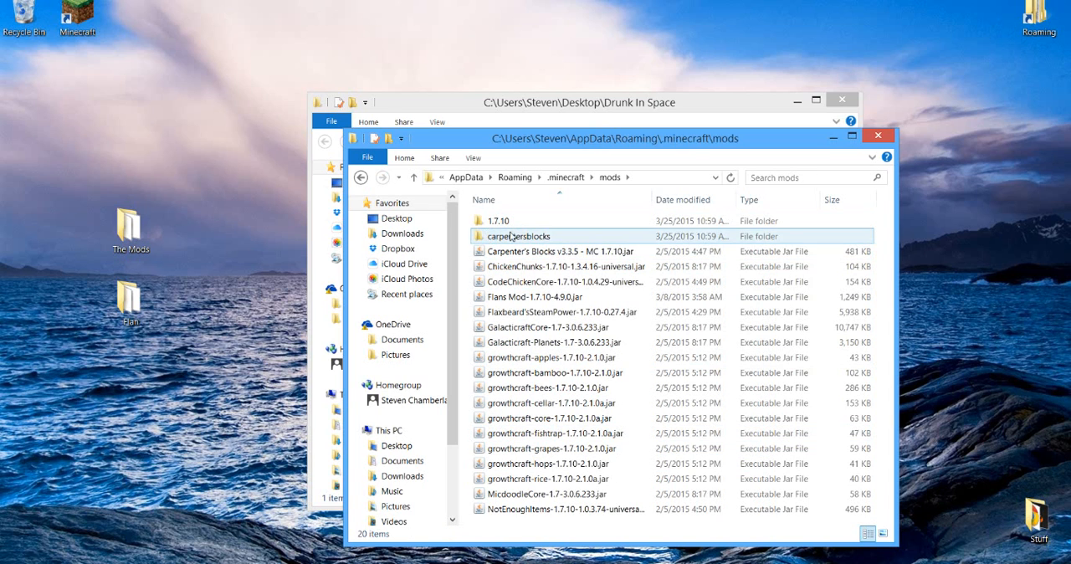
Select all the mod jar files and paste them into the new mods folder.
click(561, 251)
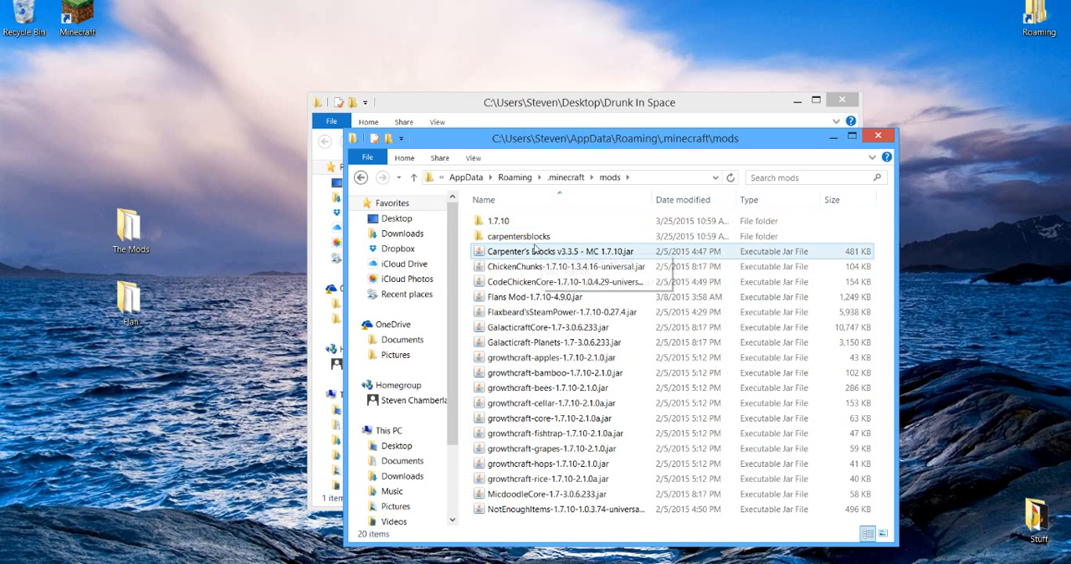
click(516, 236)
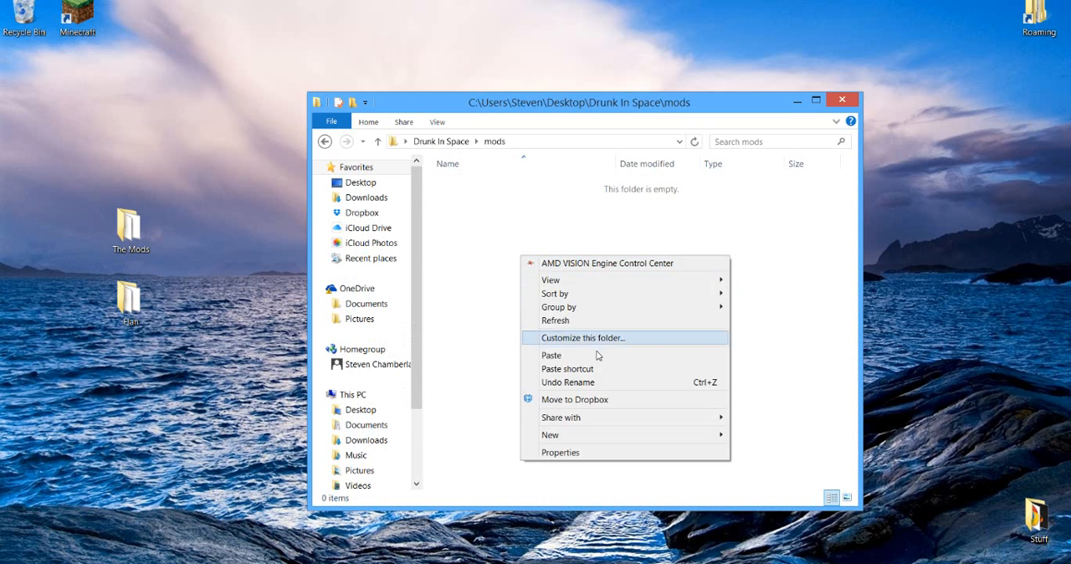
click(552, 355)
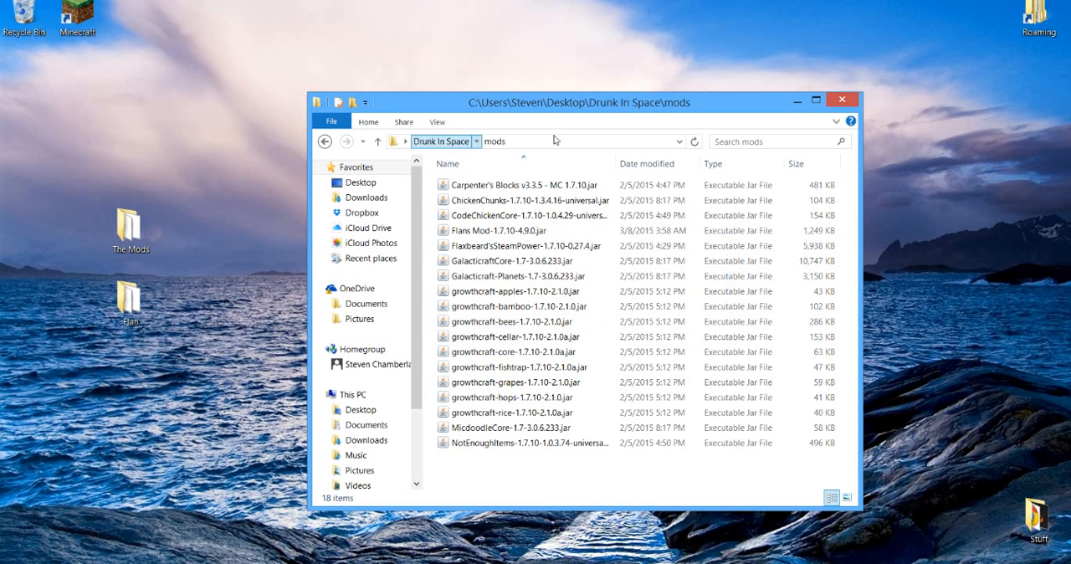
click(842, 100)
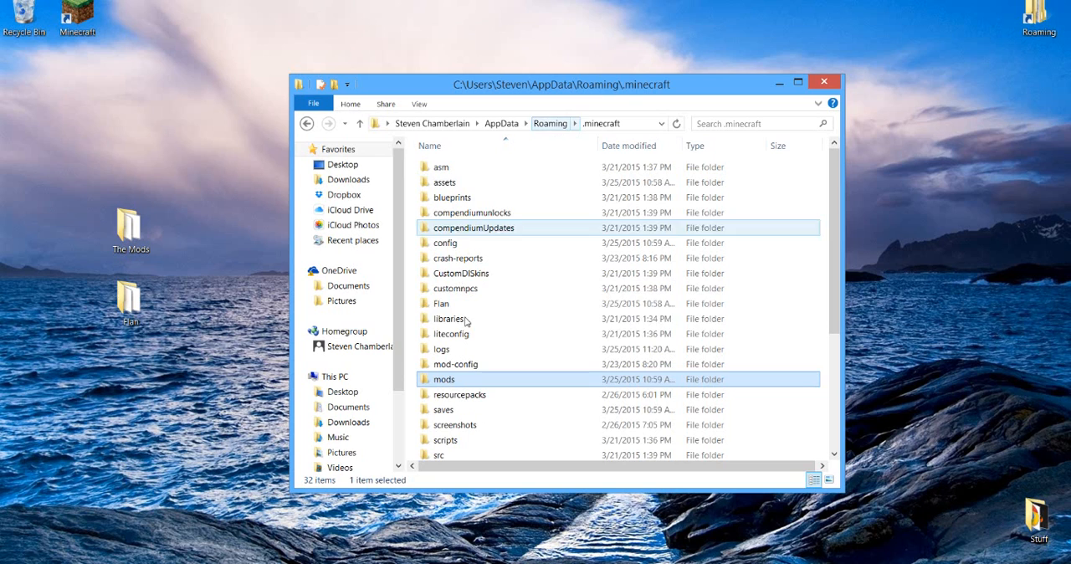
Move .minecraft's Flan folder into Drunk In Space and reopen that folder from the desktop.
double_click(441, 303)
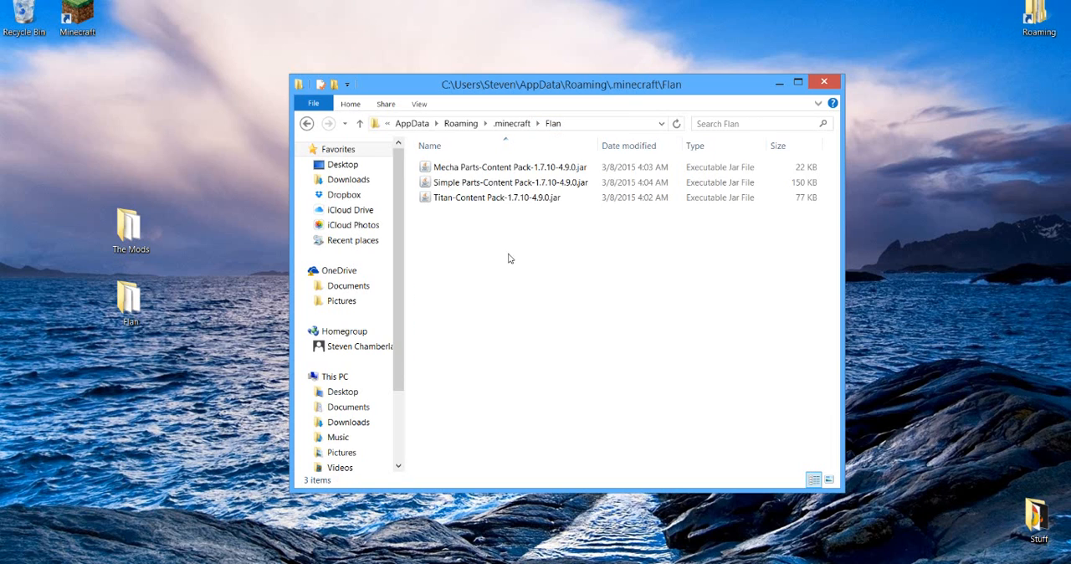
click(508, 167)
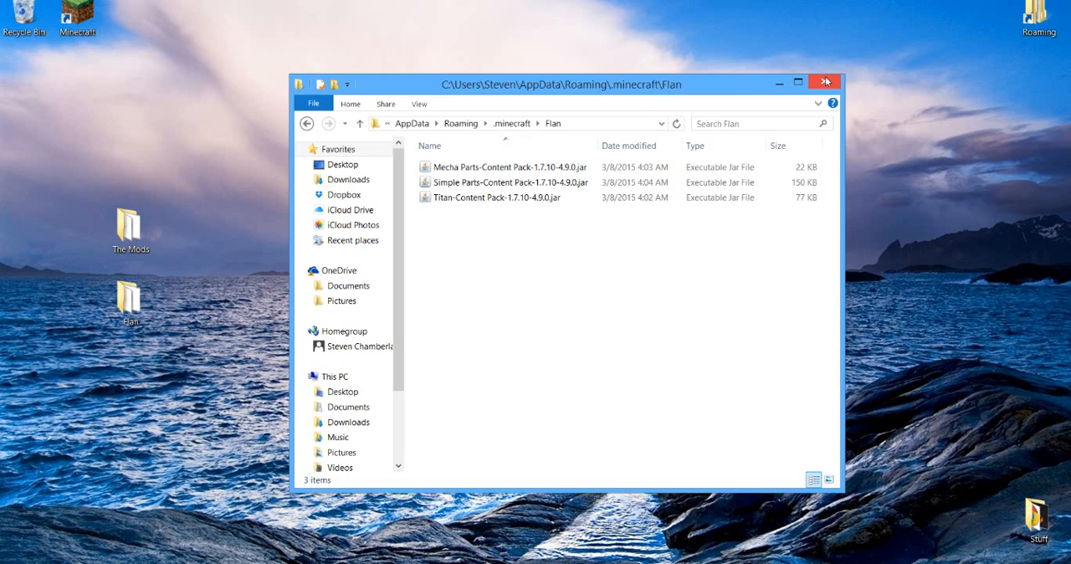
click(825, 82)
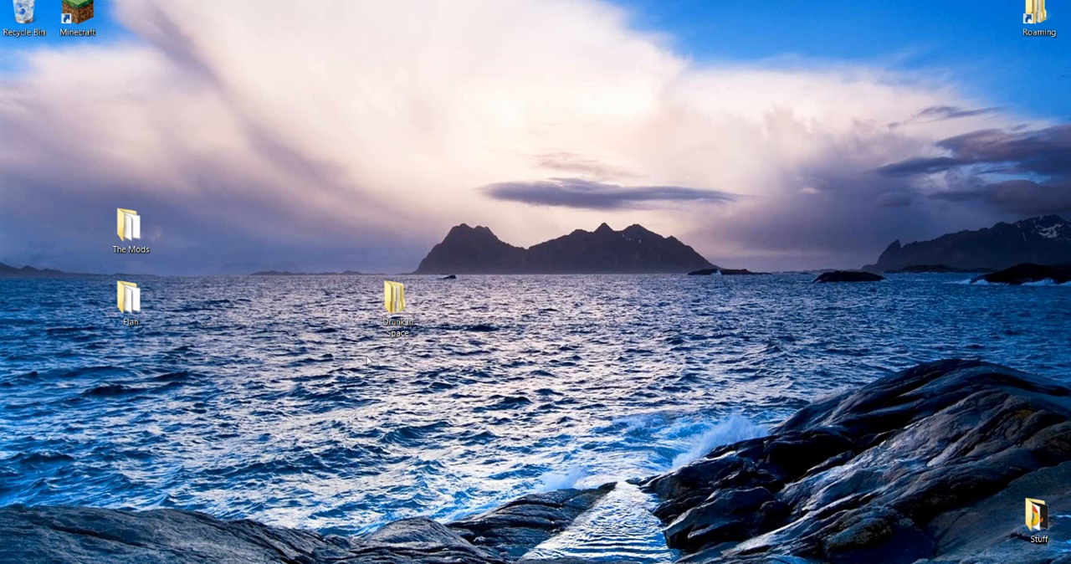
click(395, 303)
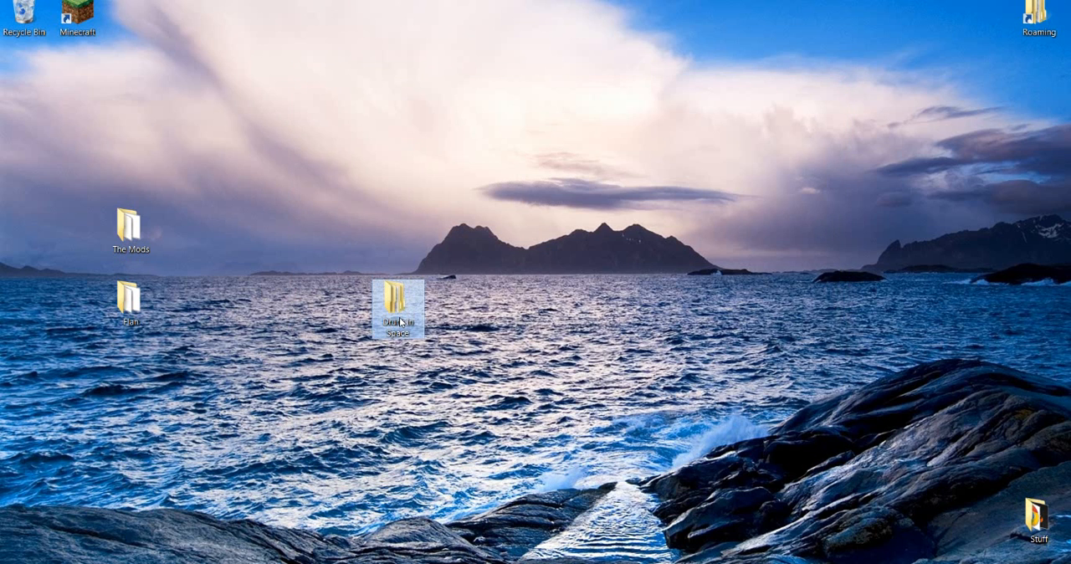
double_click(398, 309)
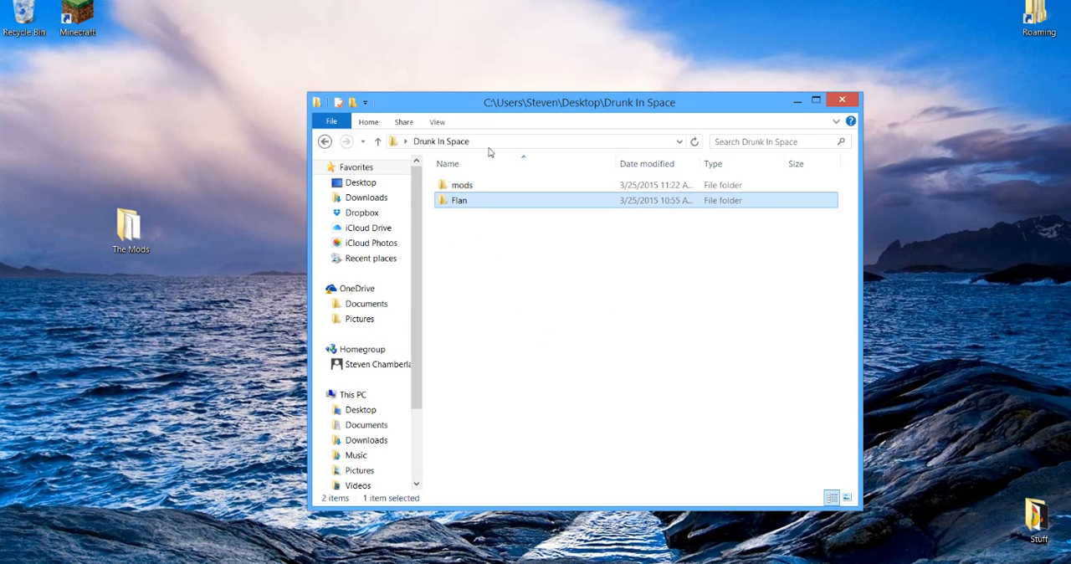
mouse_move(515, 251)
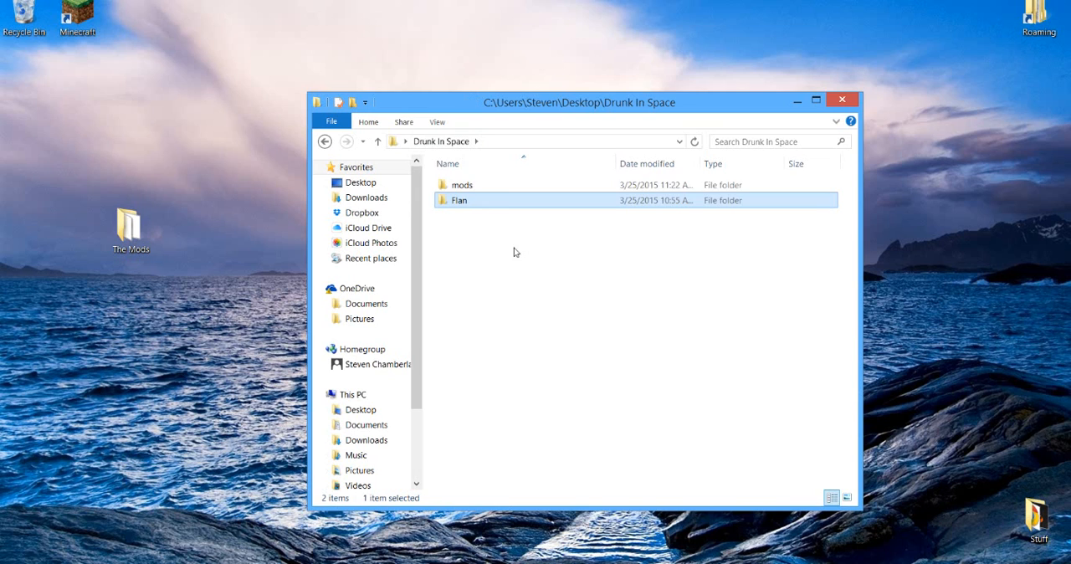
mouse_move(475, 207)
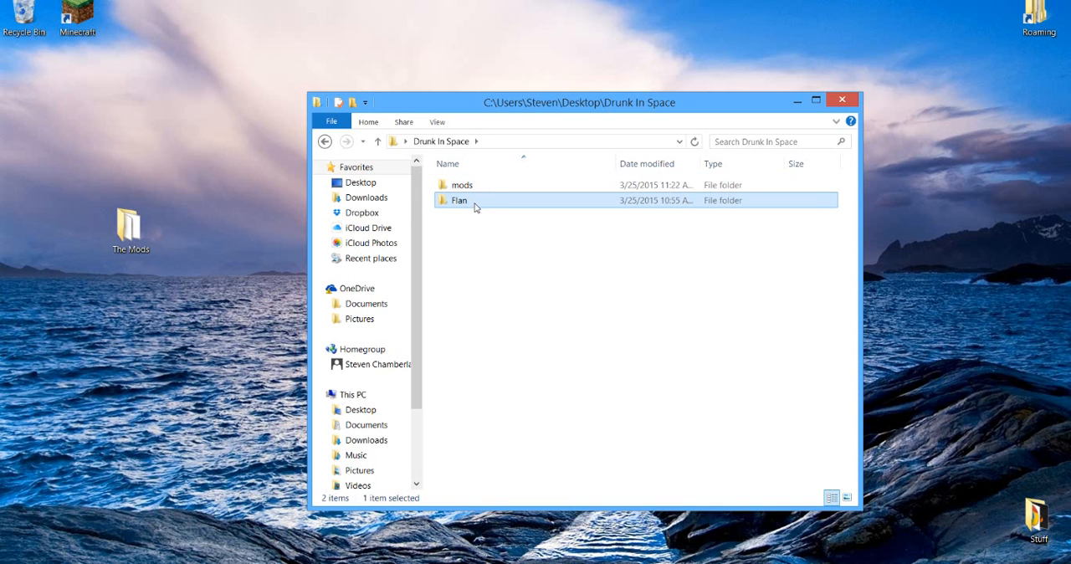
mouse_move(468, 227)
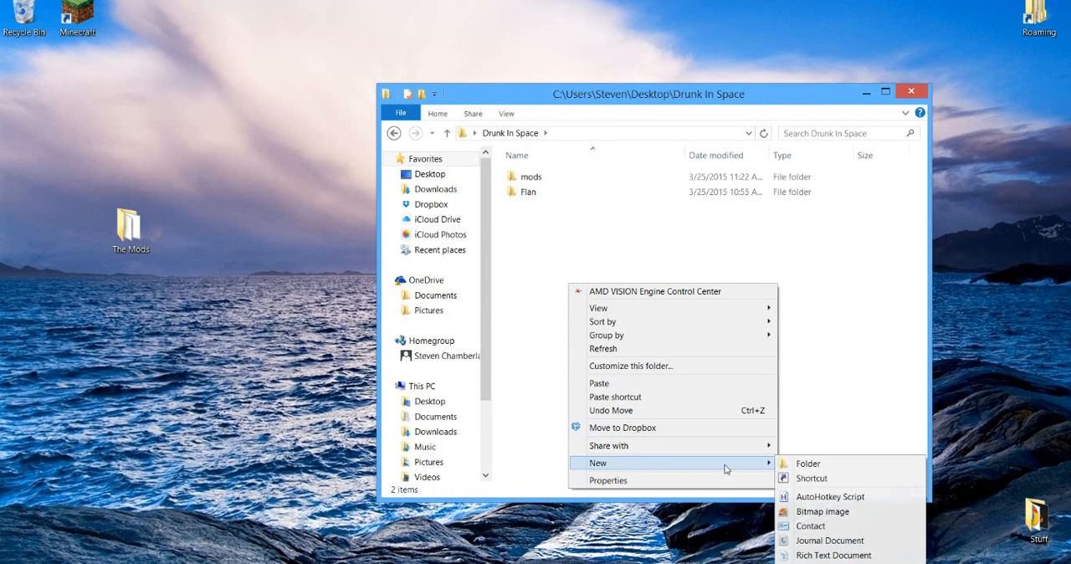
Create a config folder and a second new folder inside Drunk In Space.
click(808, 464)
text(config)
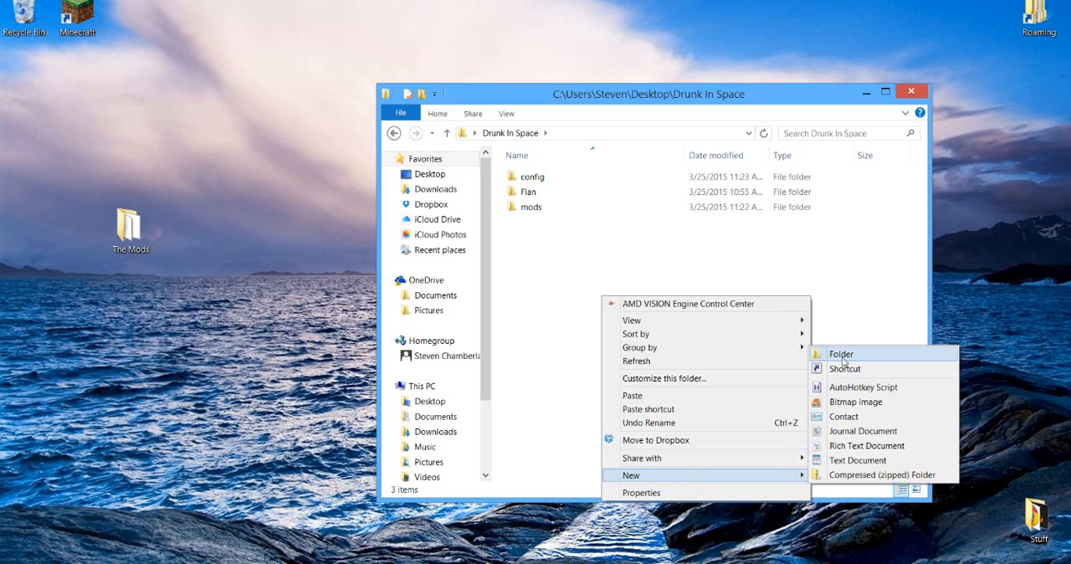
click(840, 353)
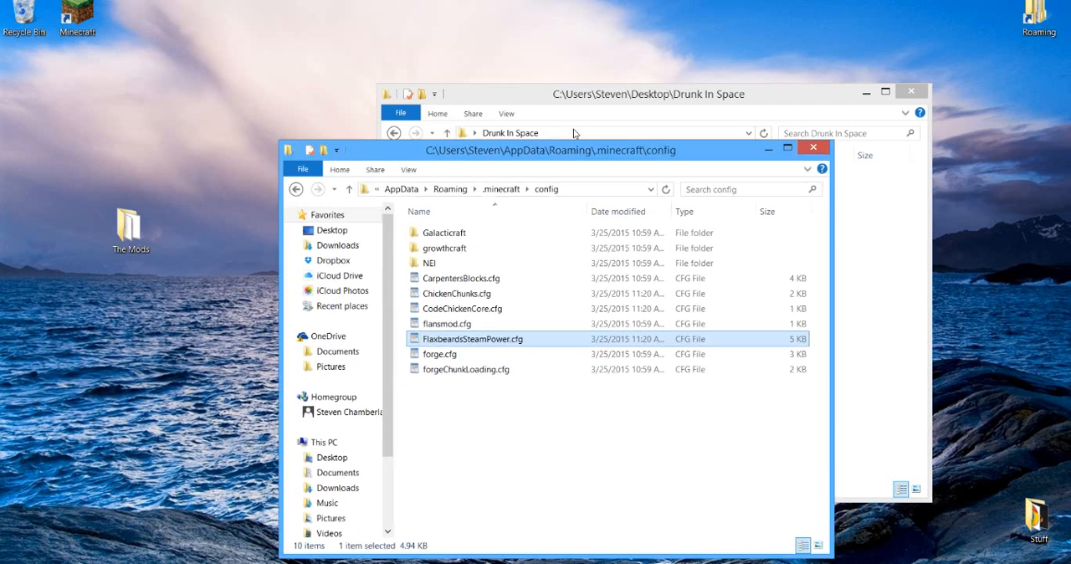
Scroll through FlaxbeardsSteamPower.cfg in WordPad to review the Steam Power settings.
drag(472, 338, 184, 303)
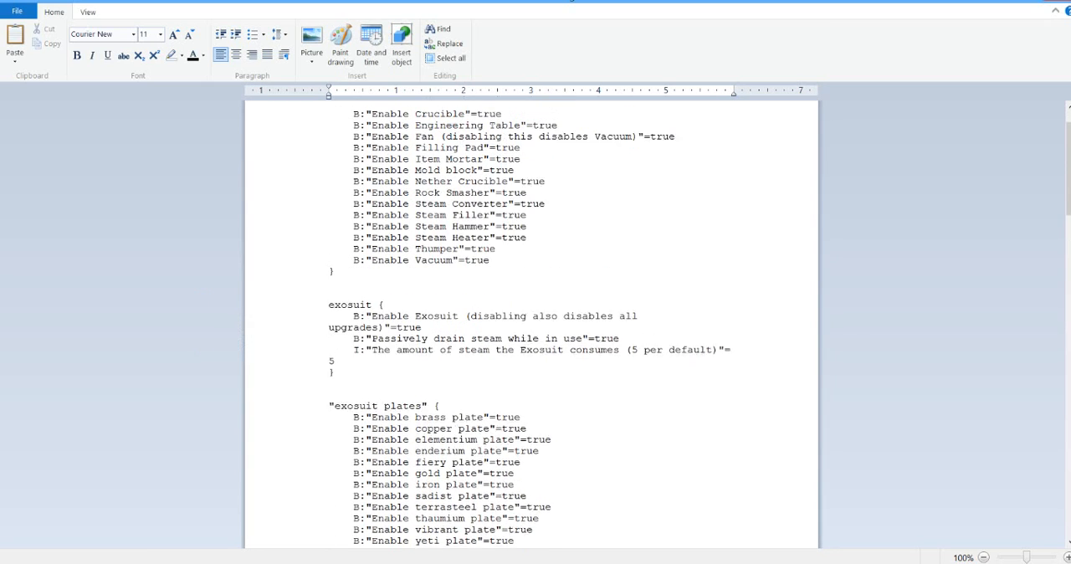
scroll(down, 3)
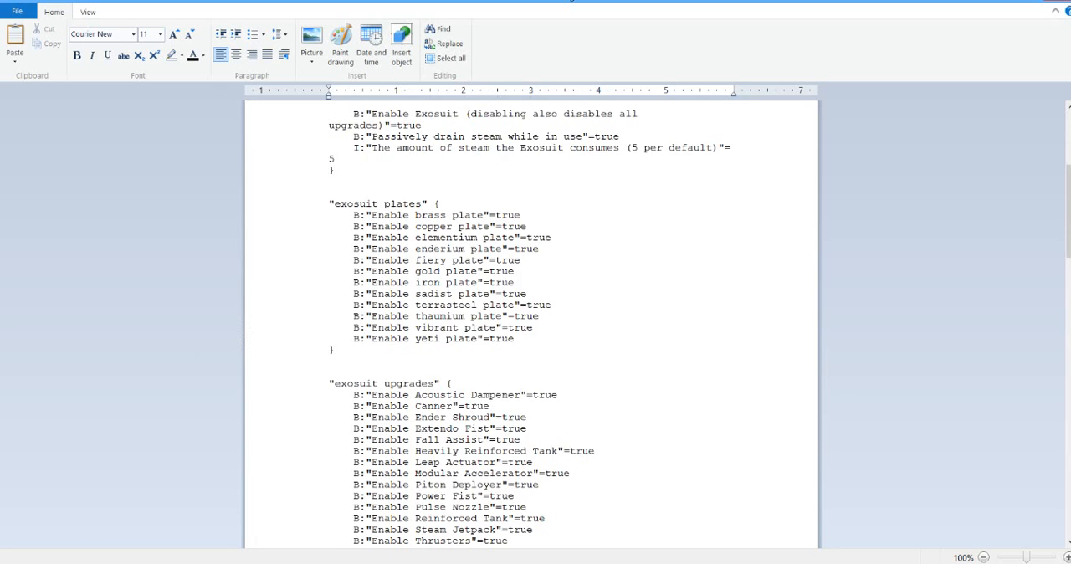
scroll(down, 3)
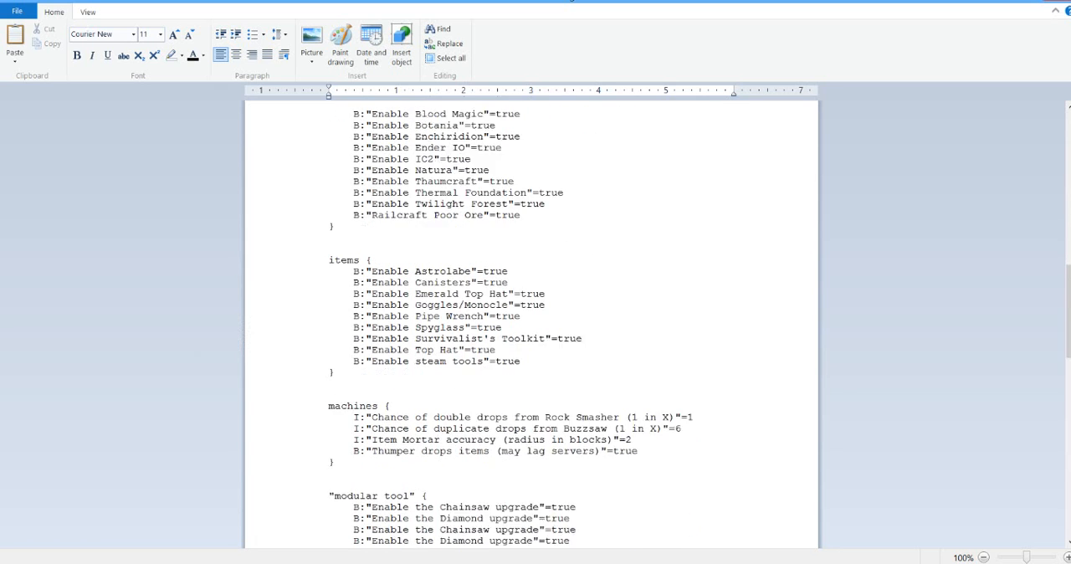
scroll(down, 3)
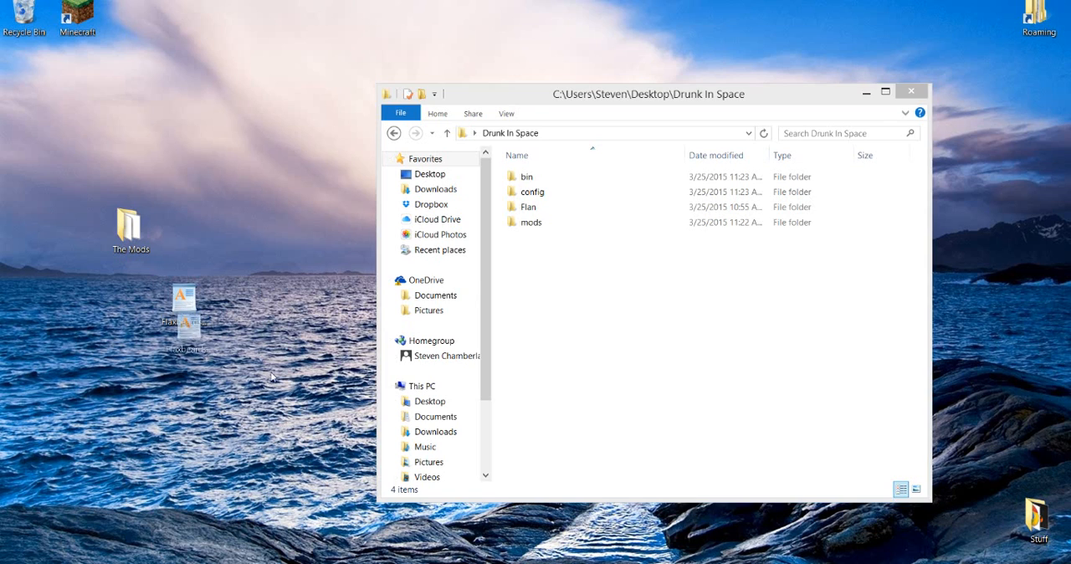
Open the config folder in File Explorer and return to the Drunk In Space folder.
double_click(533, 191)
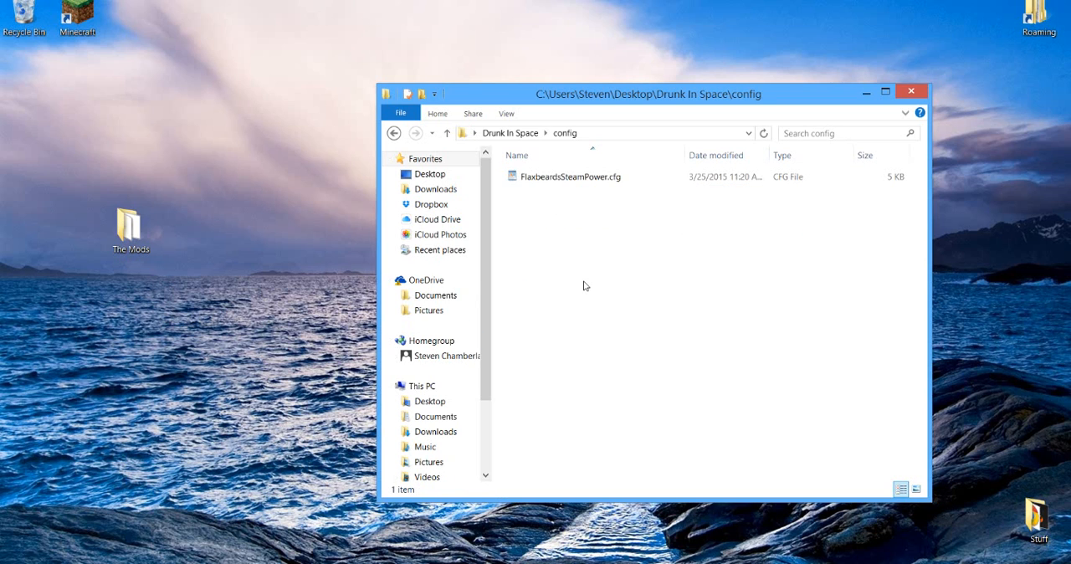
click(572, 177)
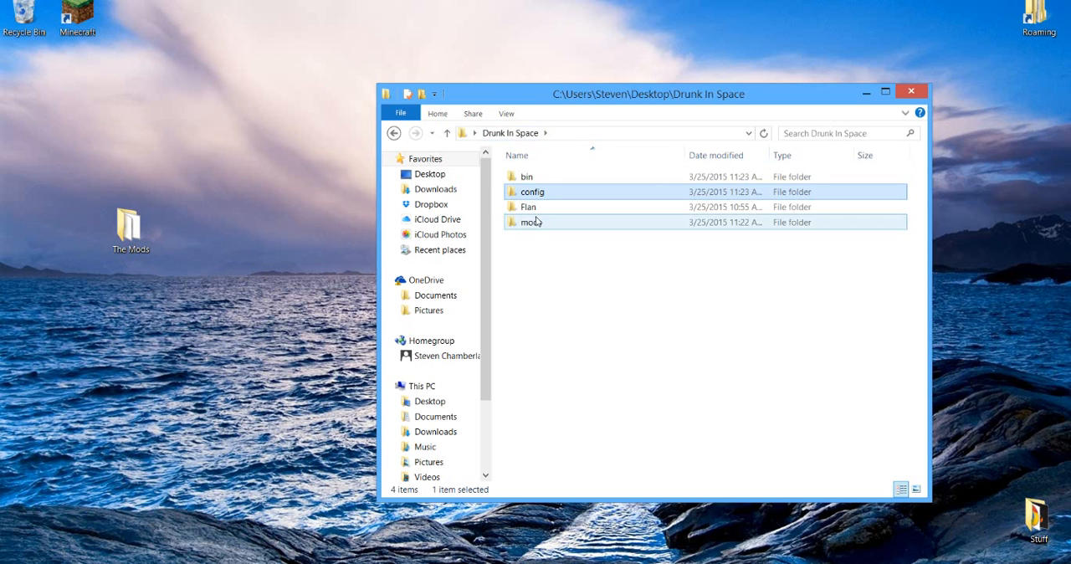
click(532, 191)
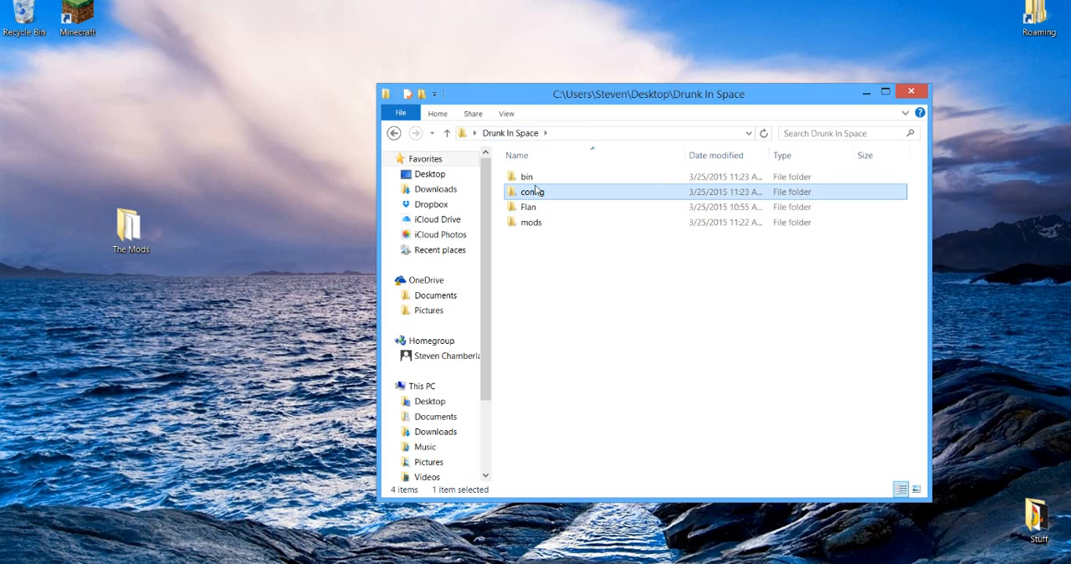
mouse_move(532, 190)
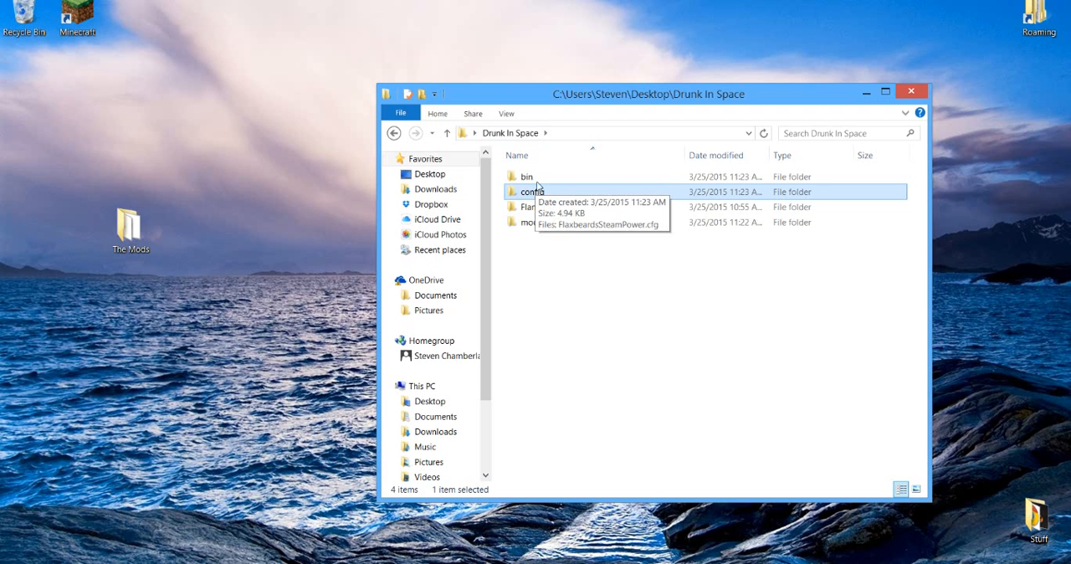
double_click(526, 177)
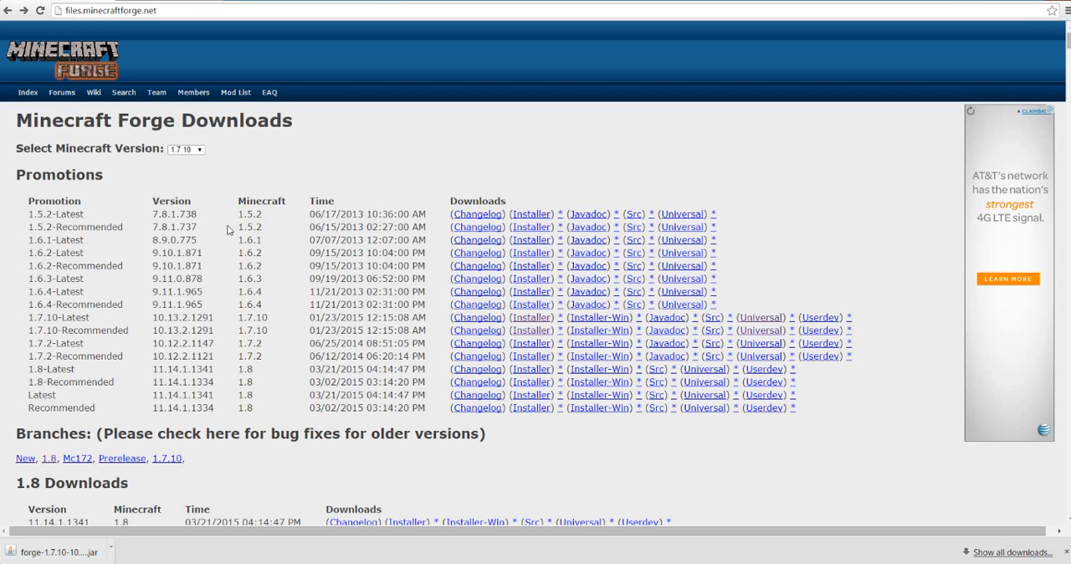
Set the Forge downloads page's Minecraft version to 1.7.10.
click(184, 149)
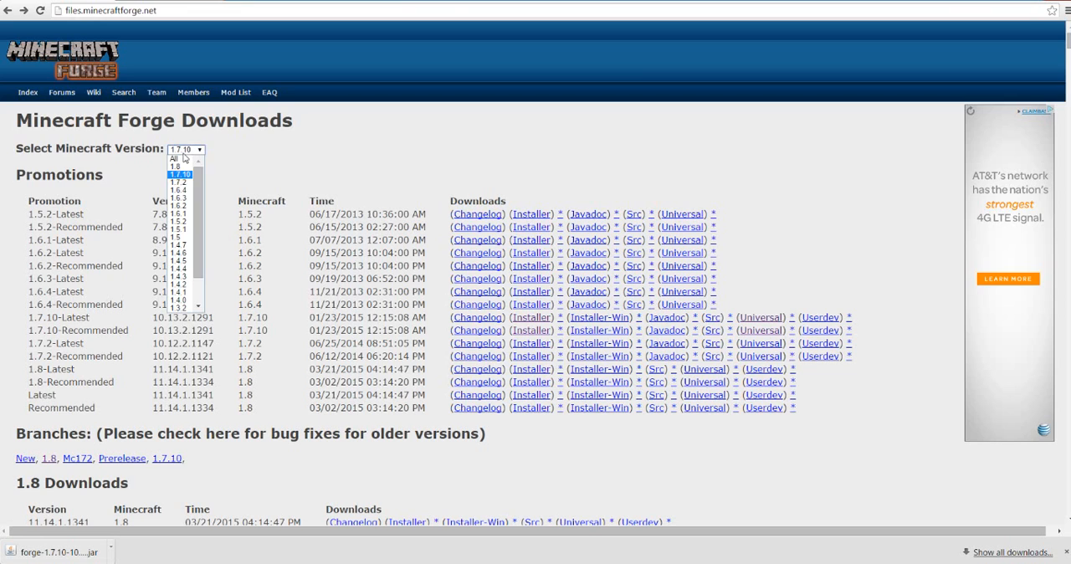
click(180, 174)
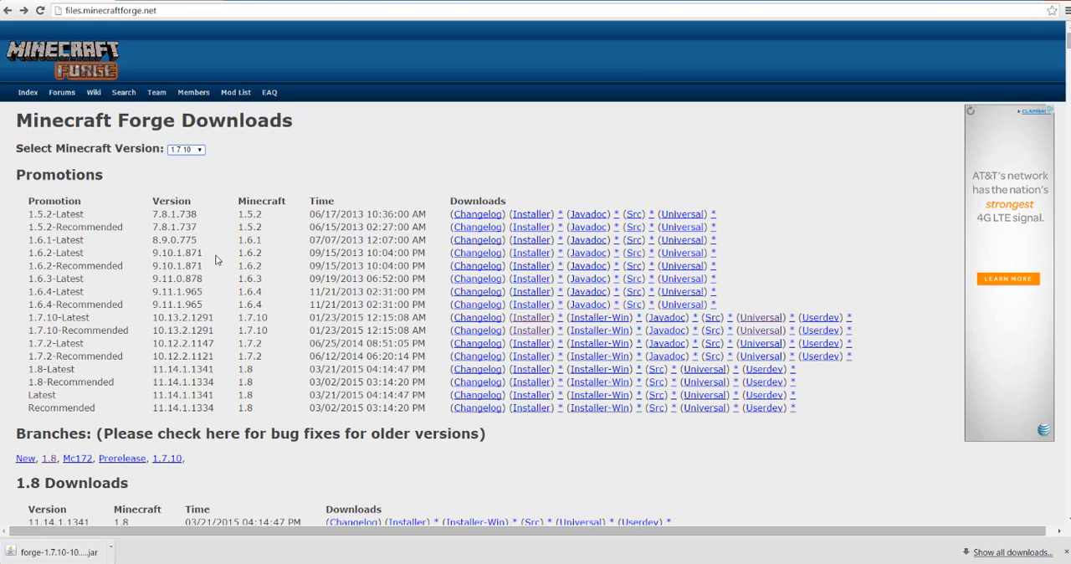
mouse_move(281, 336)
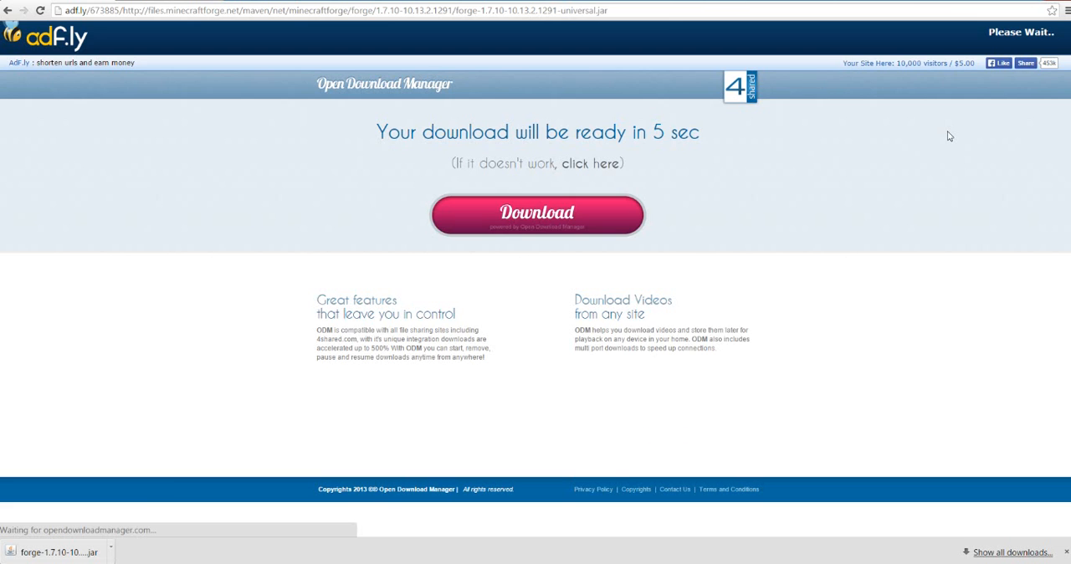
mouse_move(970, 85)
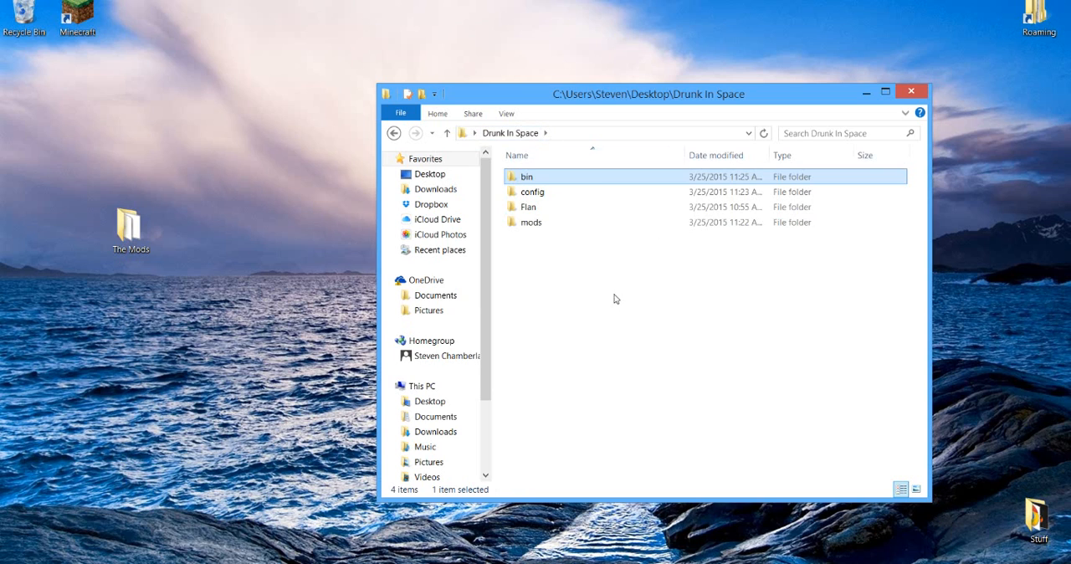
mouse_move(543, 177)
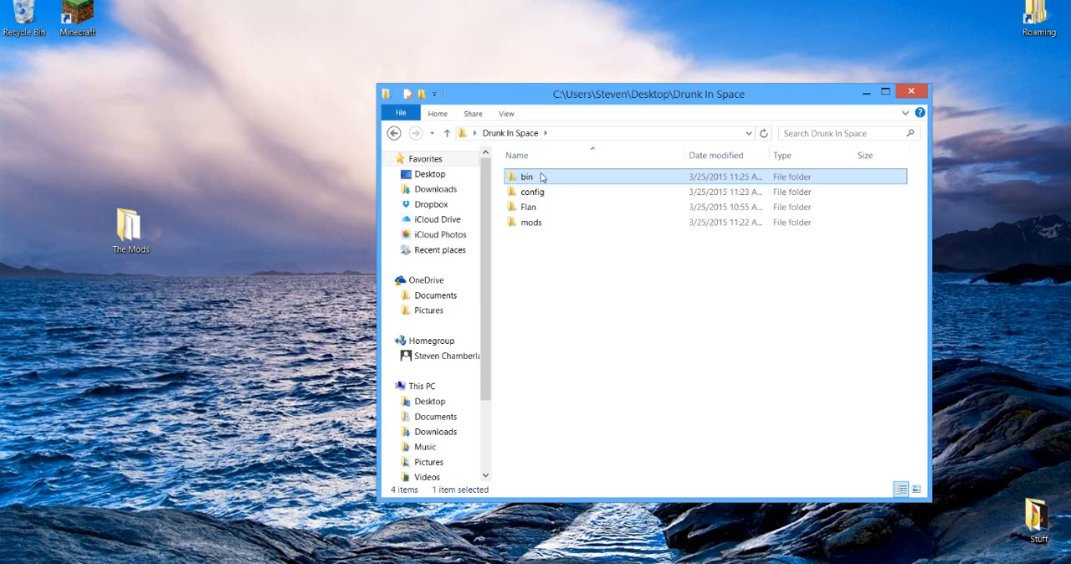
mouse_move(537, 181)
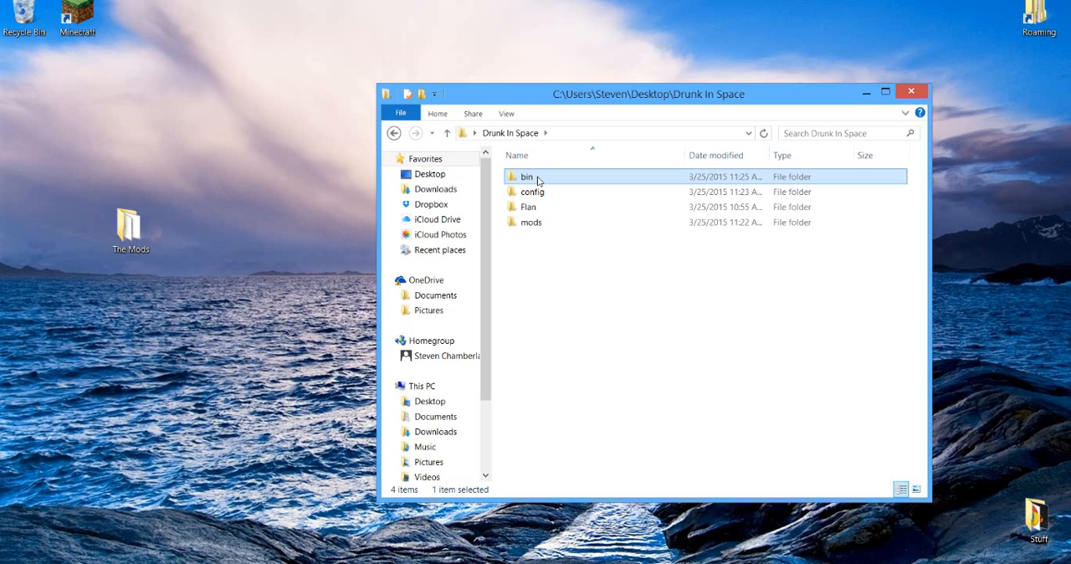
mouse_move(539, 180)
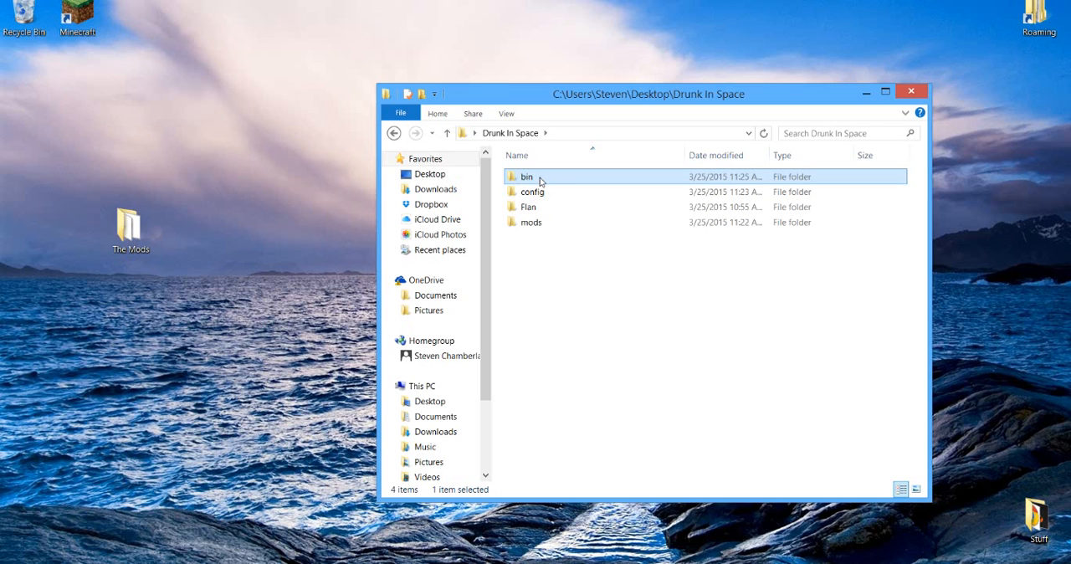
Select the bin through mods folders and create a new zipped folder on the desktop.
click(529, 207)
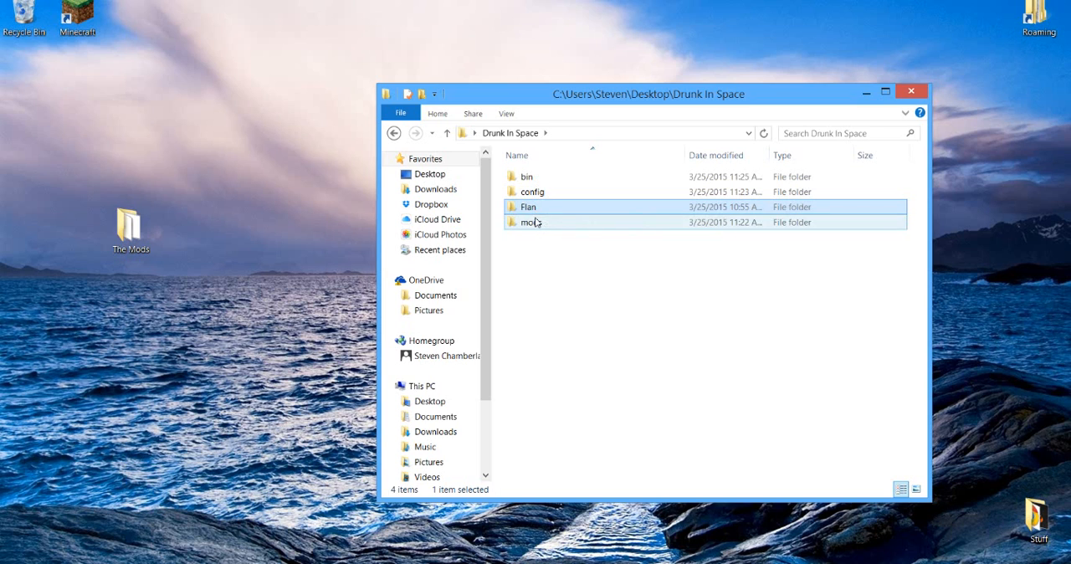
click(531, 221)
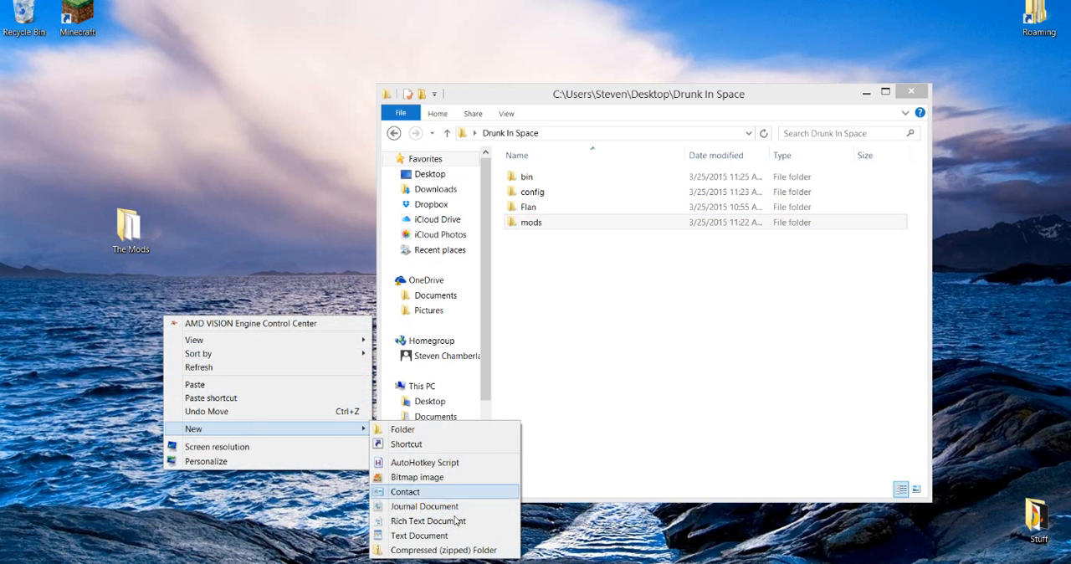
click(445, 549)
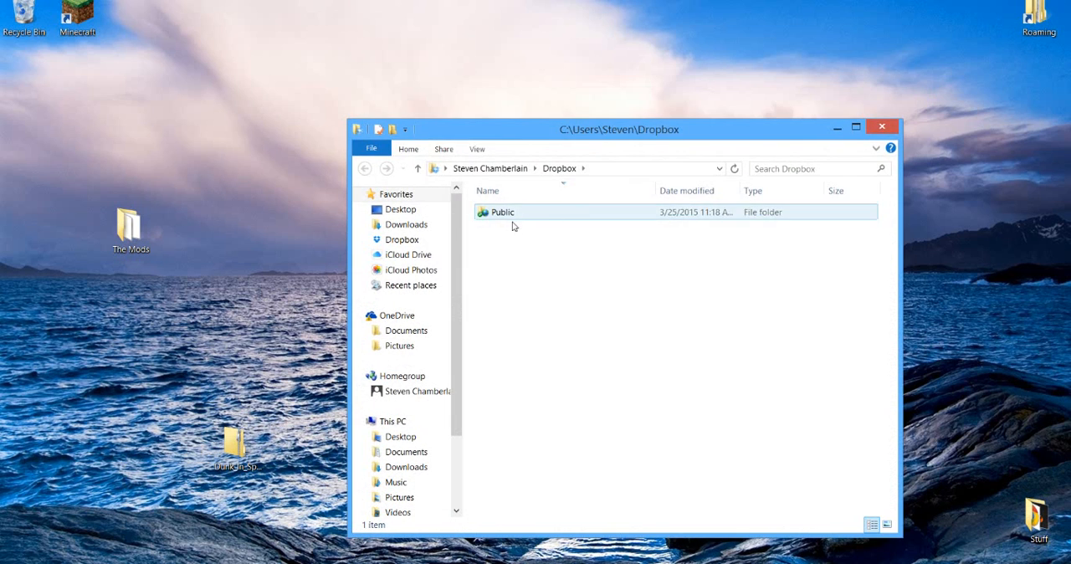
Drag the Drunk In Space zip from the desktop into Dropbox's Public folder.
double_click(502, 213)
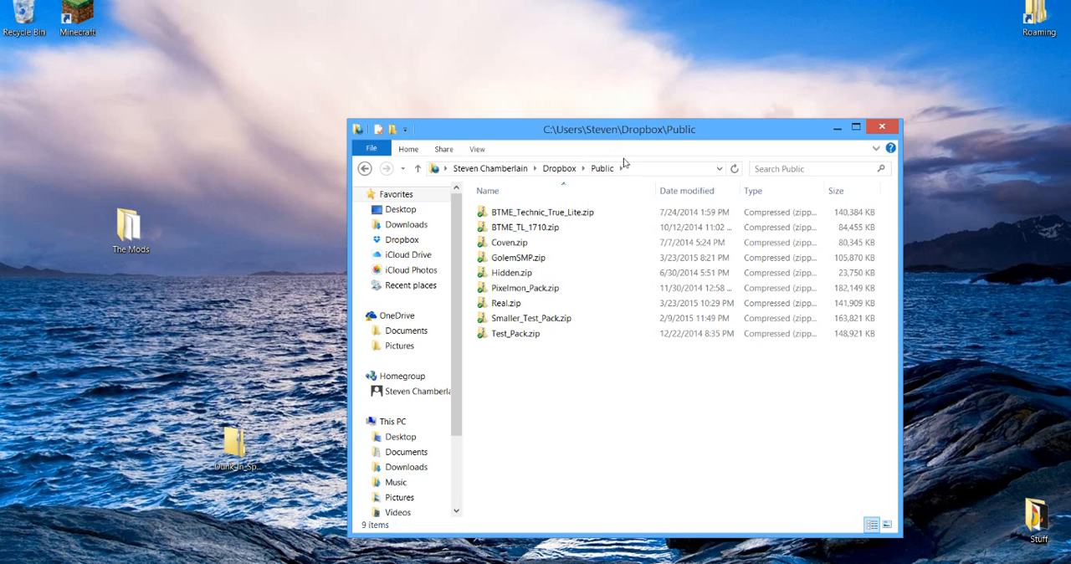
mouse_move(614, 174)
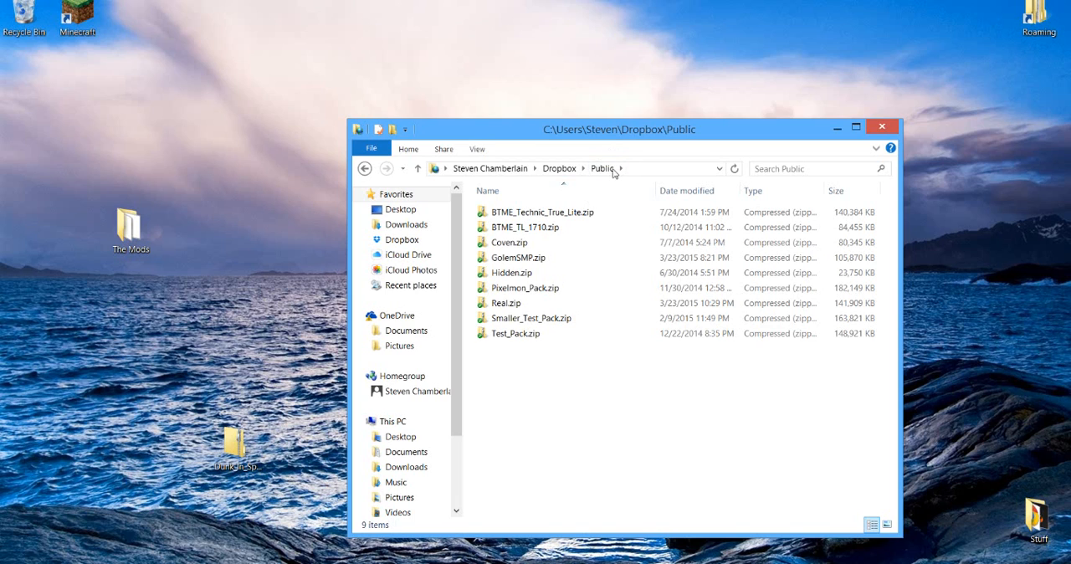
mouse_move(582, 427)
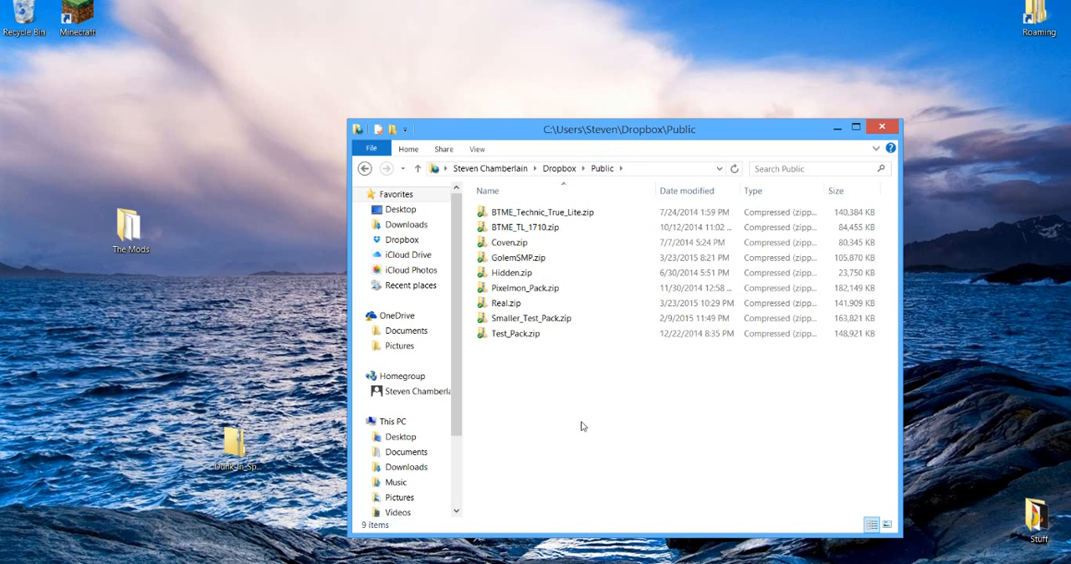
drag(234, 443, 589, 388)
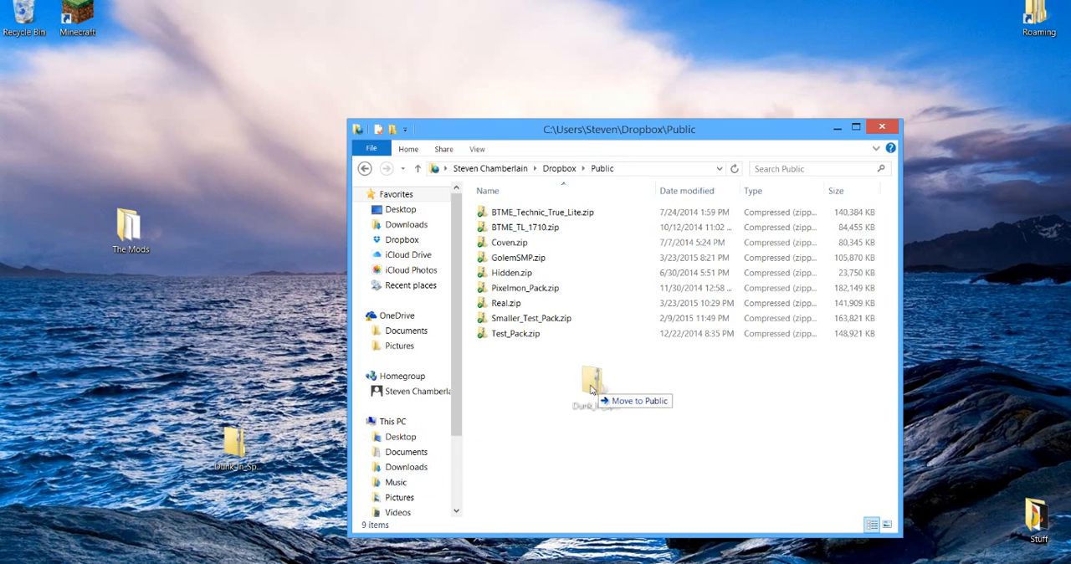
drag(238, 438, 594, 388)
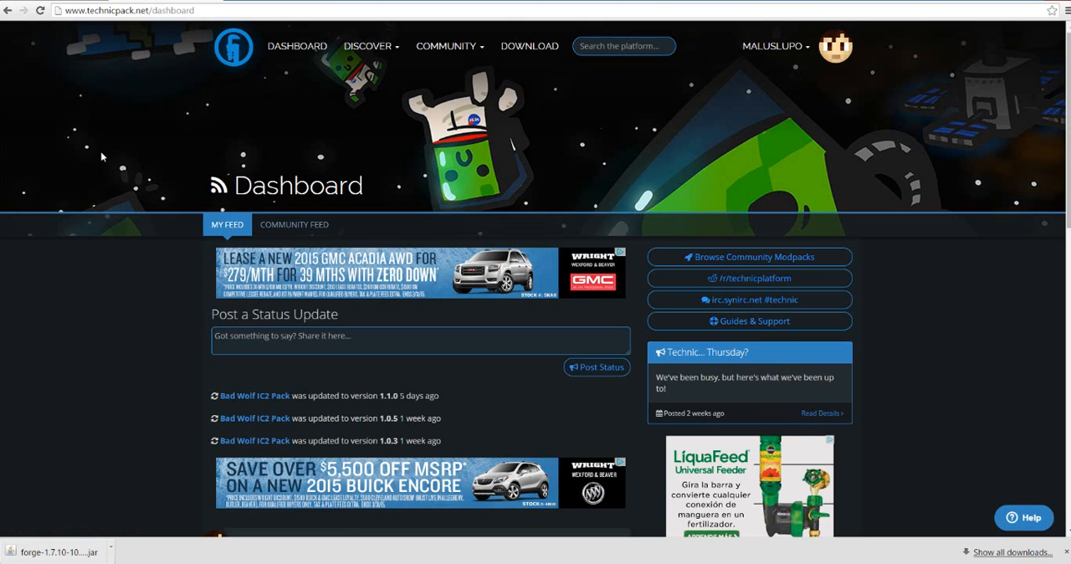
mouse_move(760, 70)
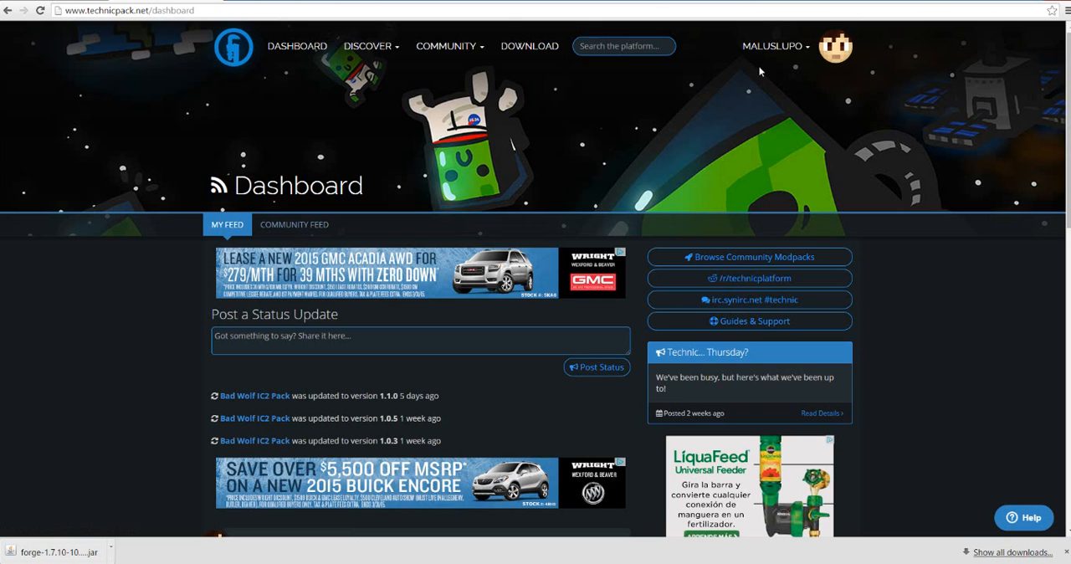
Choose Create a Modpack from the account menu on the dashboard.
click(771, 47)
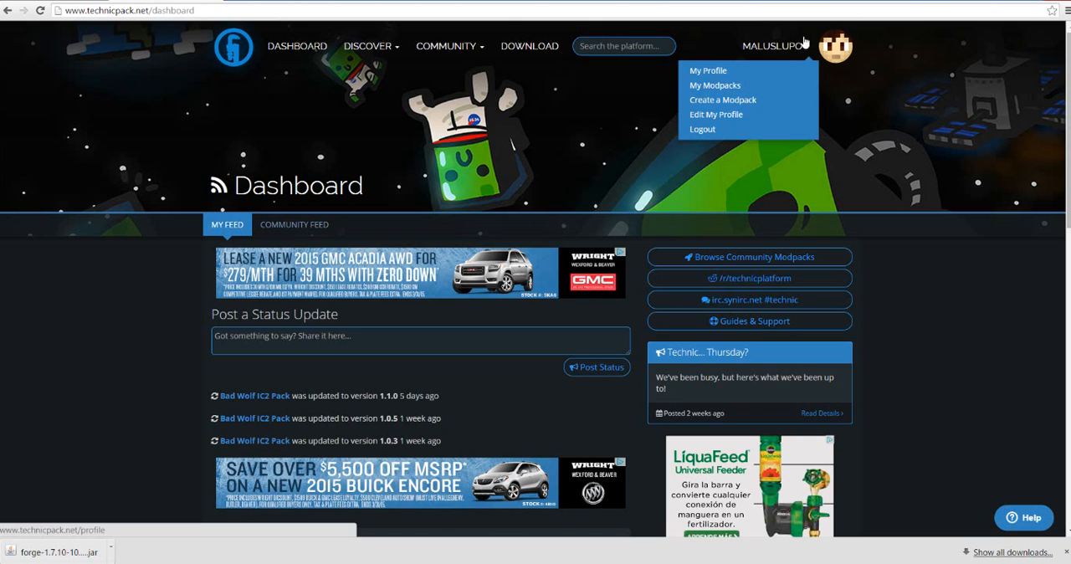
mouse_move(802, 37)
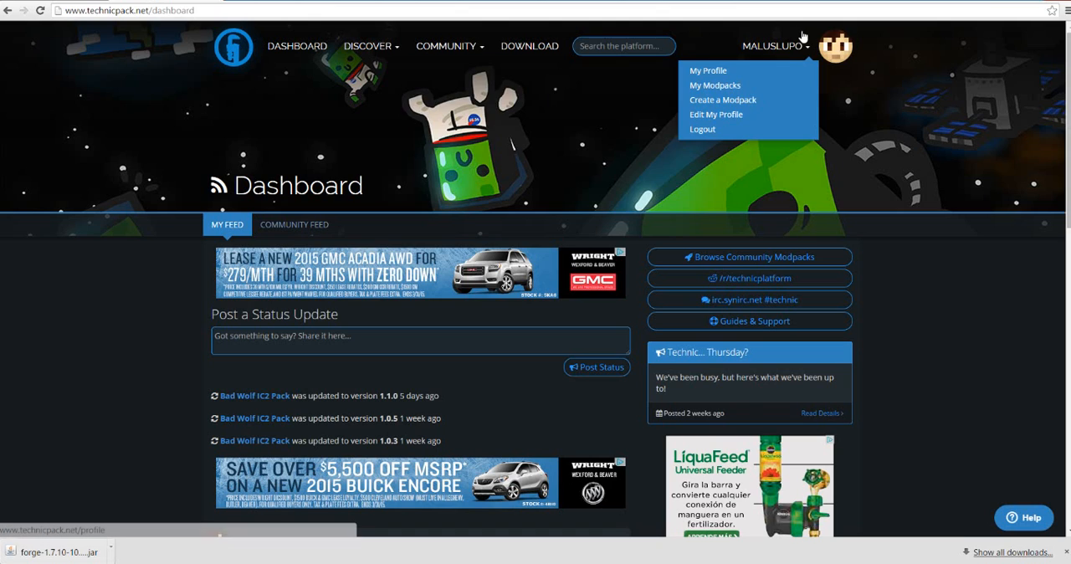
mouse_move(723, 100)
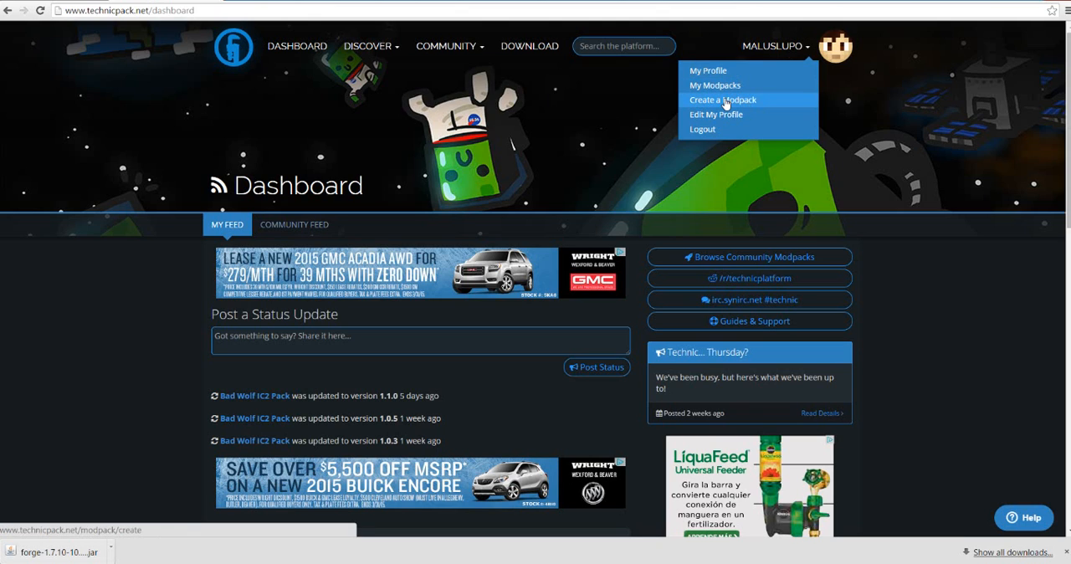
click(721, 101)
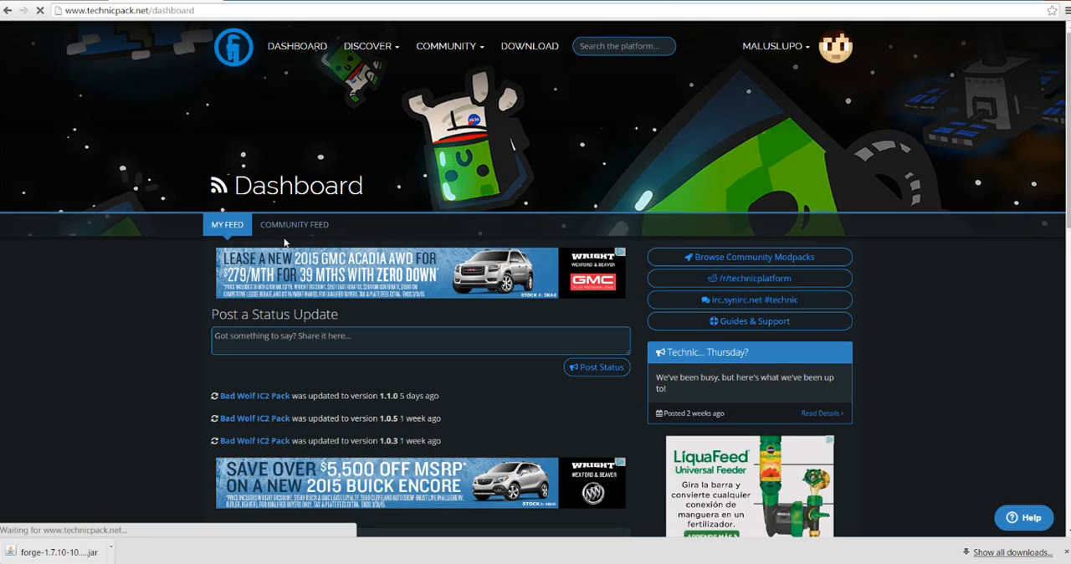
mouse_move(70, 259)
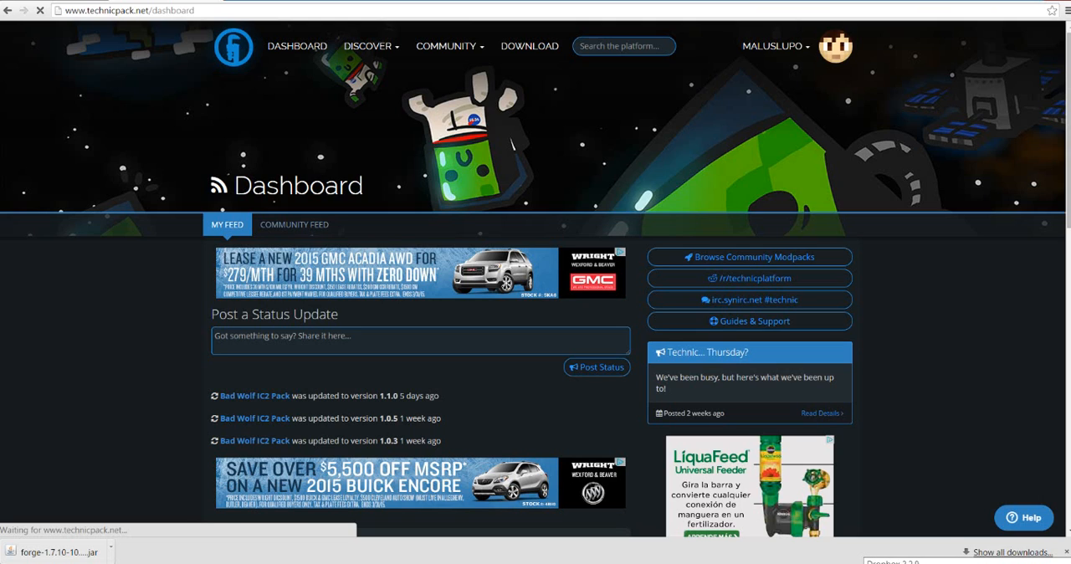
mouse_move(189, 264)
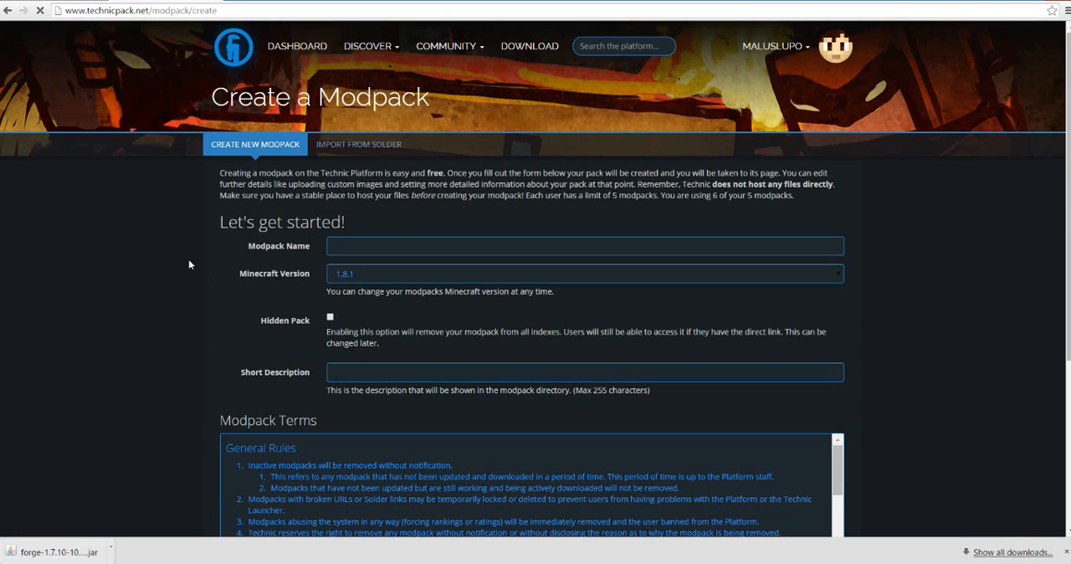
Enter the name 'Drink In Space. A Bad Wolf Mod Pack' and choose Minecraft version 1.7.10.
click(582, 244)
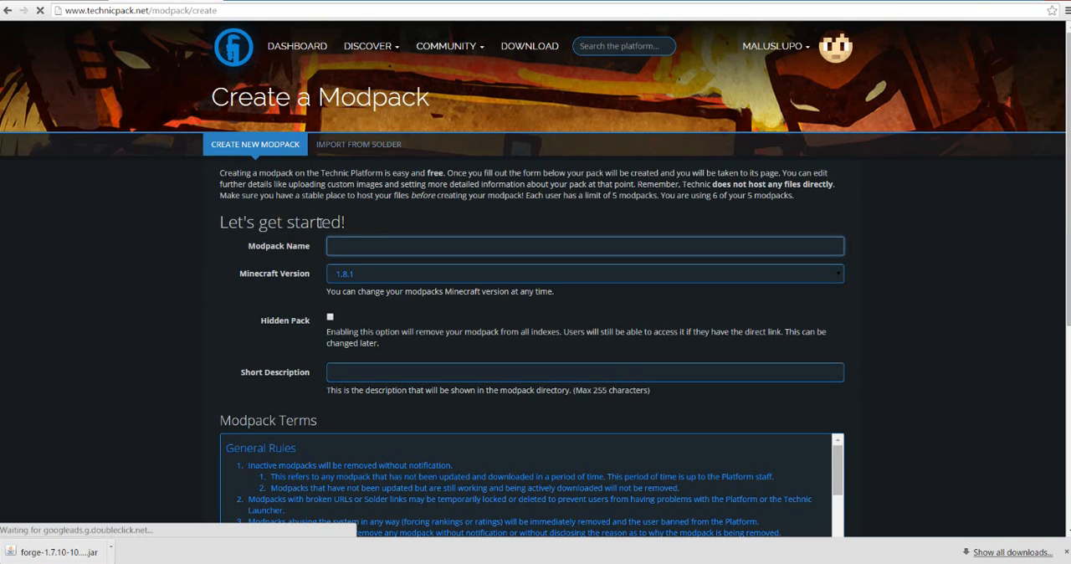
text(Drink In)
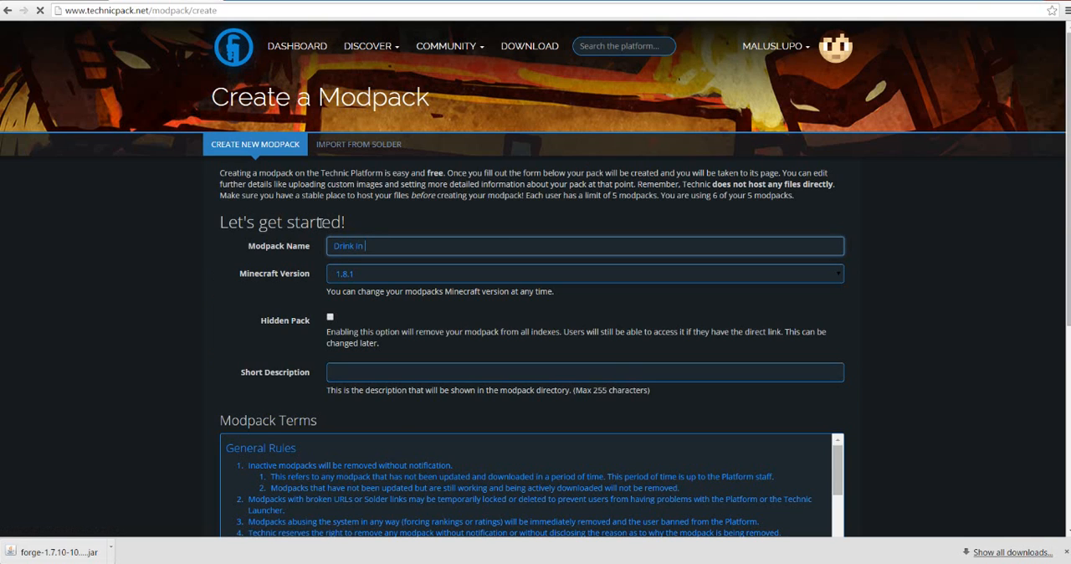
text(Space.)
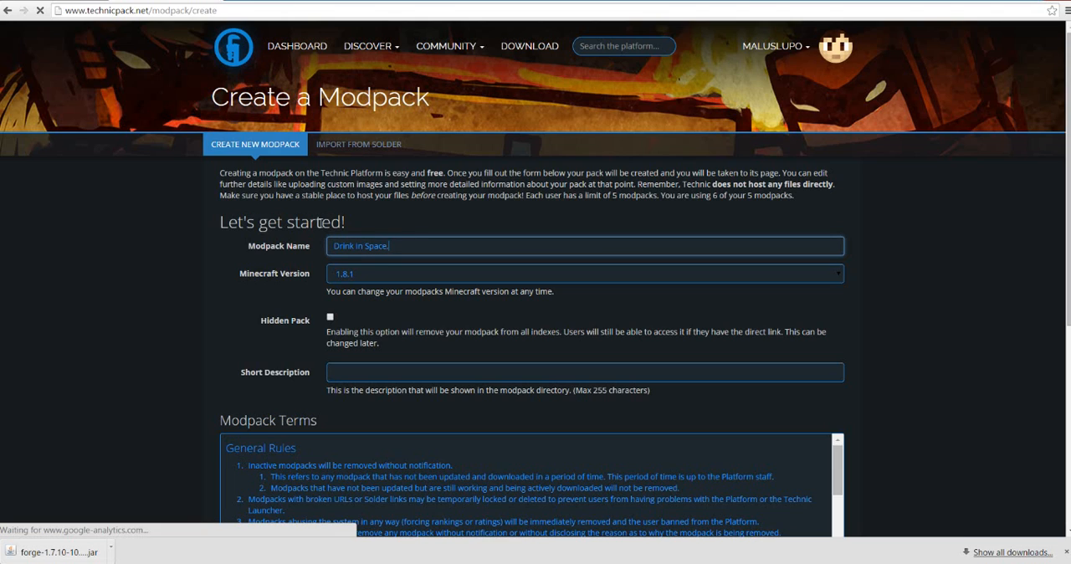
text(A Bad Wolf Mod Pack)
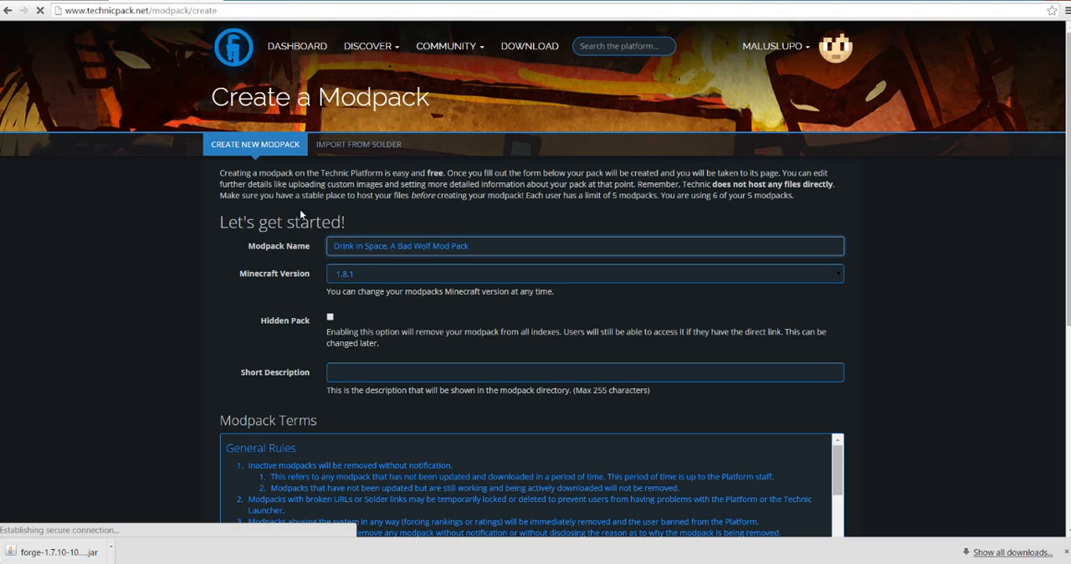
click(584, 275)
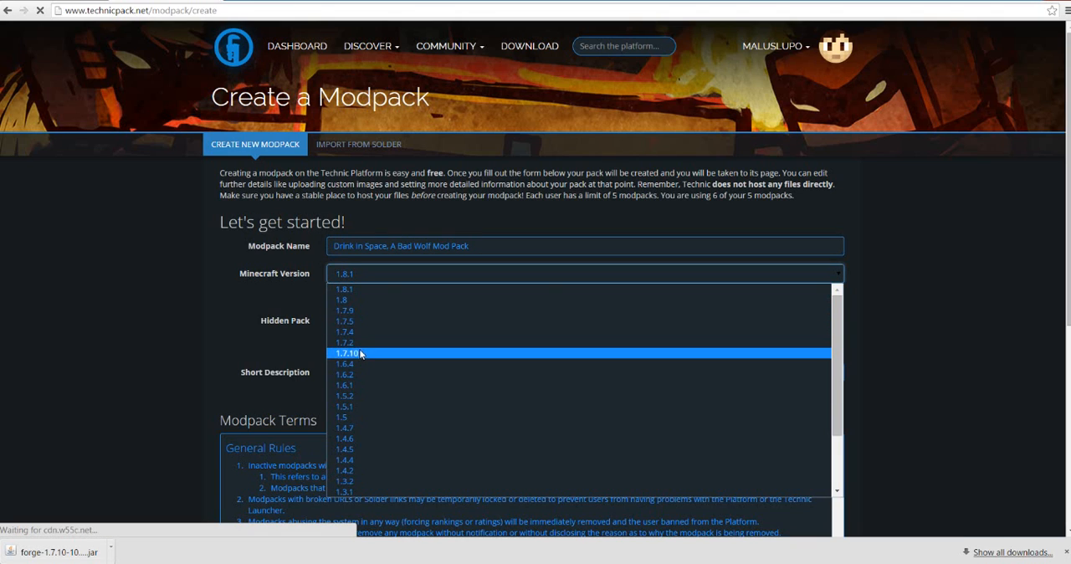
click(344, 353)
text(doc)
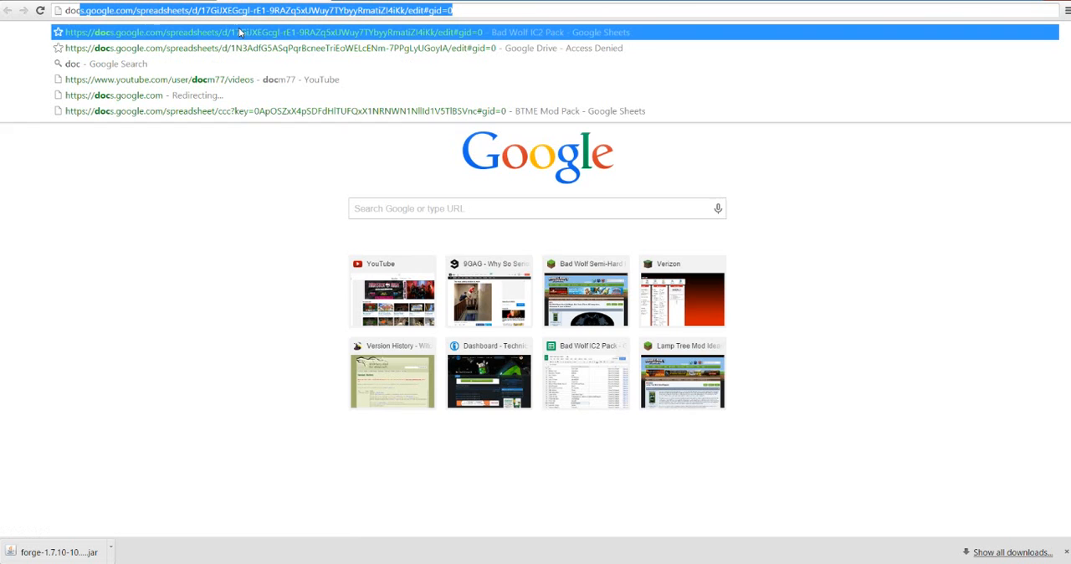
mouse_move(235, 36)
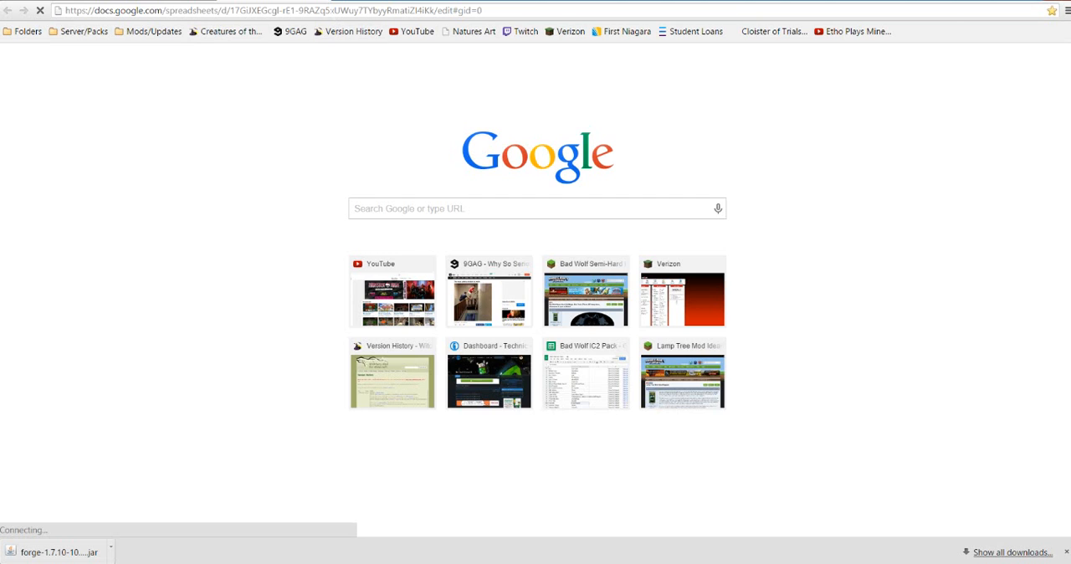
Switch tabs to reach the Bad Wolf IC2 Pack spreadsheet.
click(251, 10)
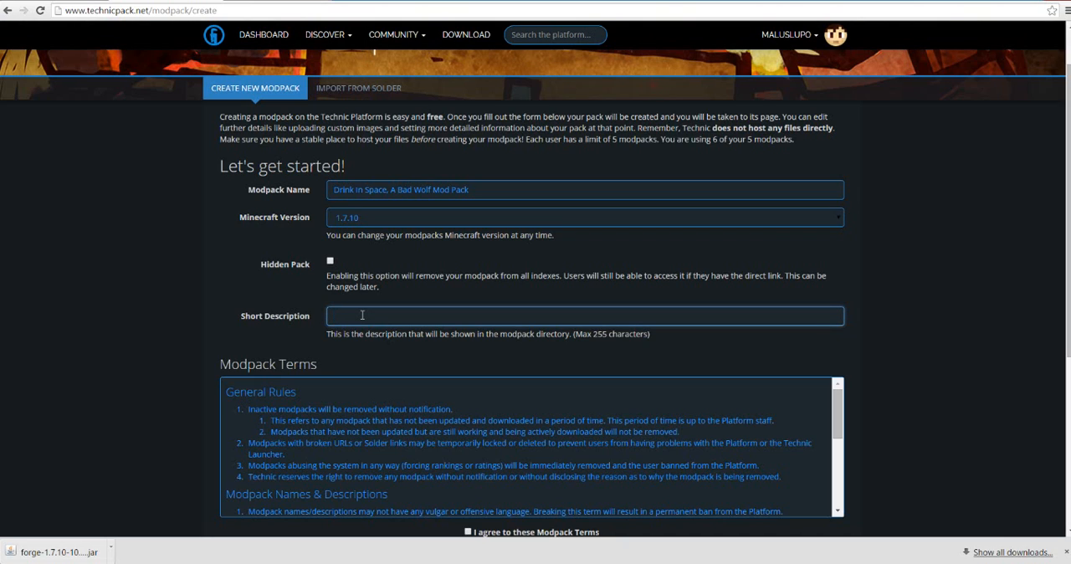
Fill the short description 'Get drunk in space. Why not?' from the autofill suggestion.
text(D)
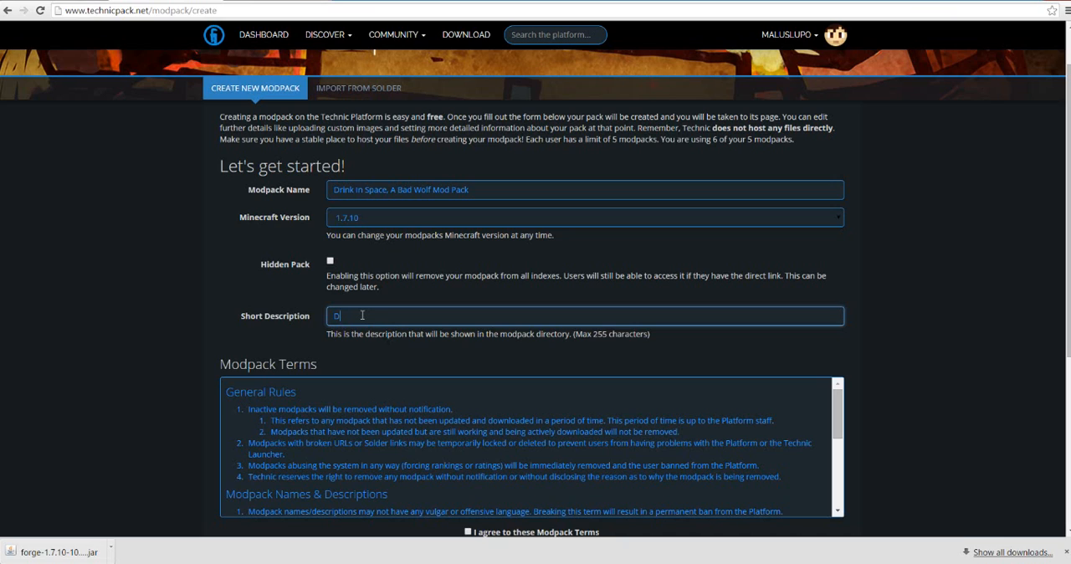
text(Get D)
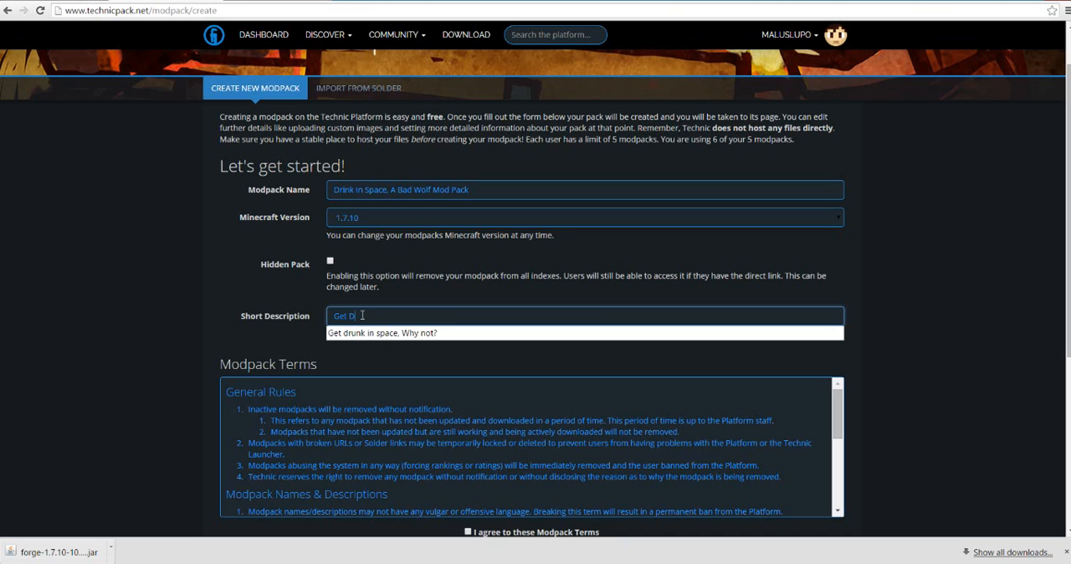
click(382, 331)
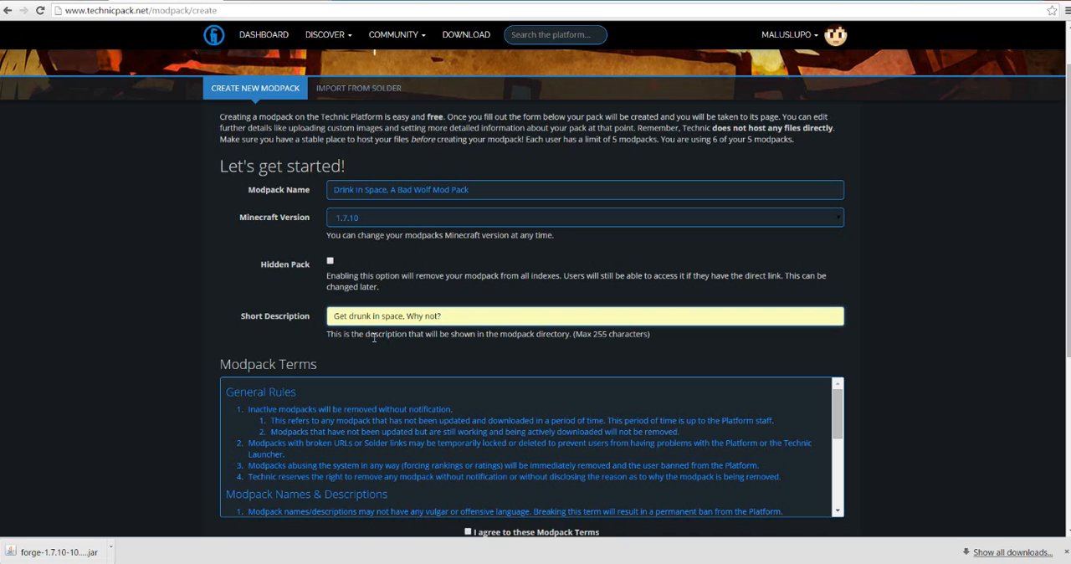
scroll(down, 3)
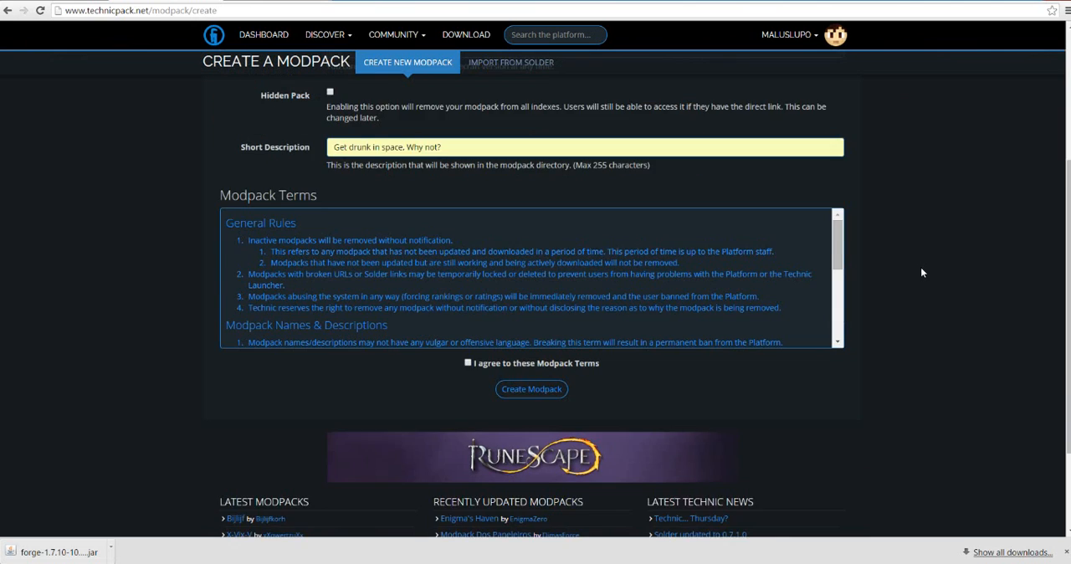
click(469, 306)
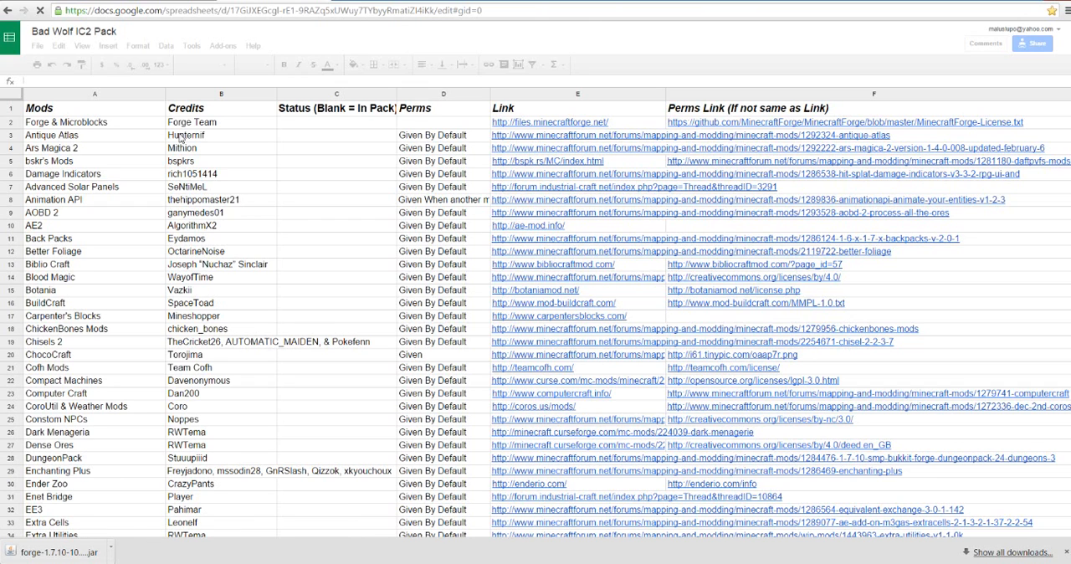
mouse_move(539, 154)
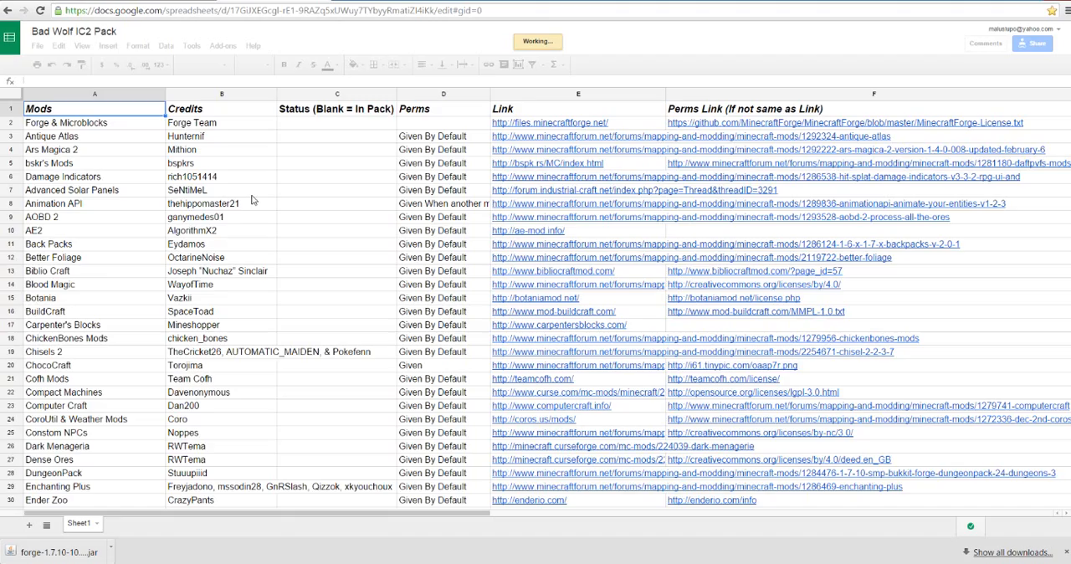
scroll(down, 3)
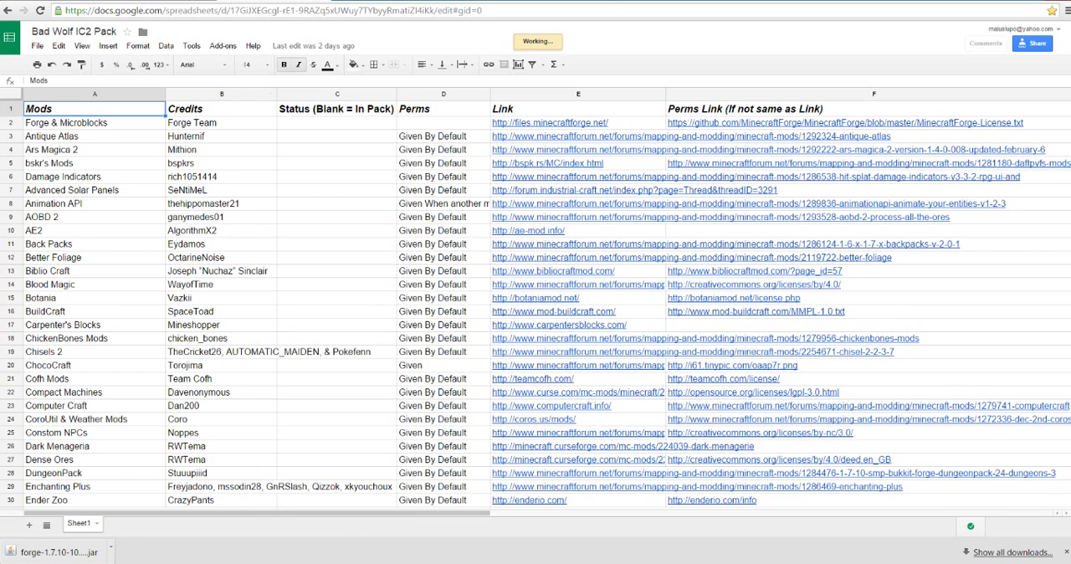
mouse_move(435, 179)
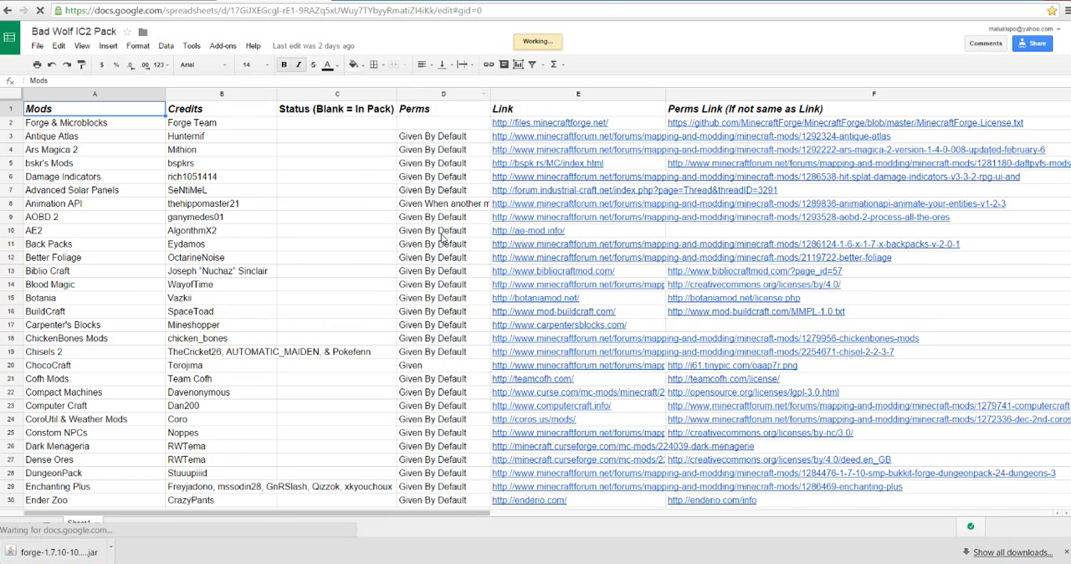
mouse_move(462, 150)
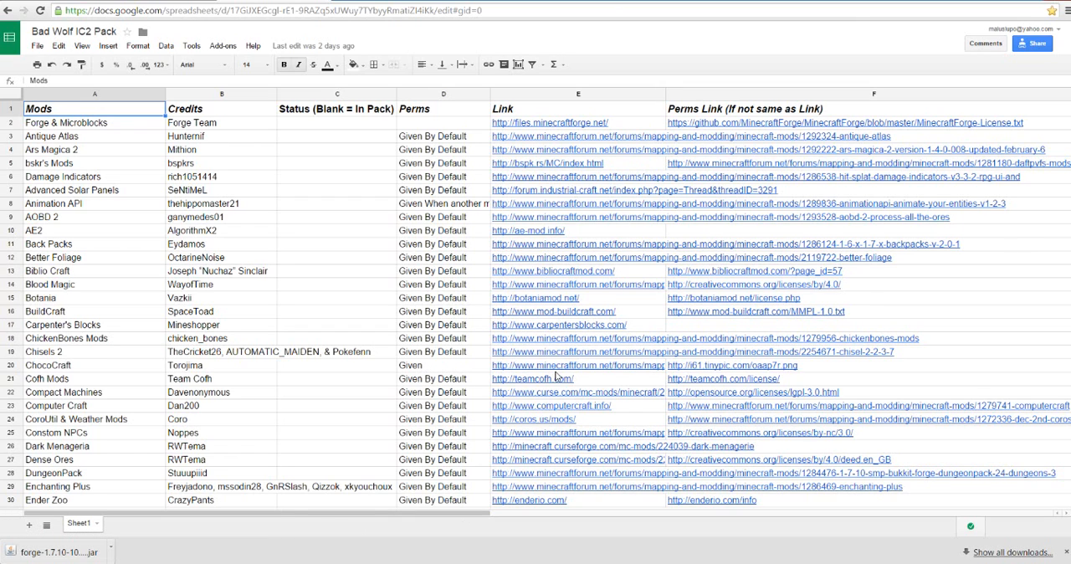
mouse_move(556, 326)
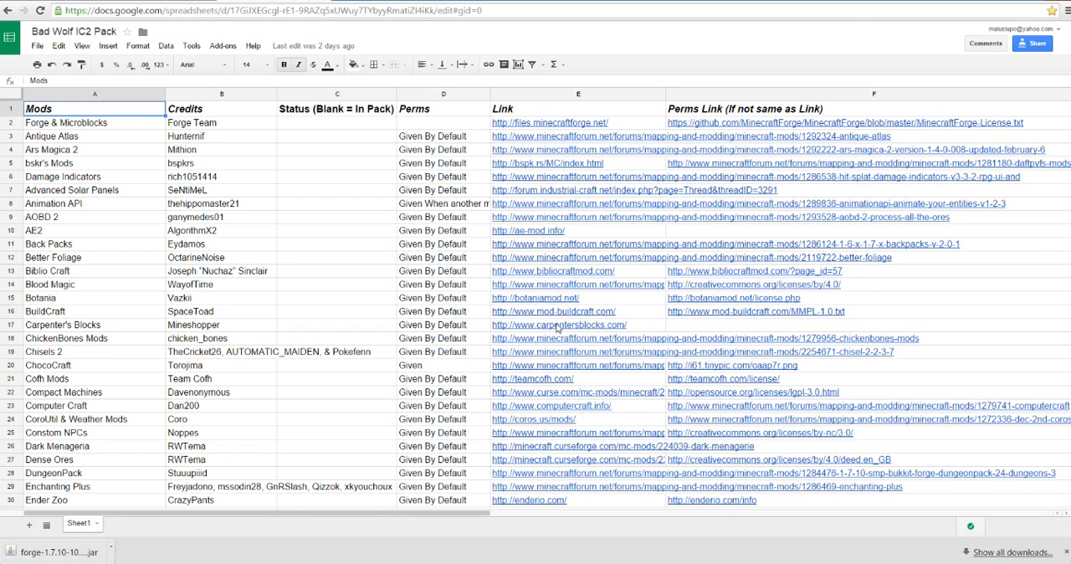
mouse_move(786, 311)
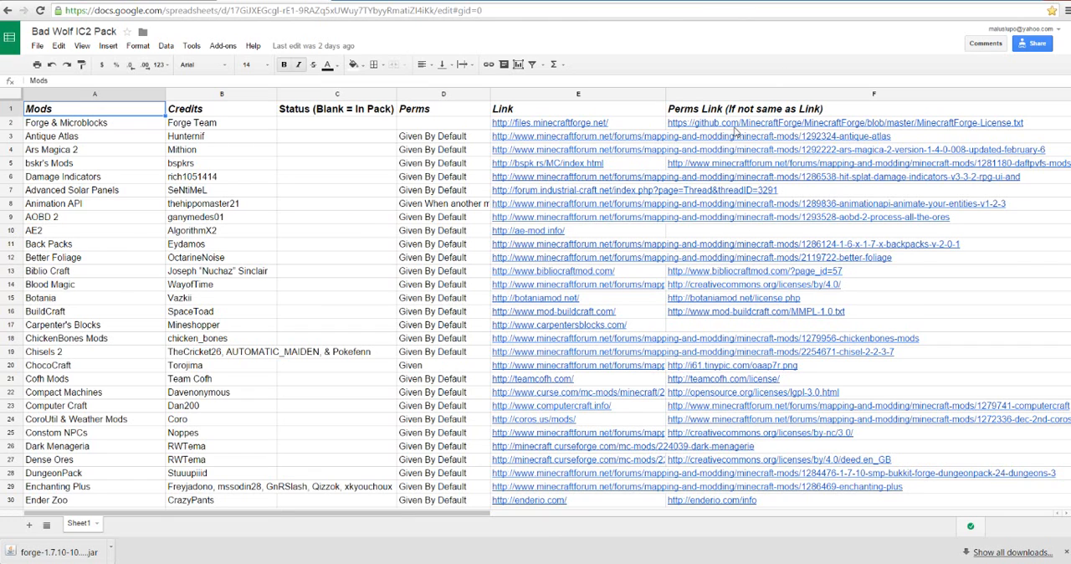
mouse_move(544, 124)
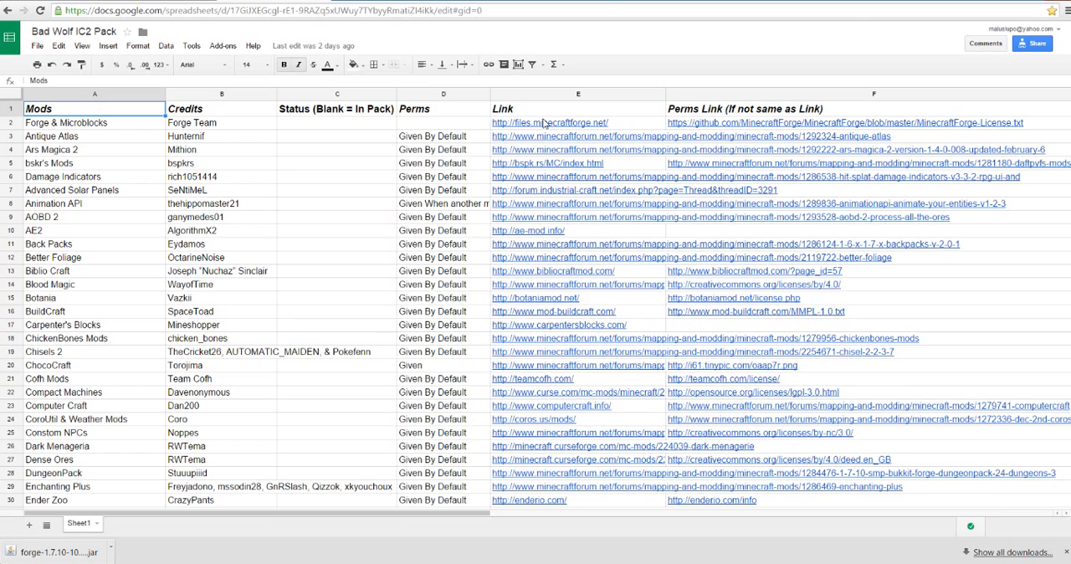
mouse_move(763, 134)
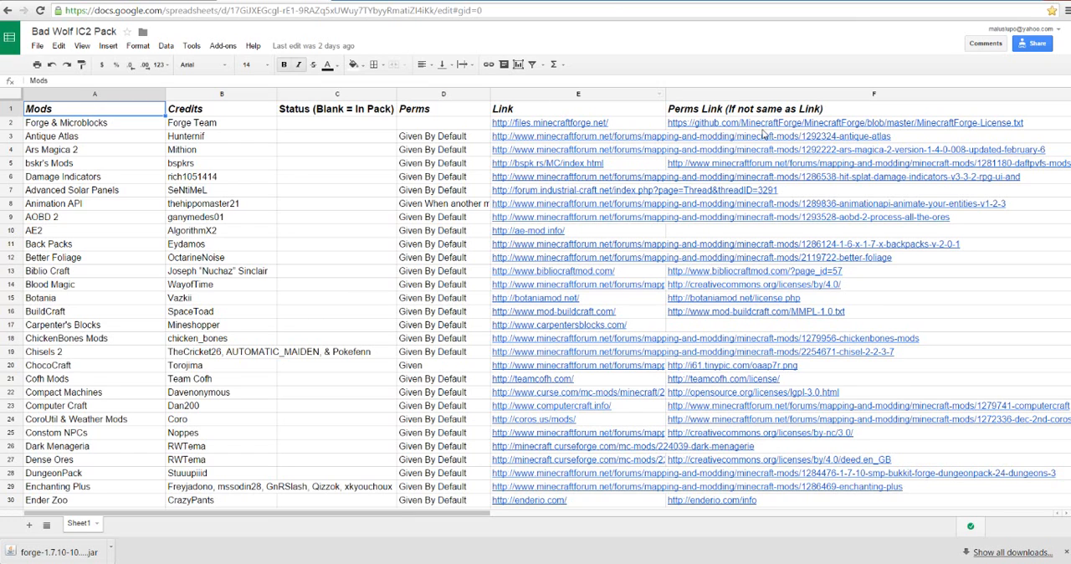
mouse_move(346, 376)
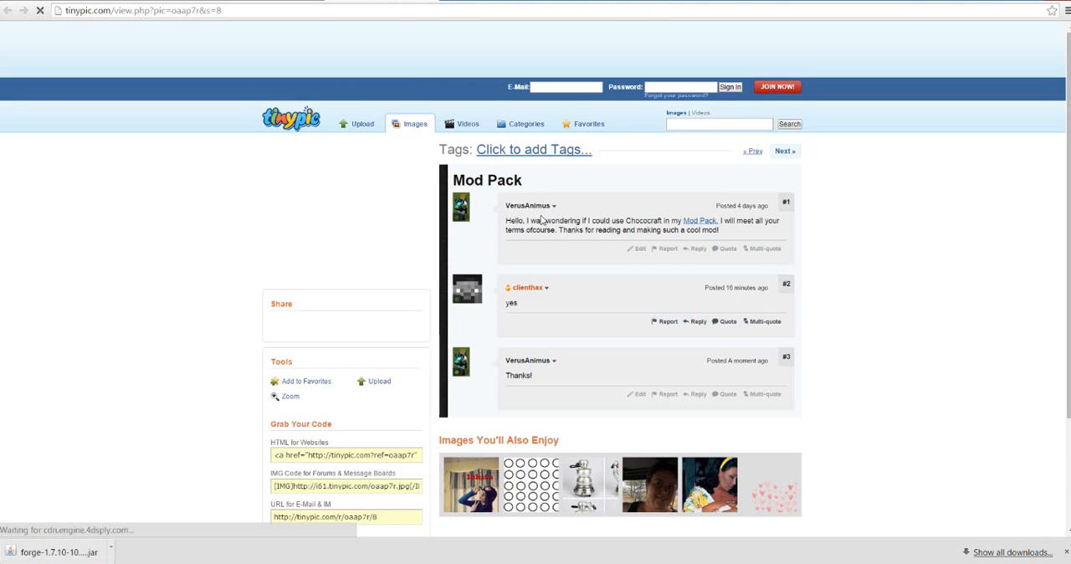
mouse_move(560, 367)
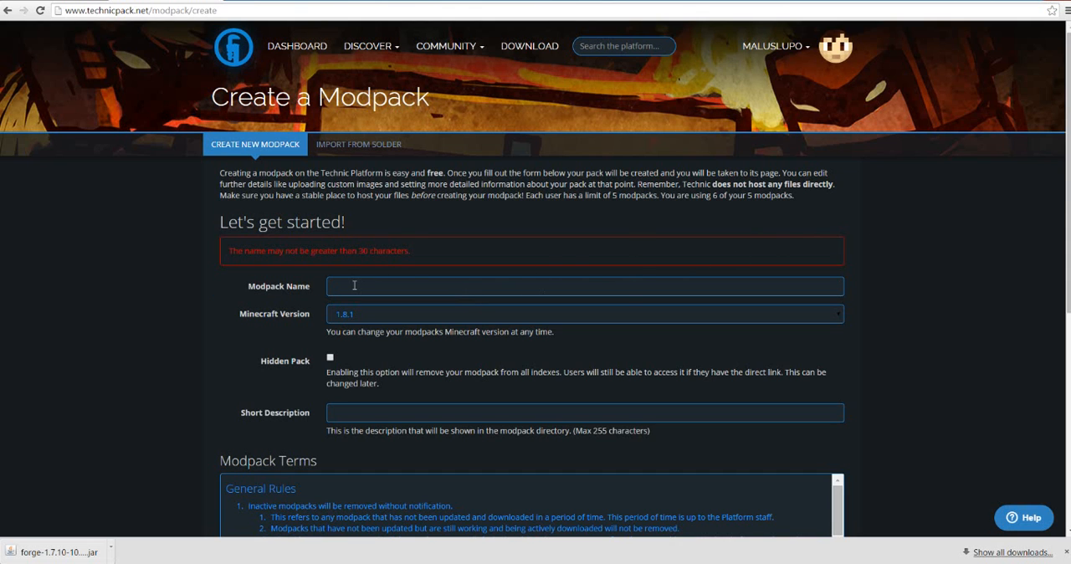
Fill name Drunk In Space, version 1.7.10, description 'Get drunk in space. Why not?', agree to terms and submit.
click(584, 284)
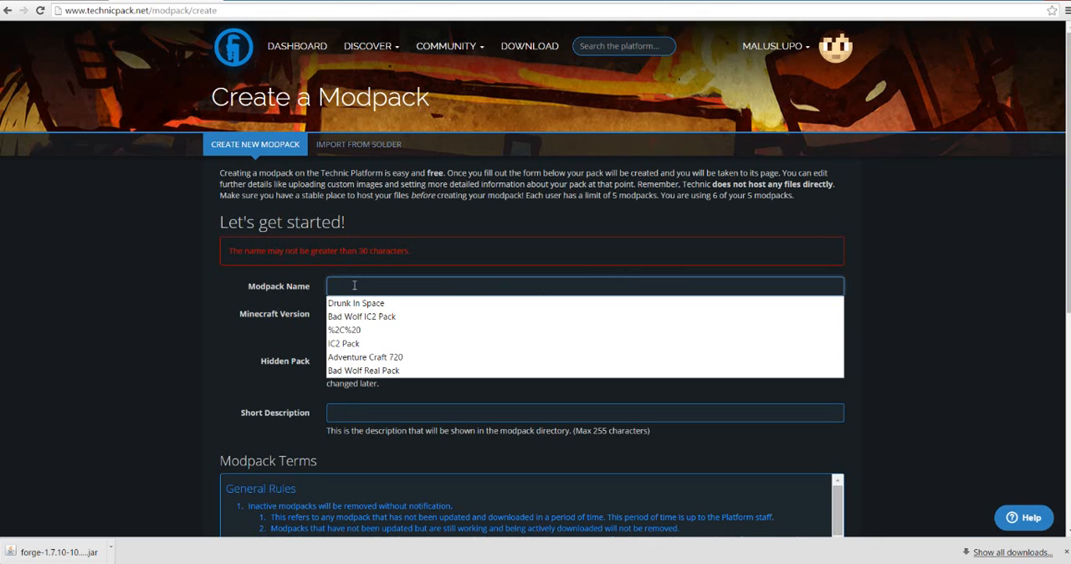
text(Drunk)
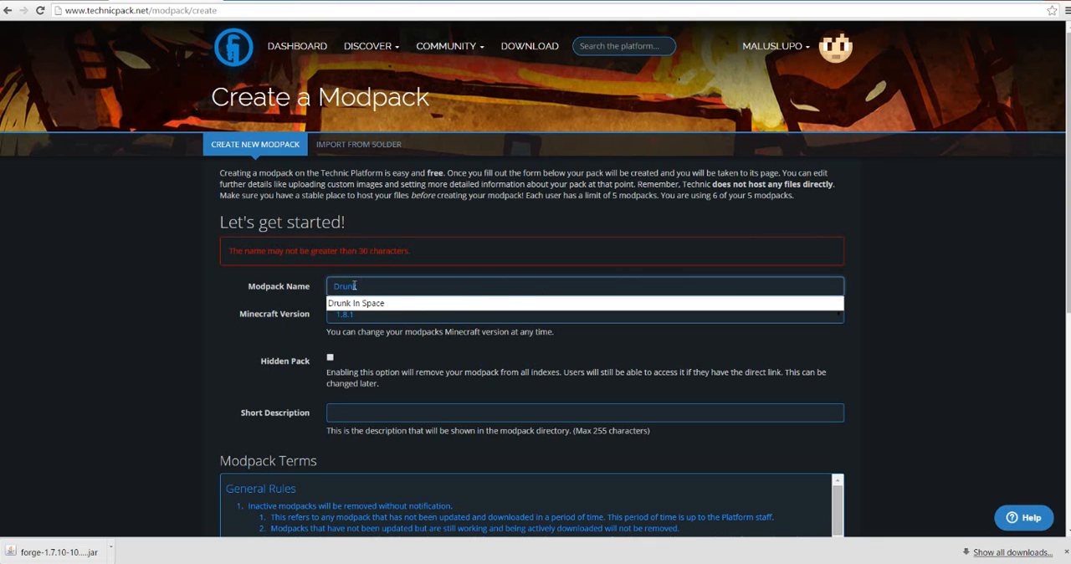
click(354, 303)
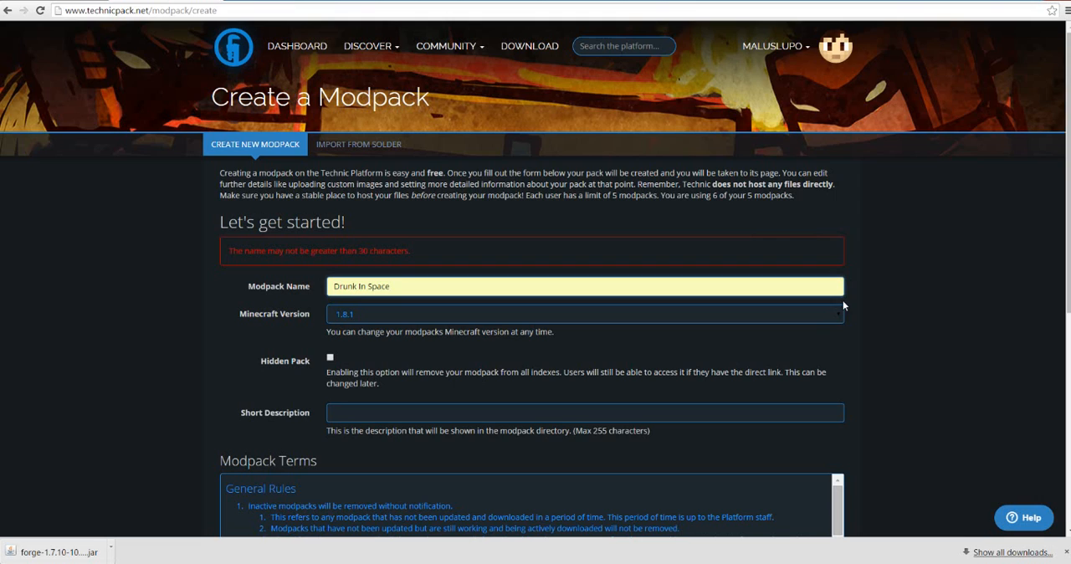
click(585, 313)
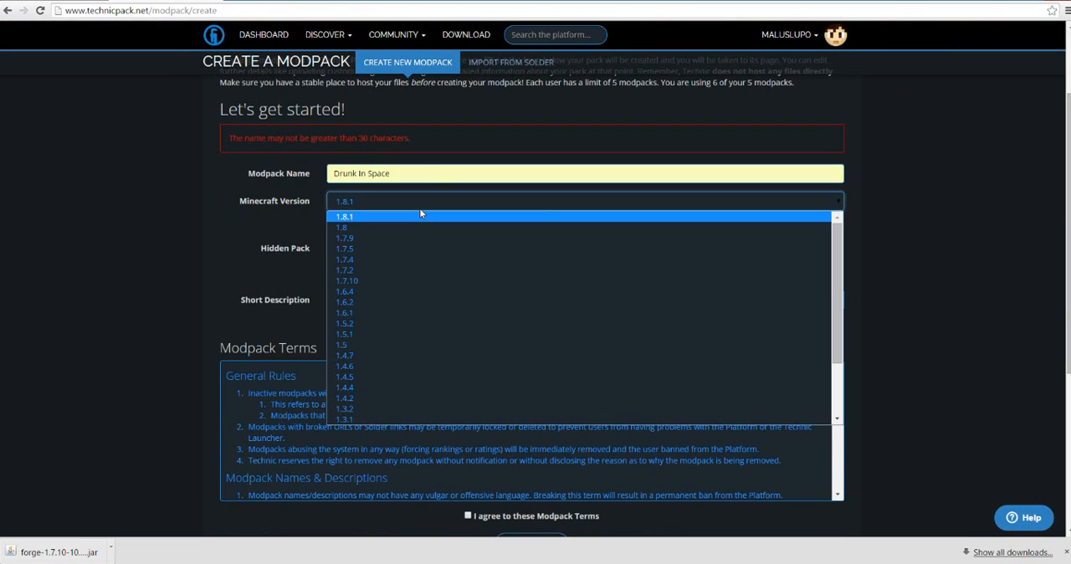
click(348, 281)
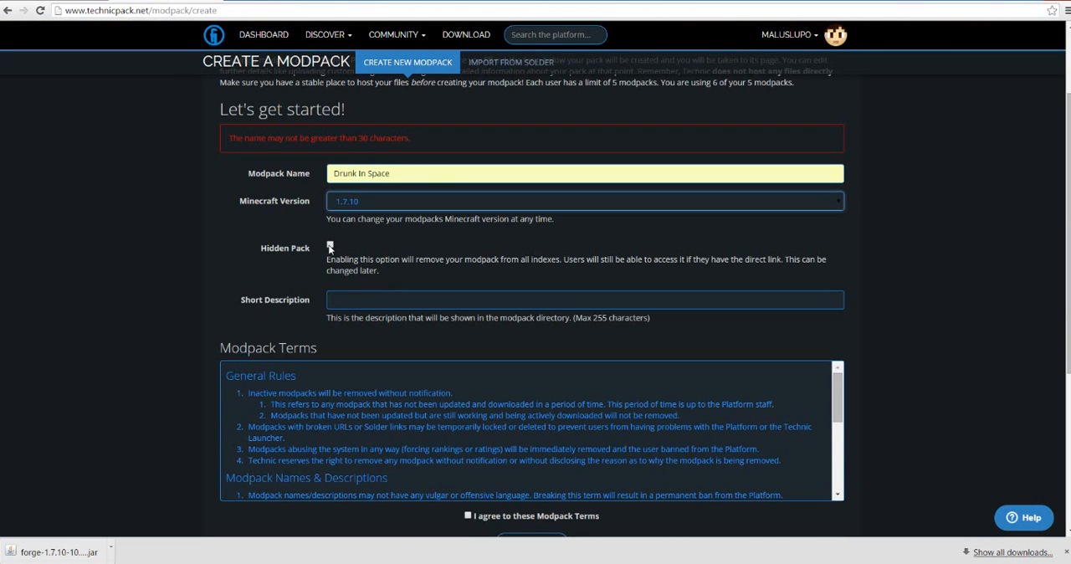
click(586, 299)
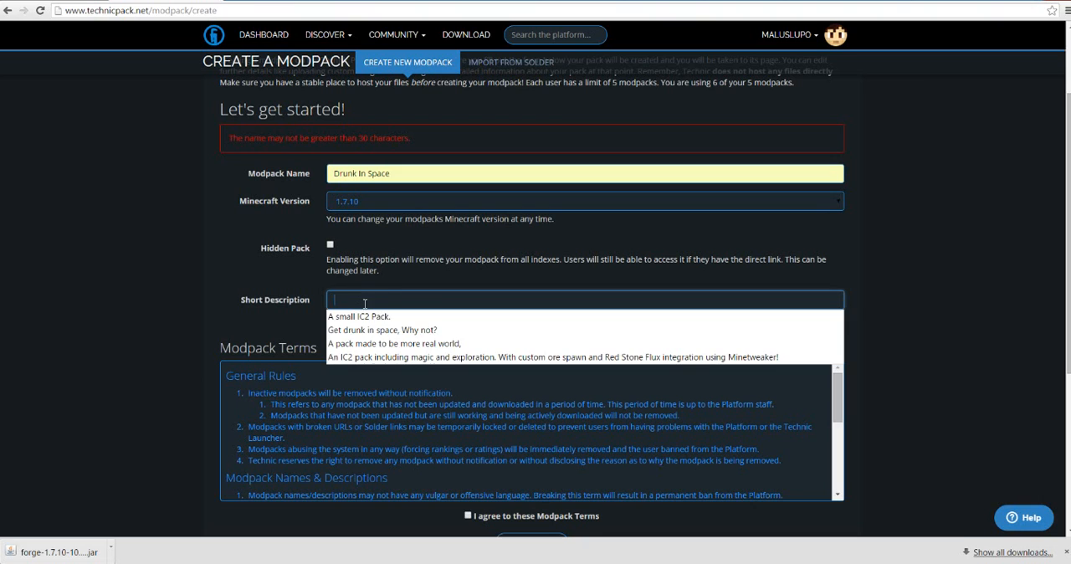
click(386, 330)
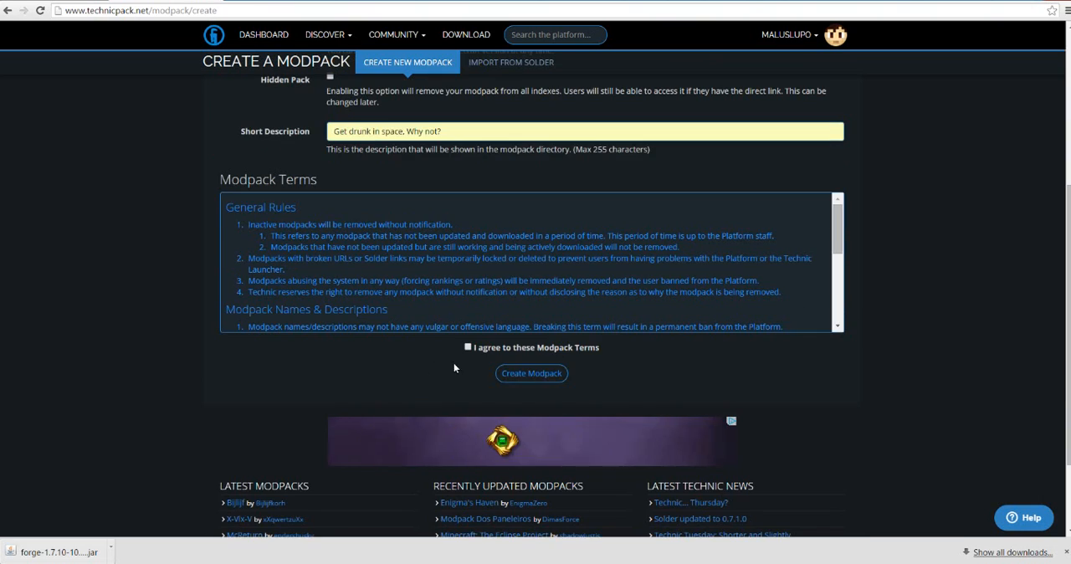
click(468, 348)
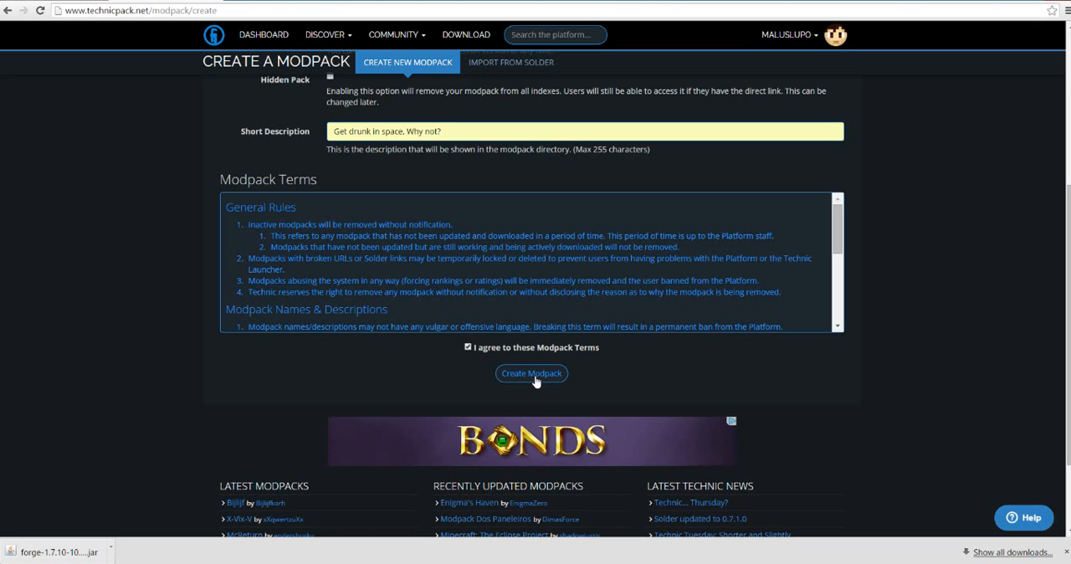
click(532, 373)
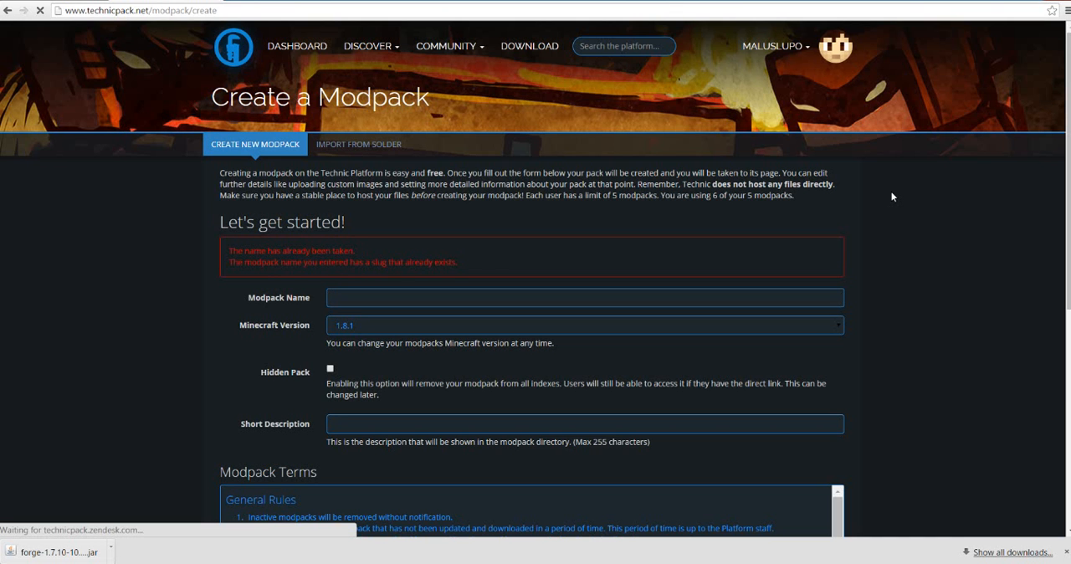
scroll(down, 3)
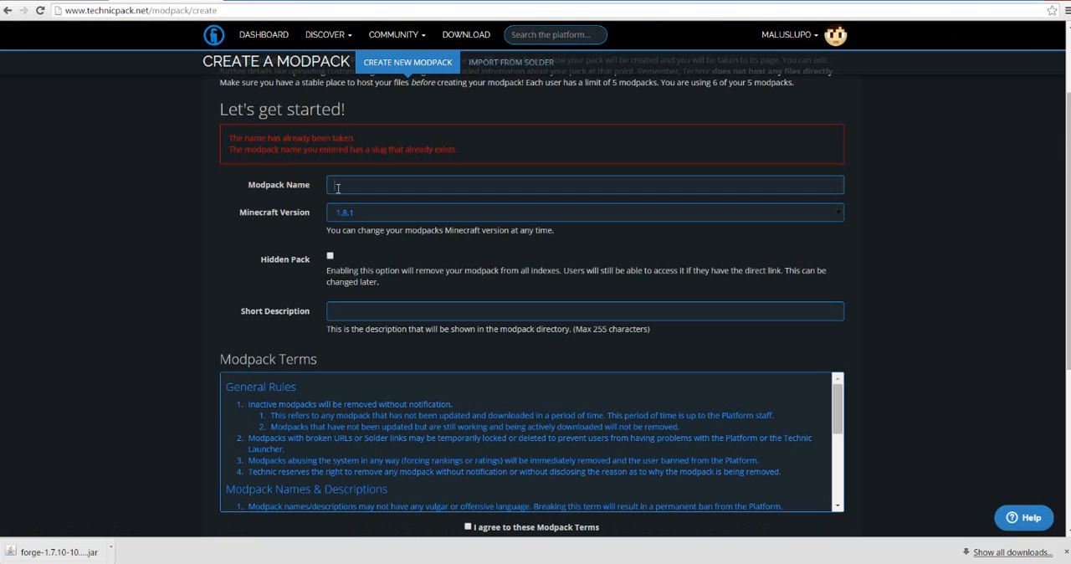
Re-enter the form as 'Drink In Space Bad Wolf Packs', version 1.7.10, same description, and create the modpack.
text(Dri)
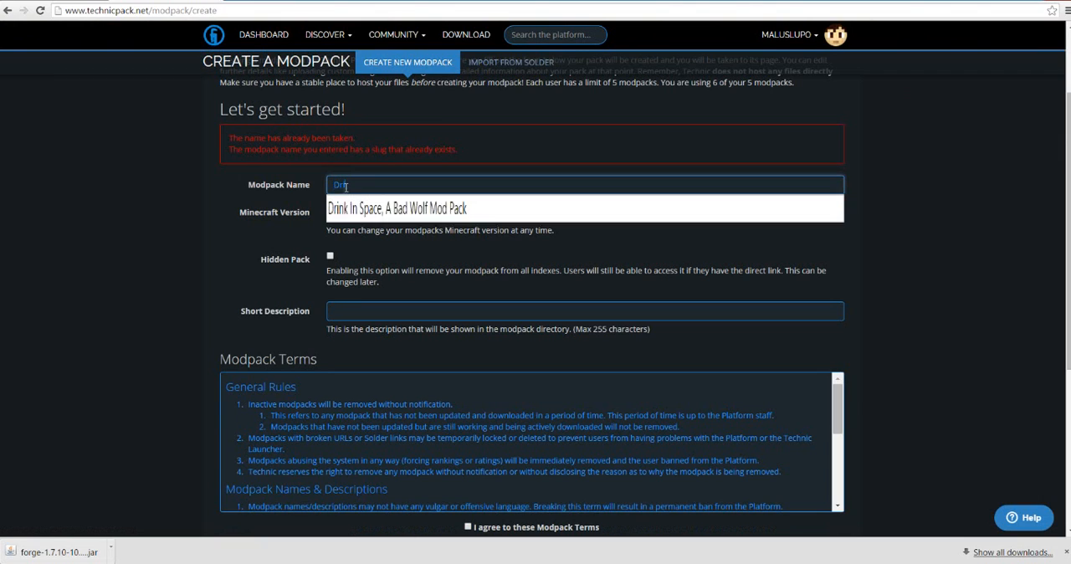
click(396, 208)
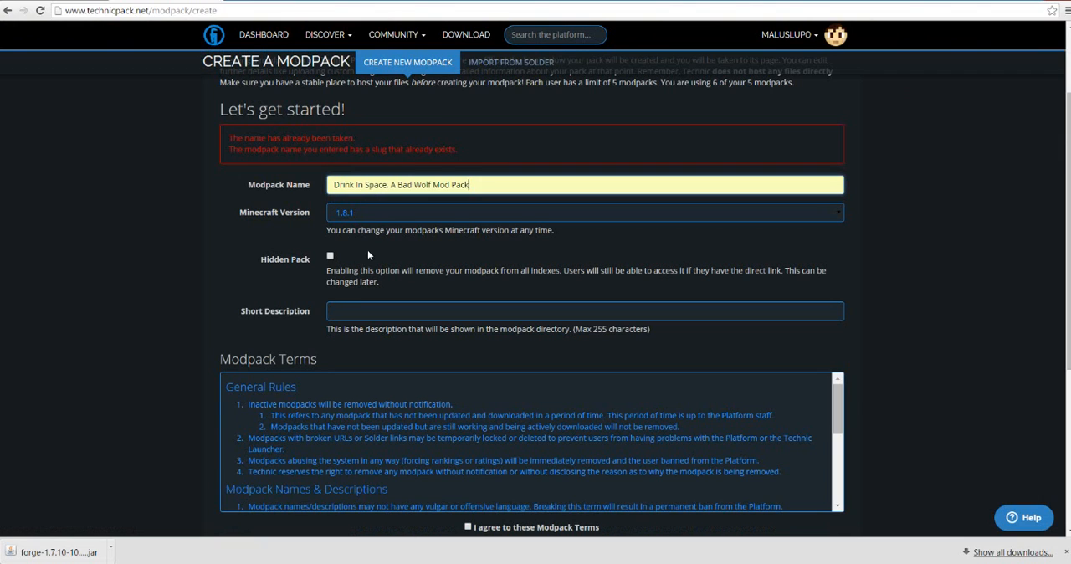
click(584, 212)
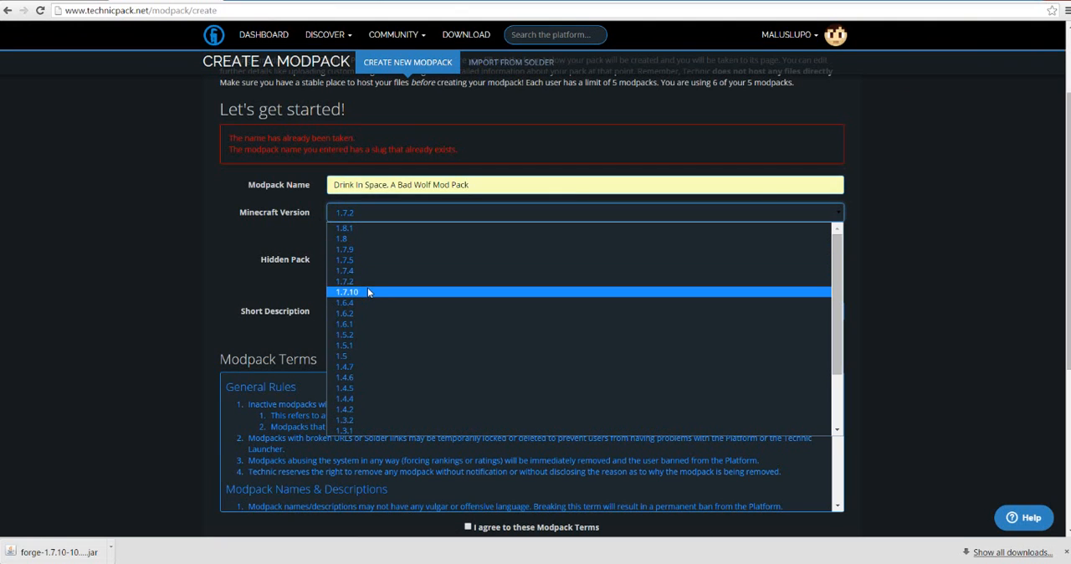
click(345, 291)
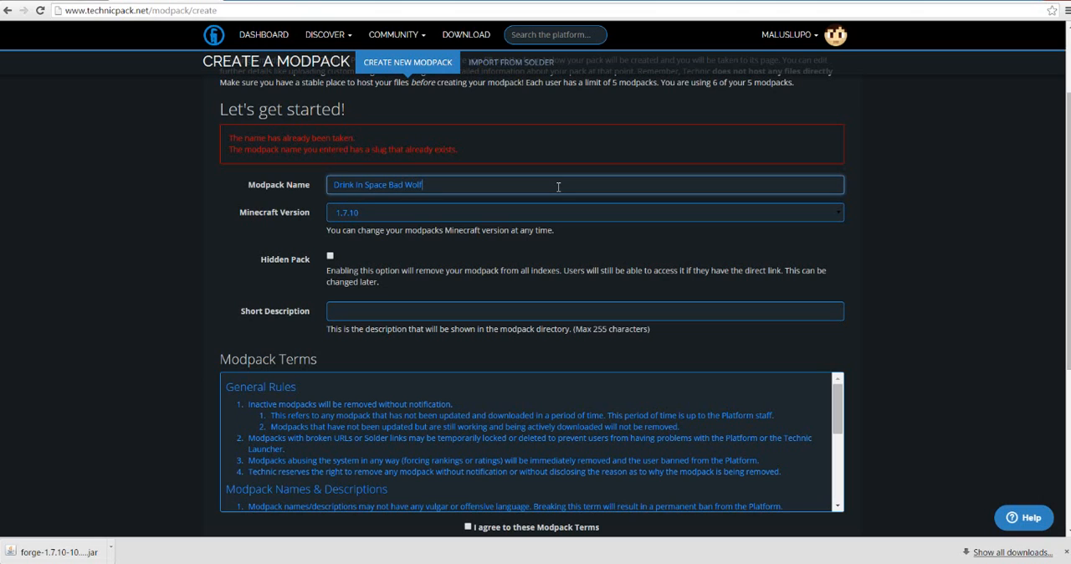
text(Packs)
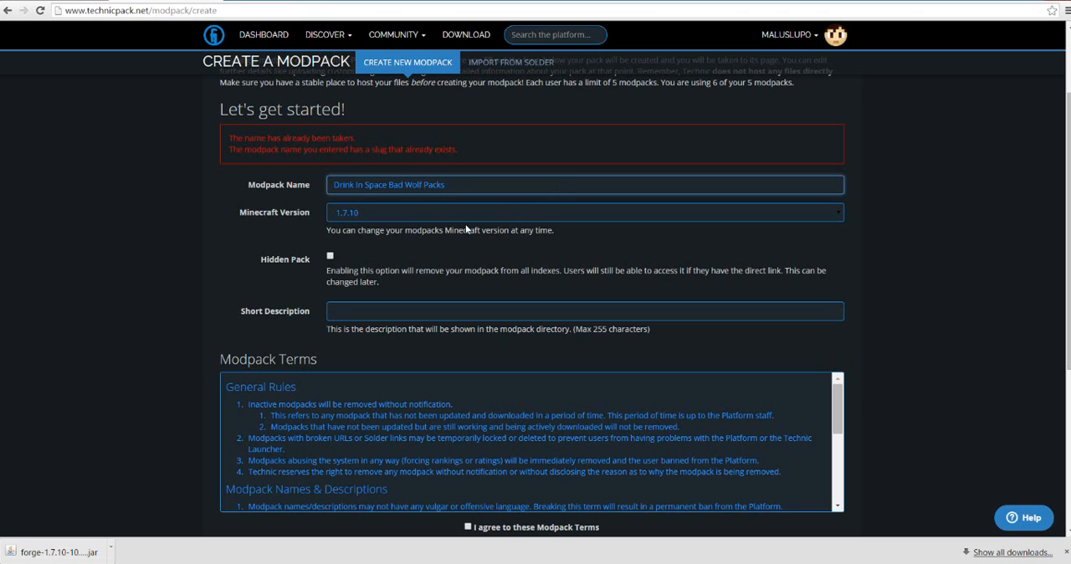
click(584, 311)
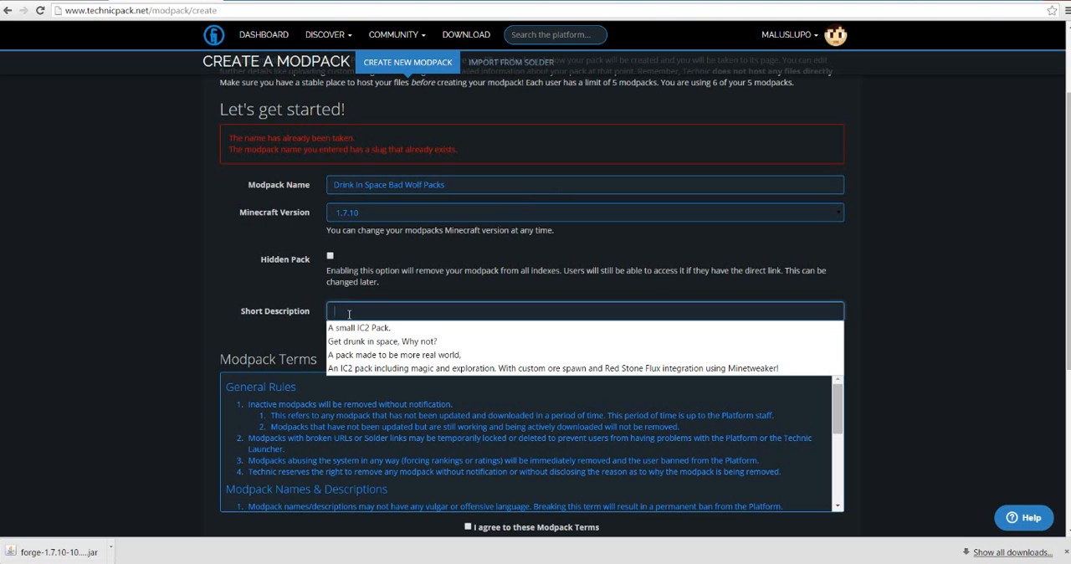
click(388, 354)
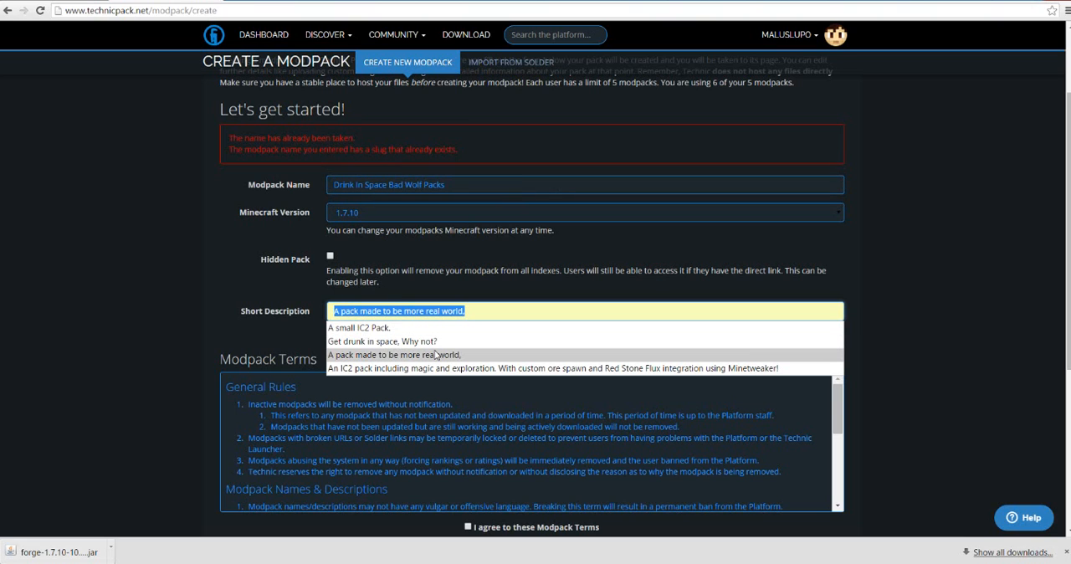
click(381, 341)
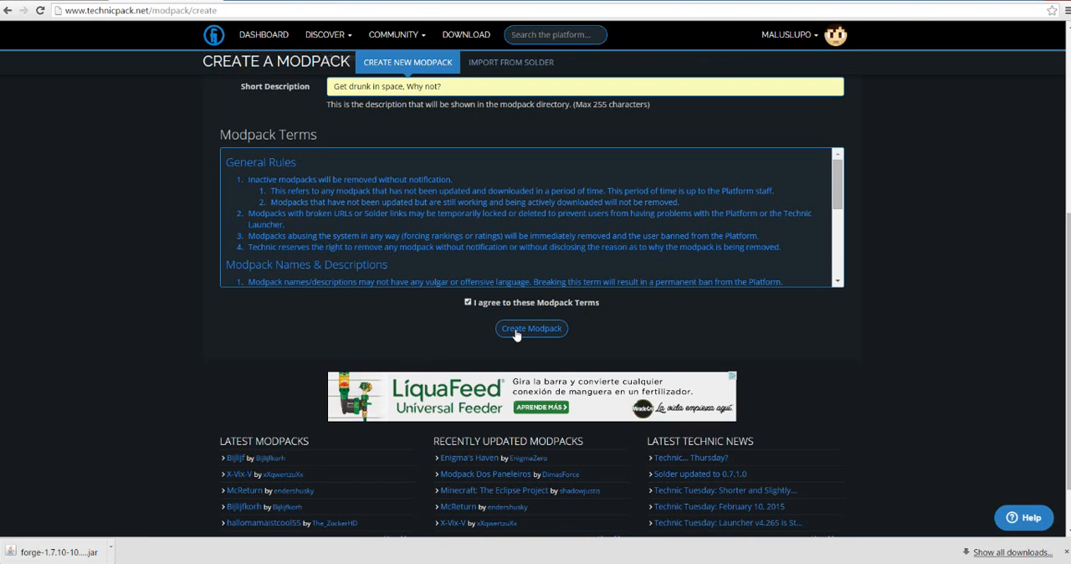
click(532, 328)
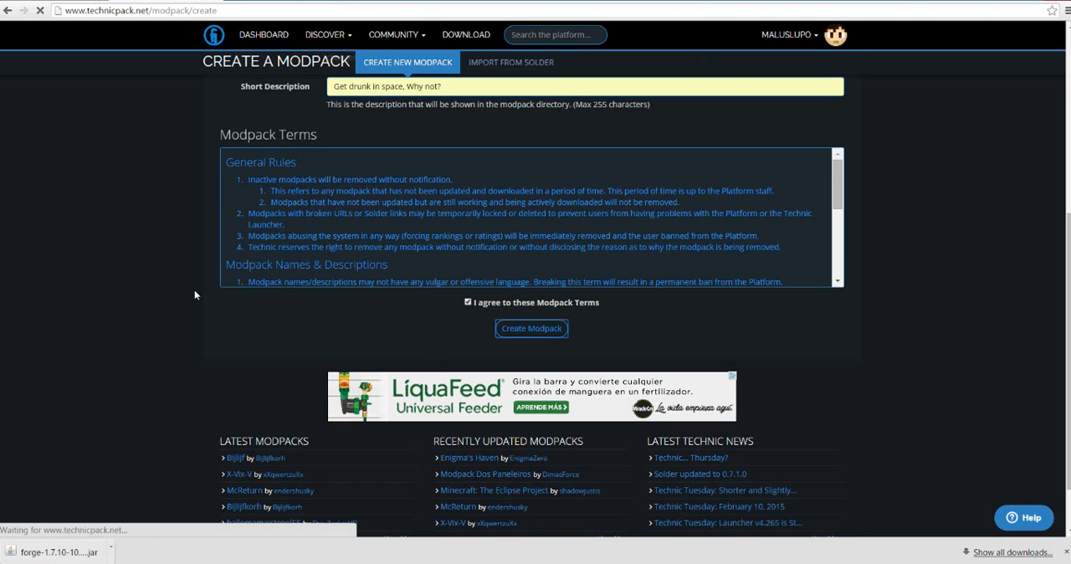
click(532, 328)
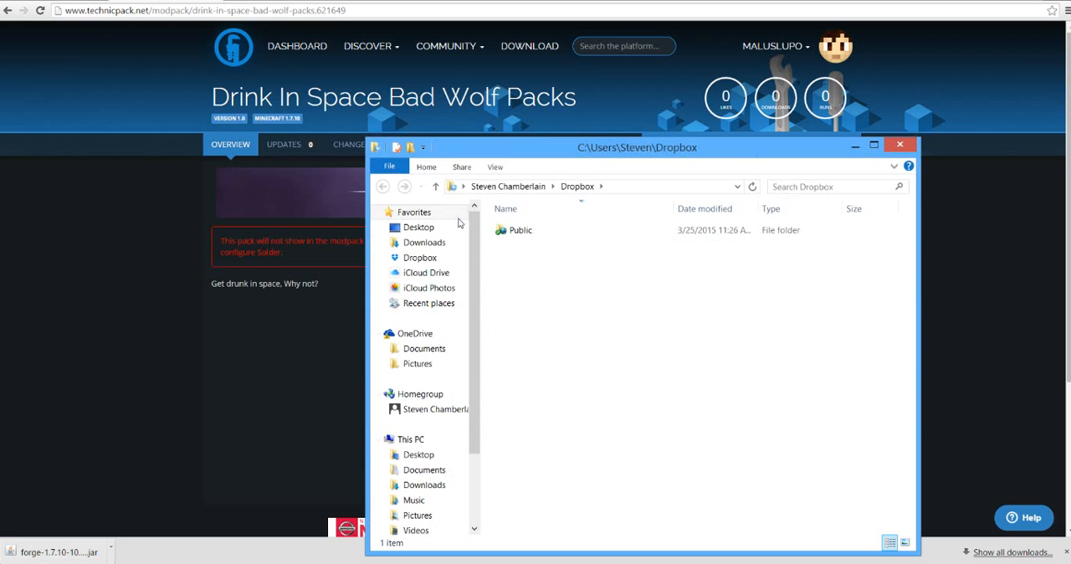
Copy the public Dropbox link for Dunk_In_Space.zip in the Public folder.
drag(636, 147, 441, 107)
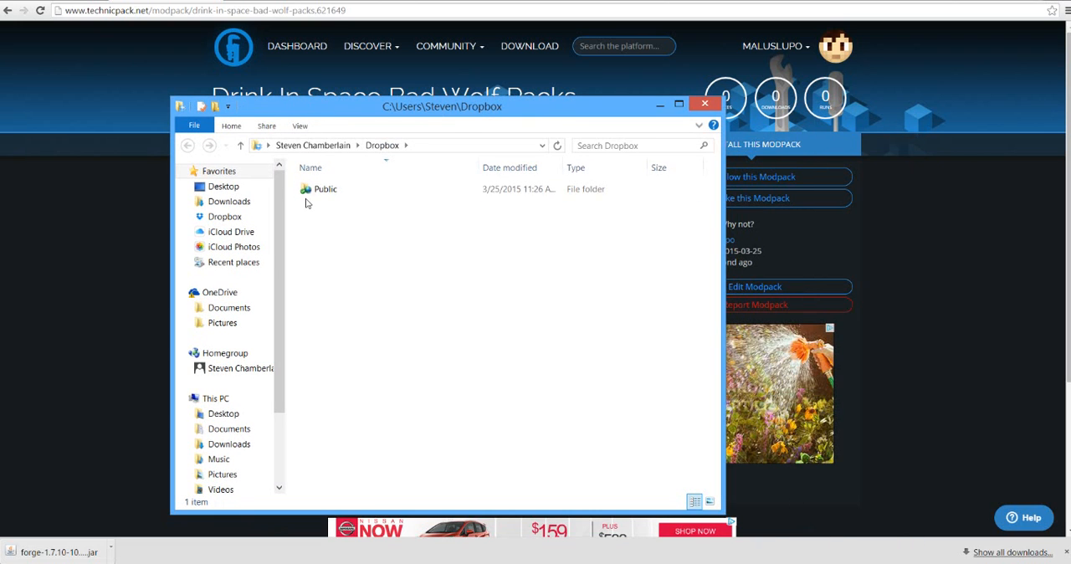
double_click(325, 188)
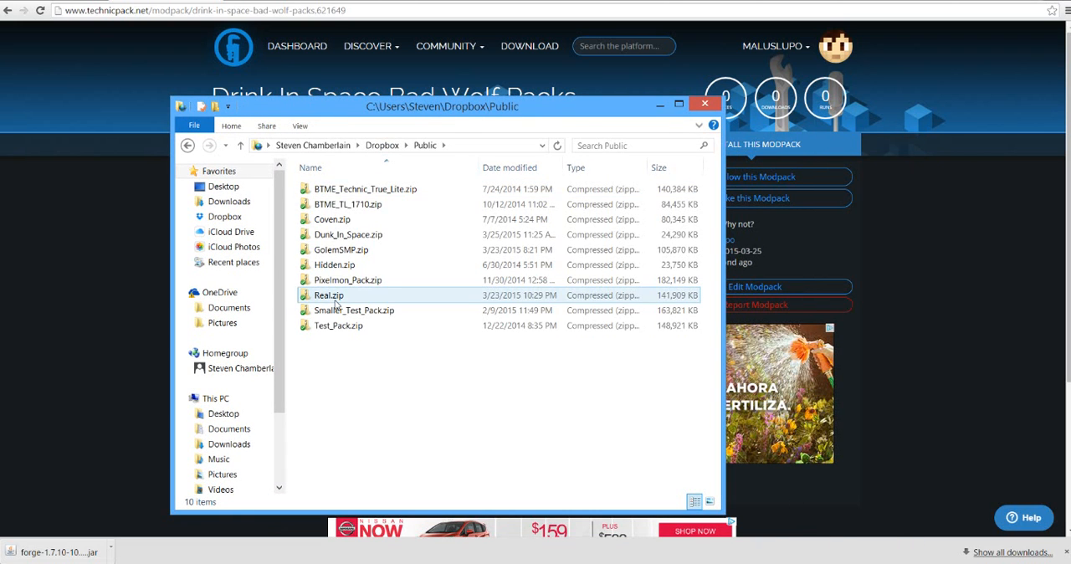
mouse_move(343, 305)
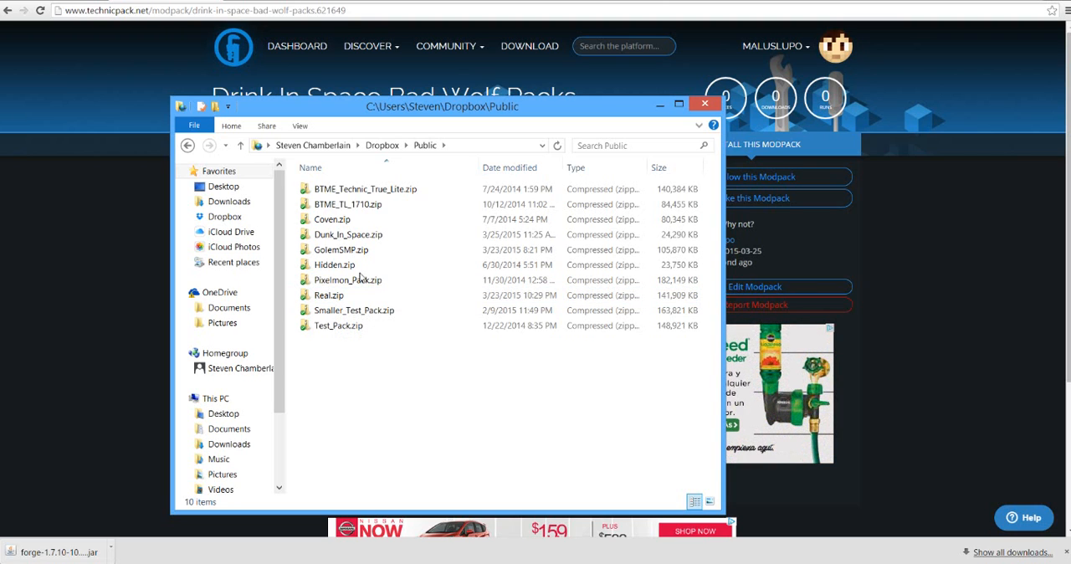
right_click(348, 234)
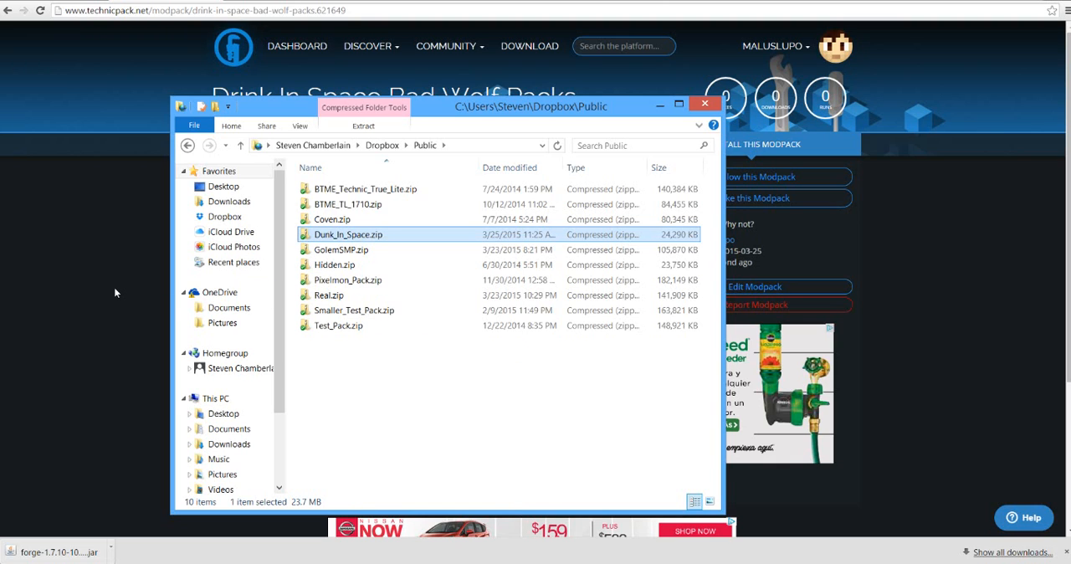
click(704, 104)
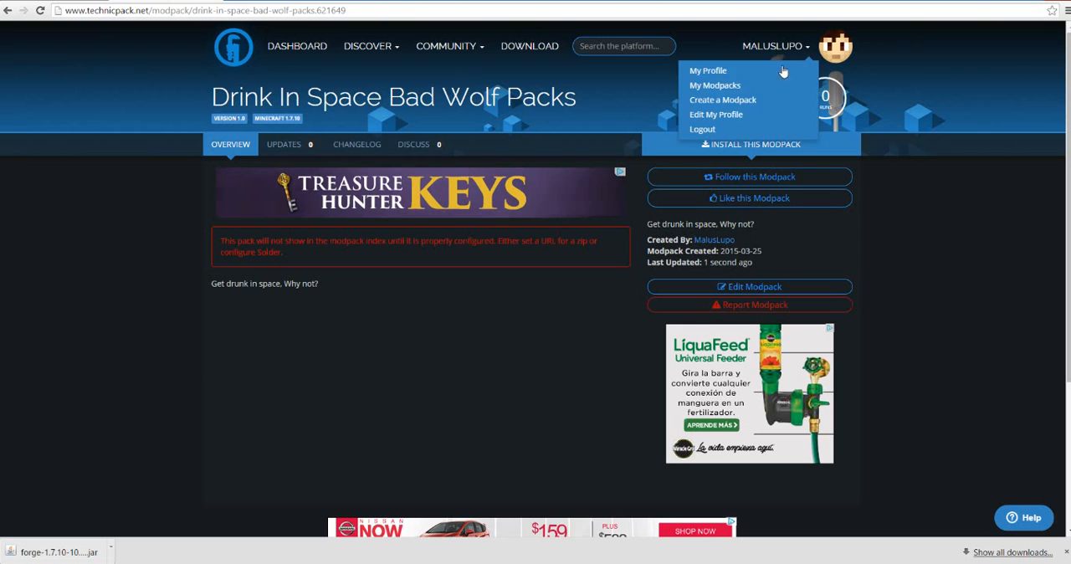
click(715, 85)
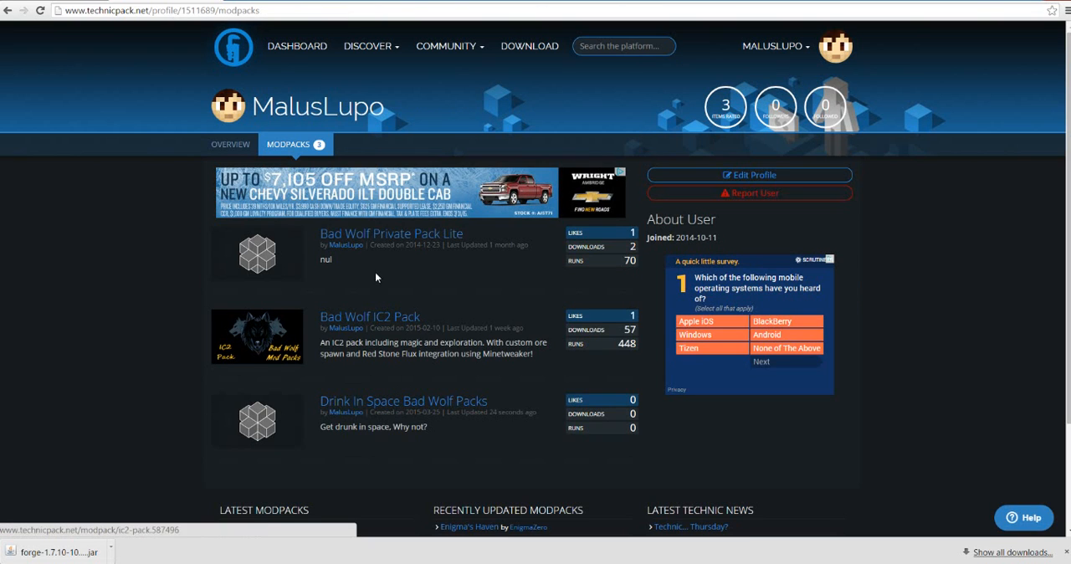
click(403, 400)
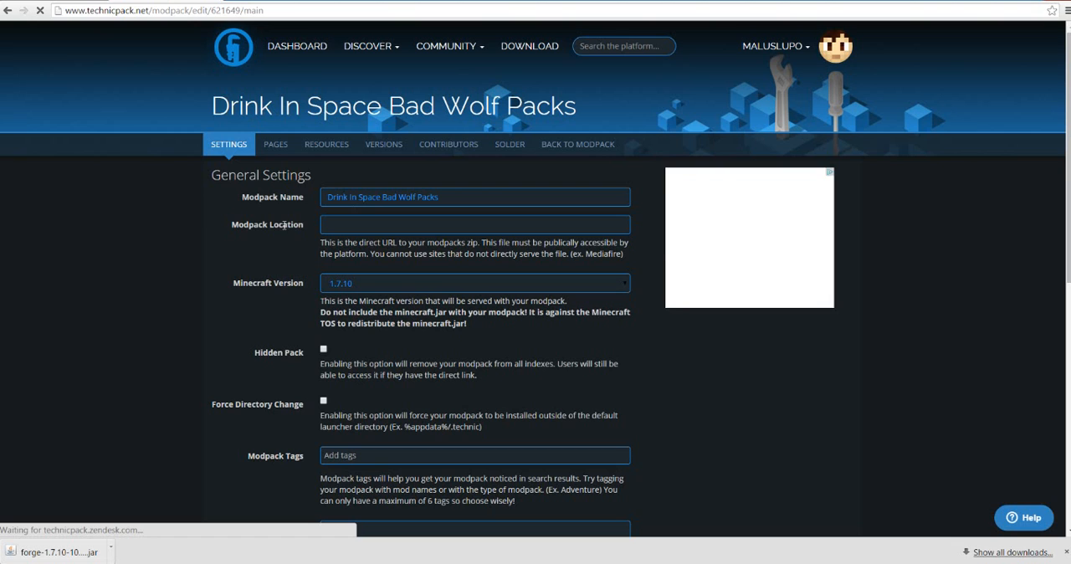
click(476, 224)
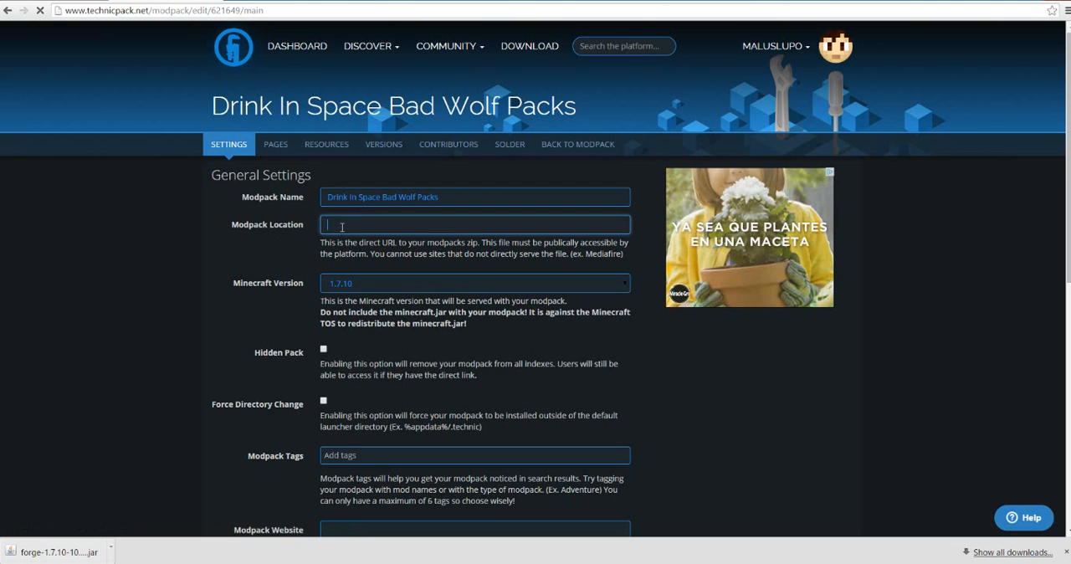
text(https://dl.dropboxusercontent.com/u/168513248/Dunk_In_Space.zip)
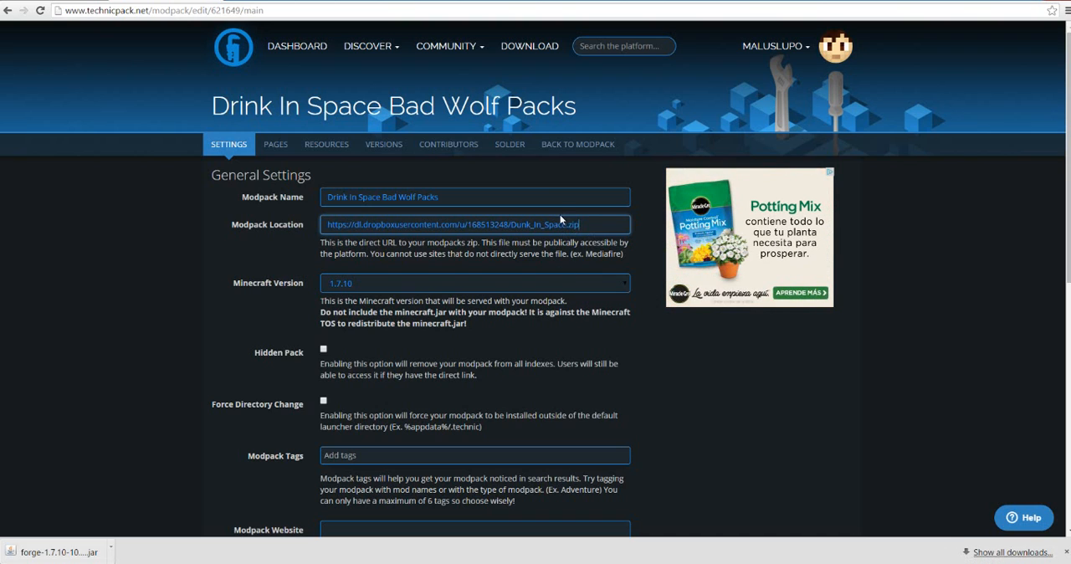
Enter the tags drunk, space and bad wolf, then save with Update Modpack.
scroll(down, 3)
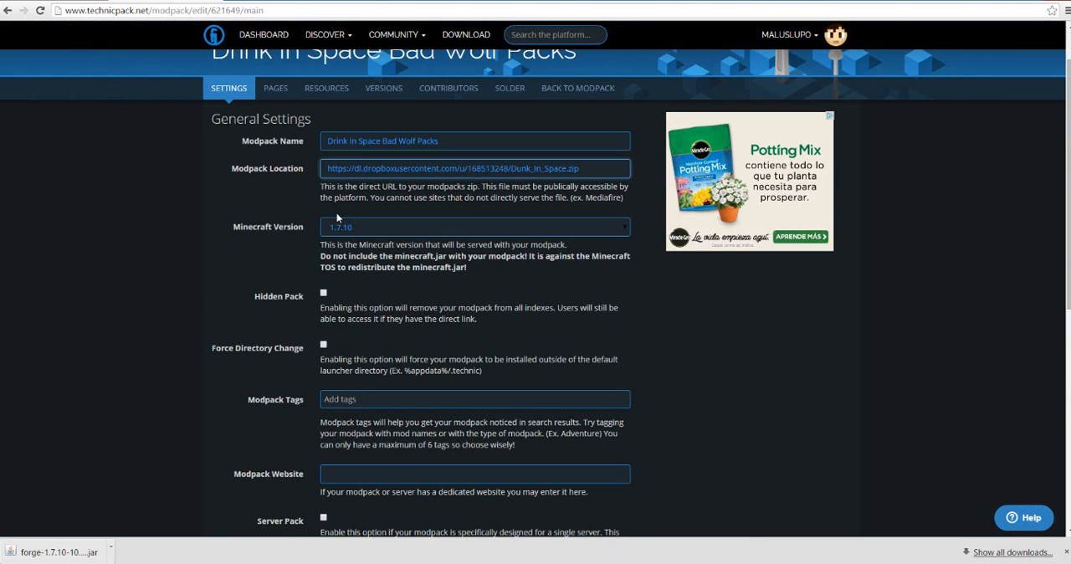
mouse_move(342, 333)
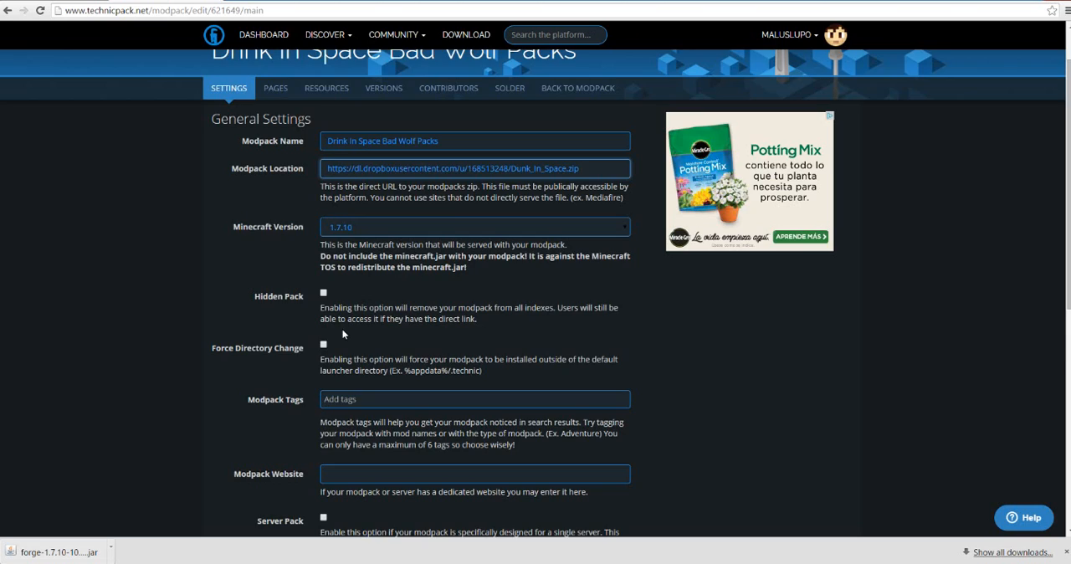
scroll(down, 3)
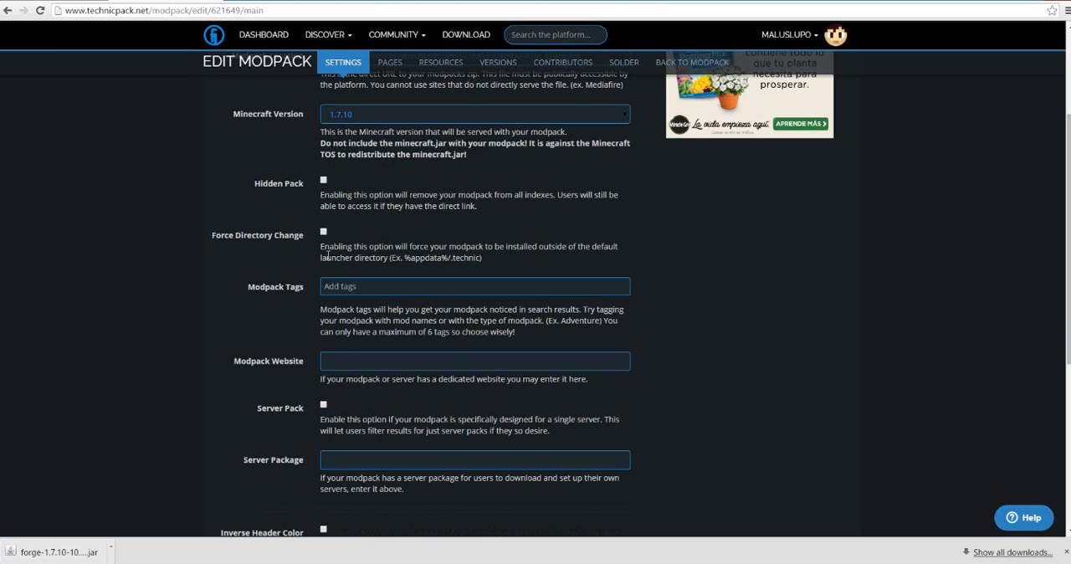
scroll(down, 3)
text(space)
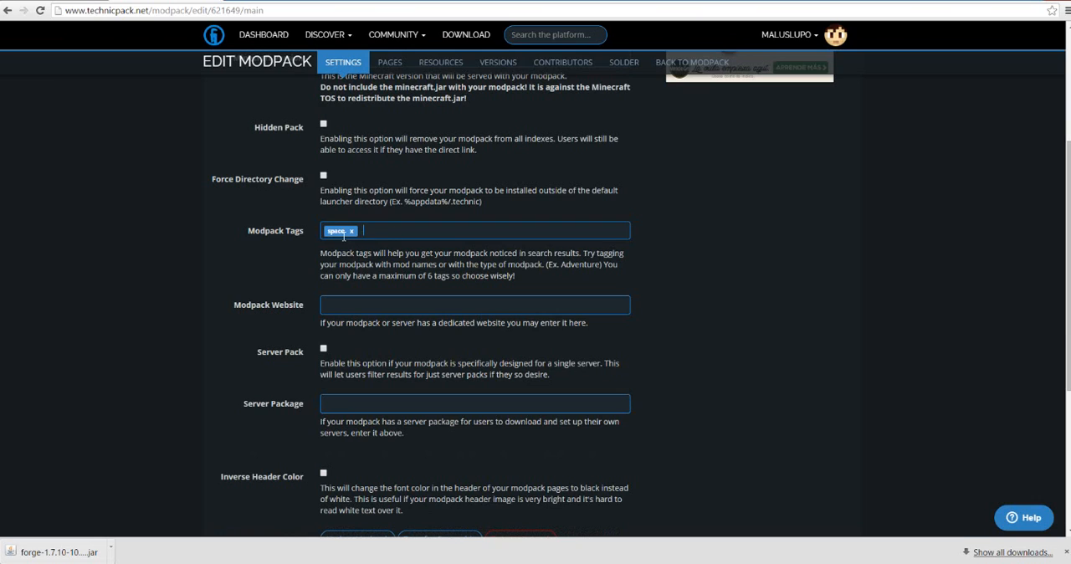
text(drunk)
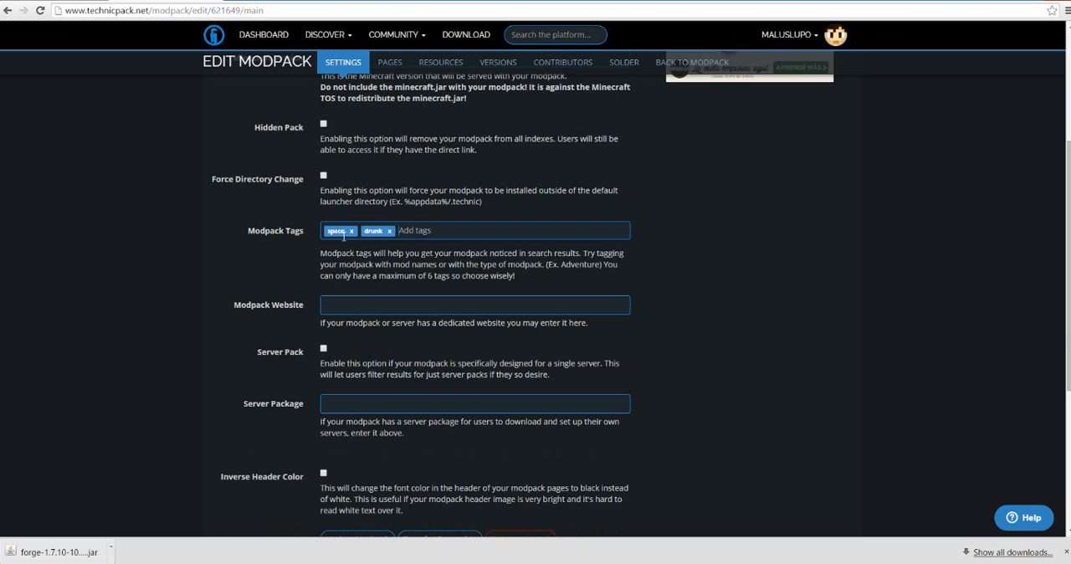
text(space)
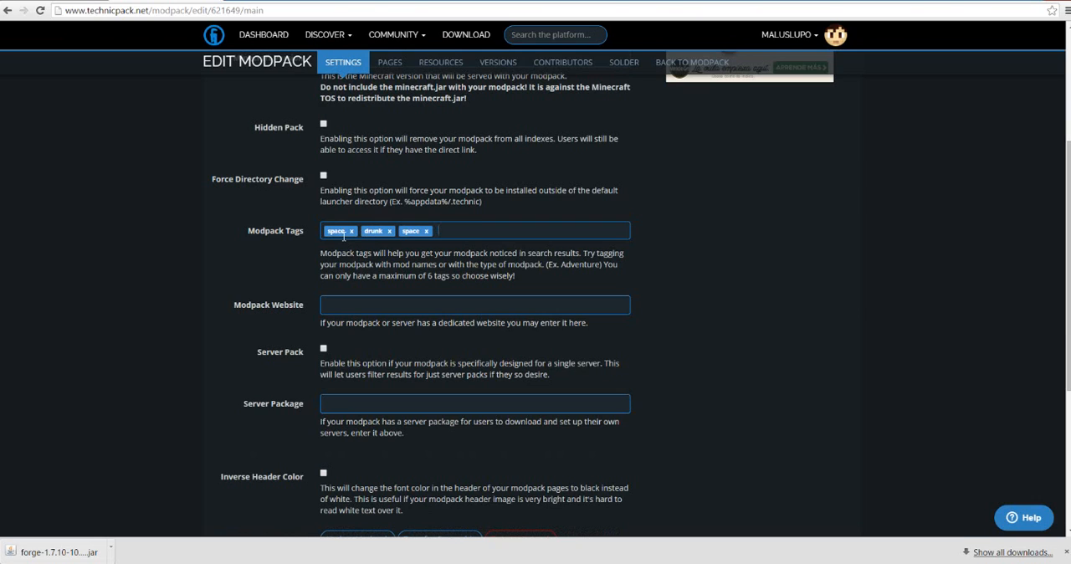
text(bad wolf)
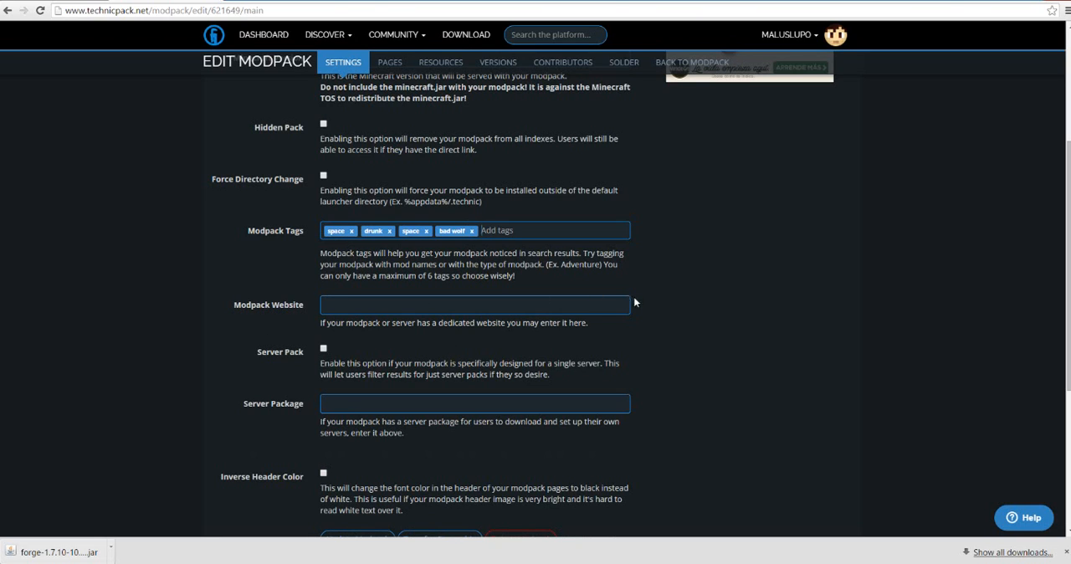
mouse_move(258, 385)
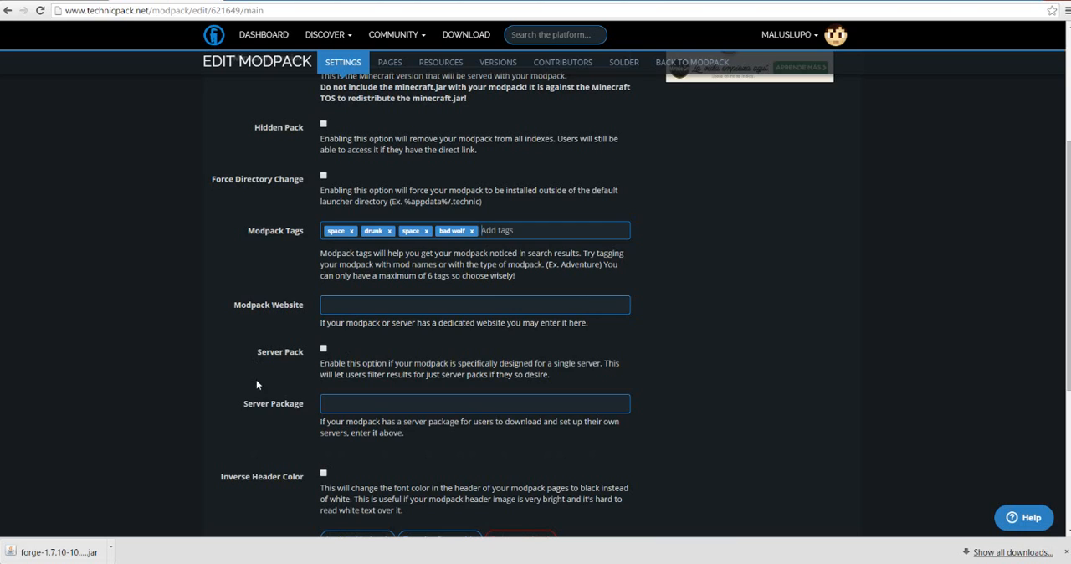
scroll(down, 3)
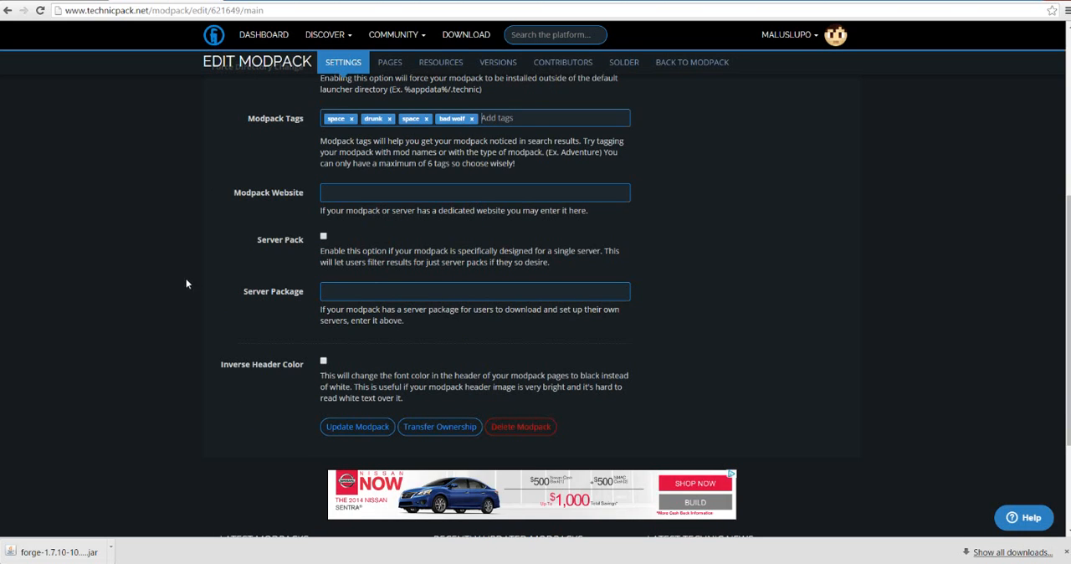
mouse_move(234, 281)
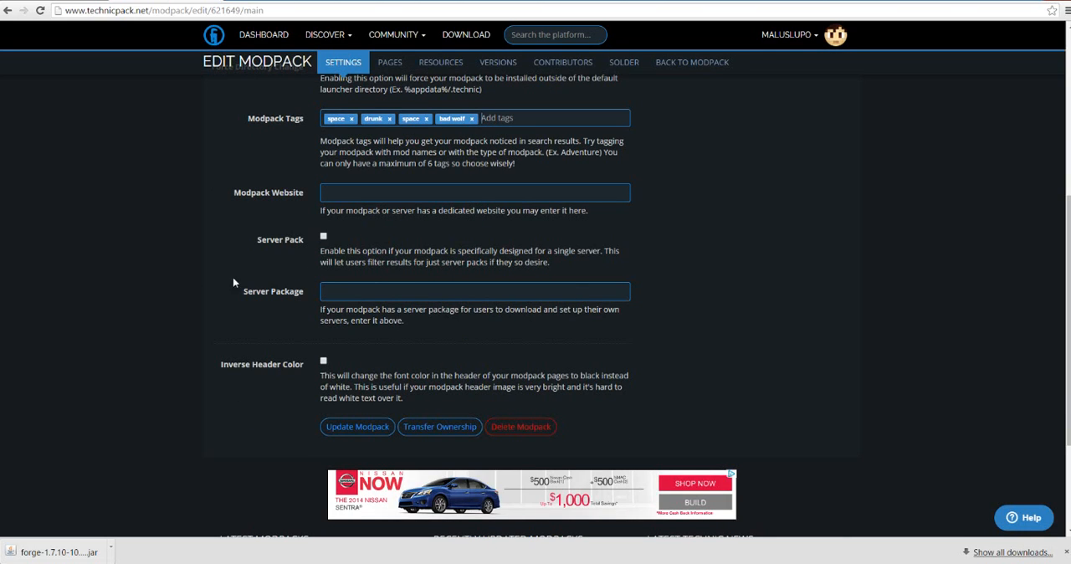
mouse_move(676, 313)
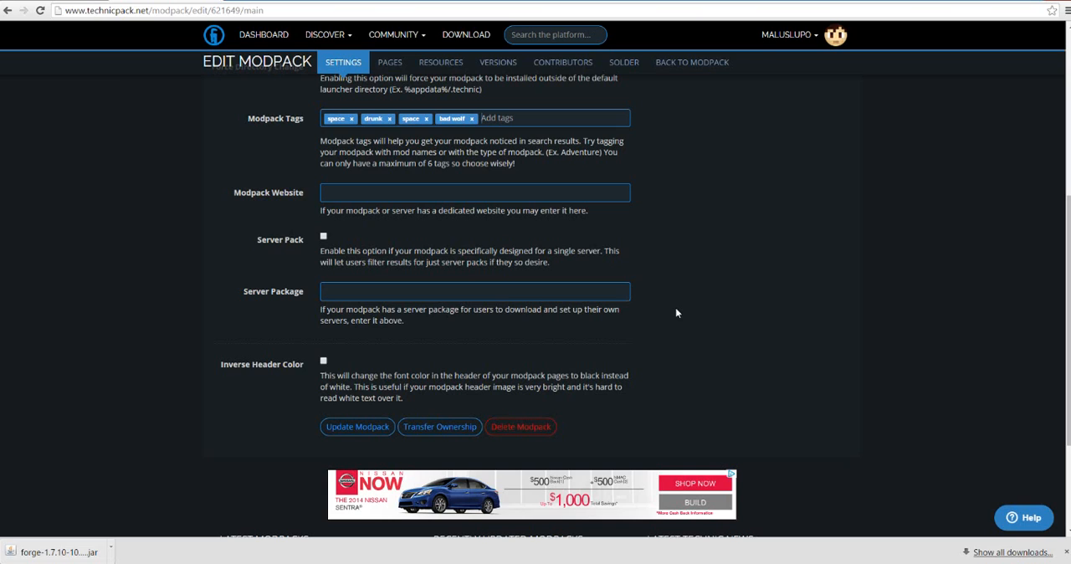
mouse_move(582, 324)
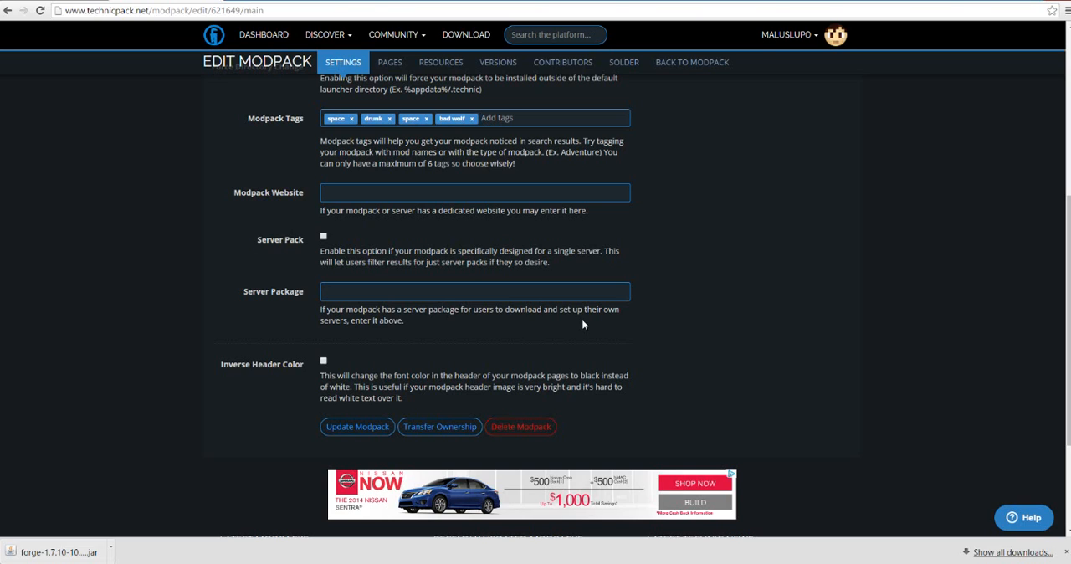
scroll(up, 3)
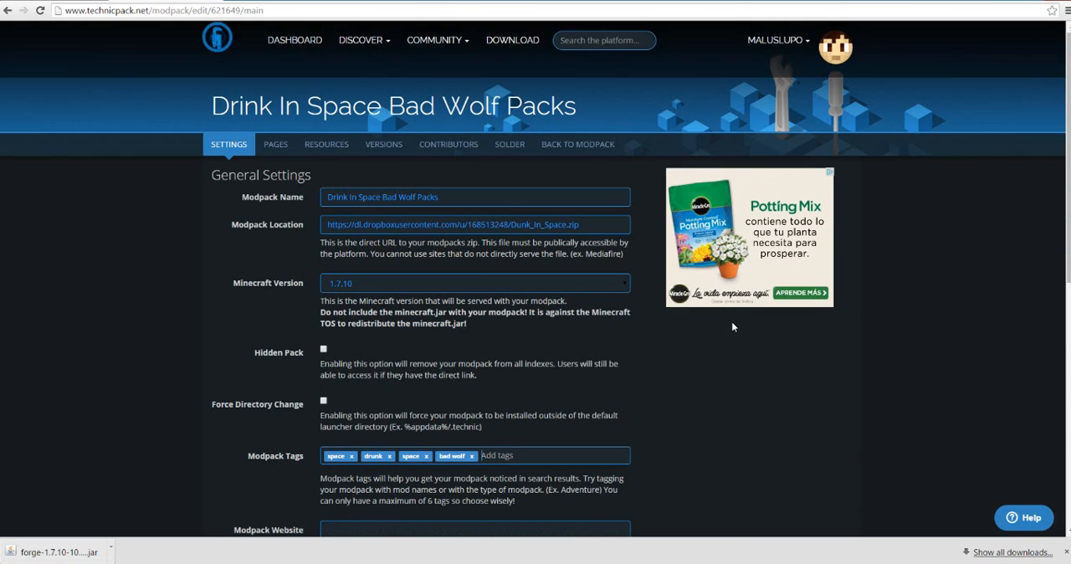
scroll(down, 3)
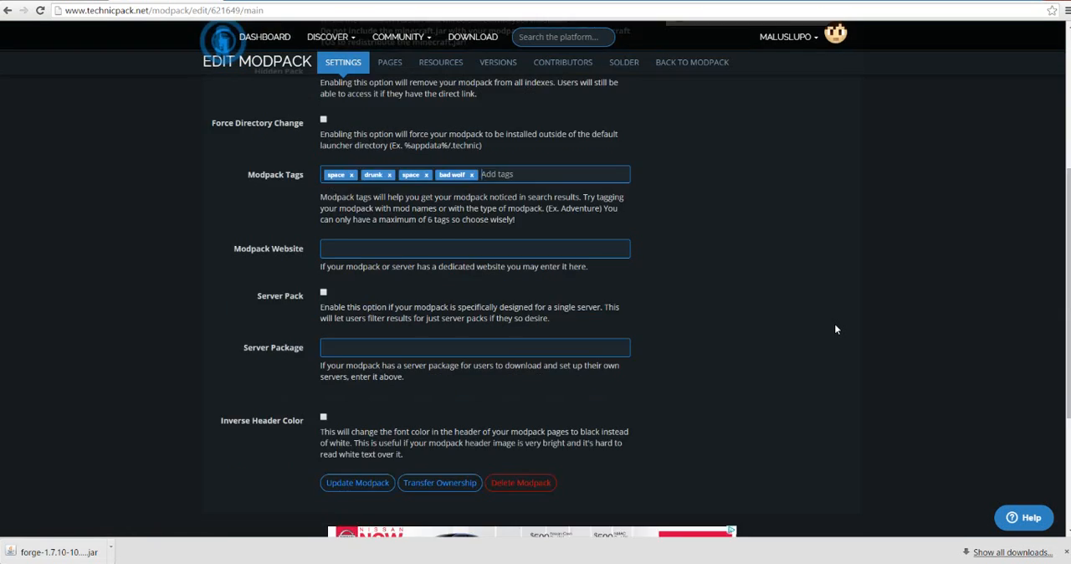
scroll(down, 3)
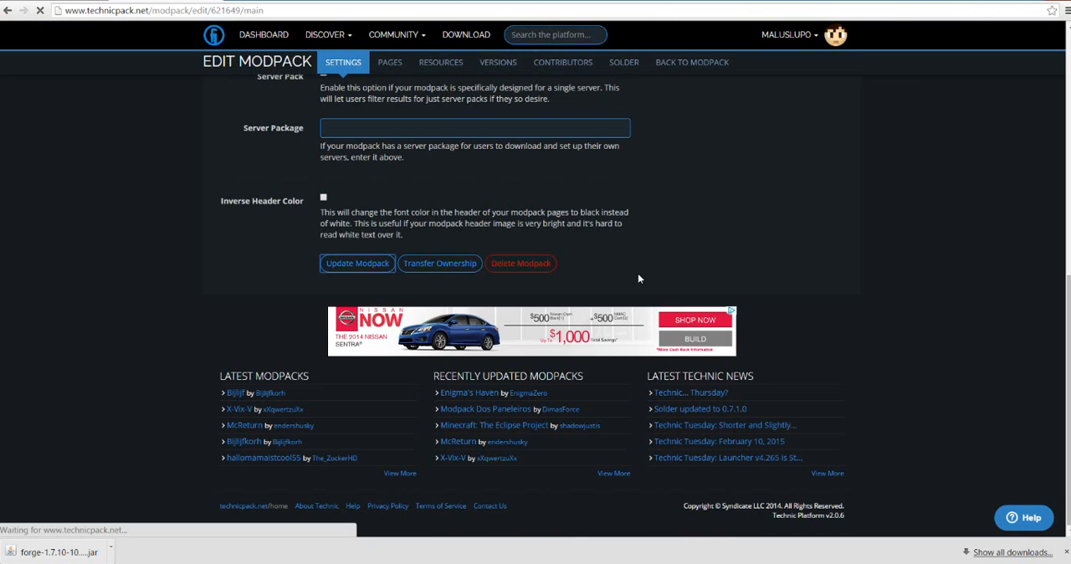
click(358, 263)
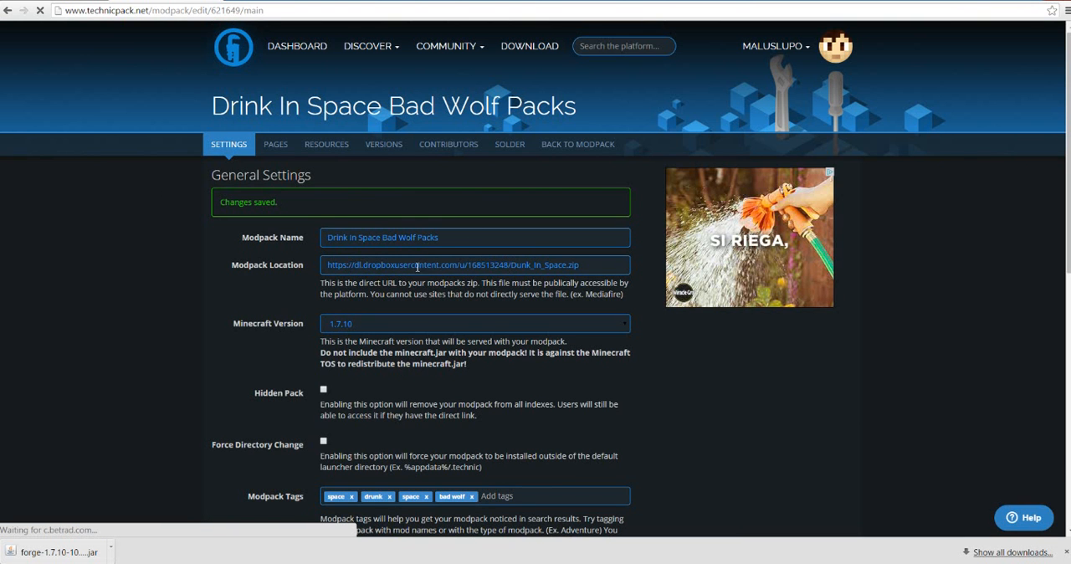
Review the modpack's page descriptions and its icon, logo and background resources.
click(274, 144)
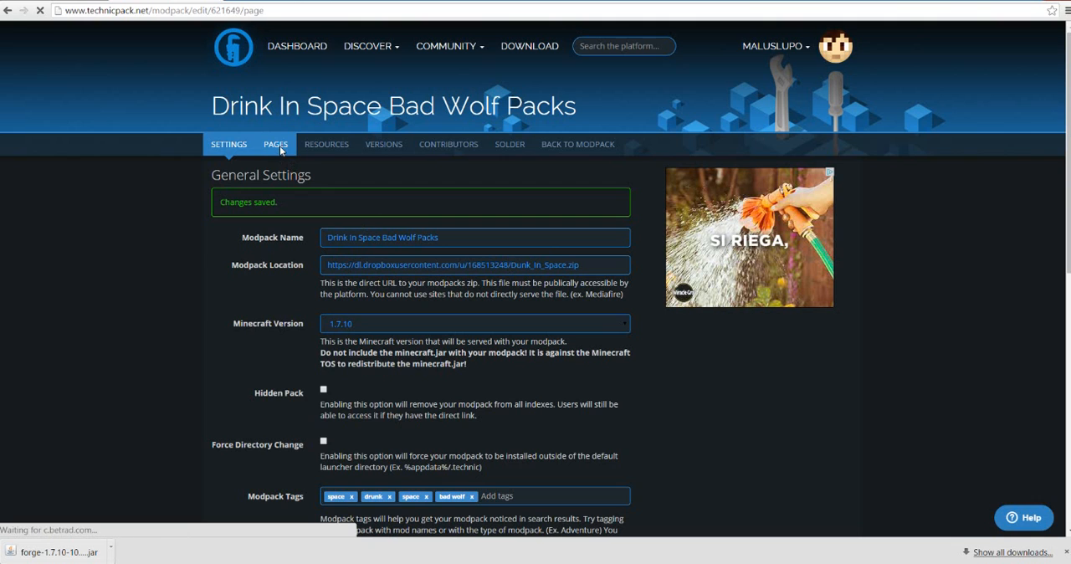
click(275, 144)
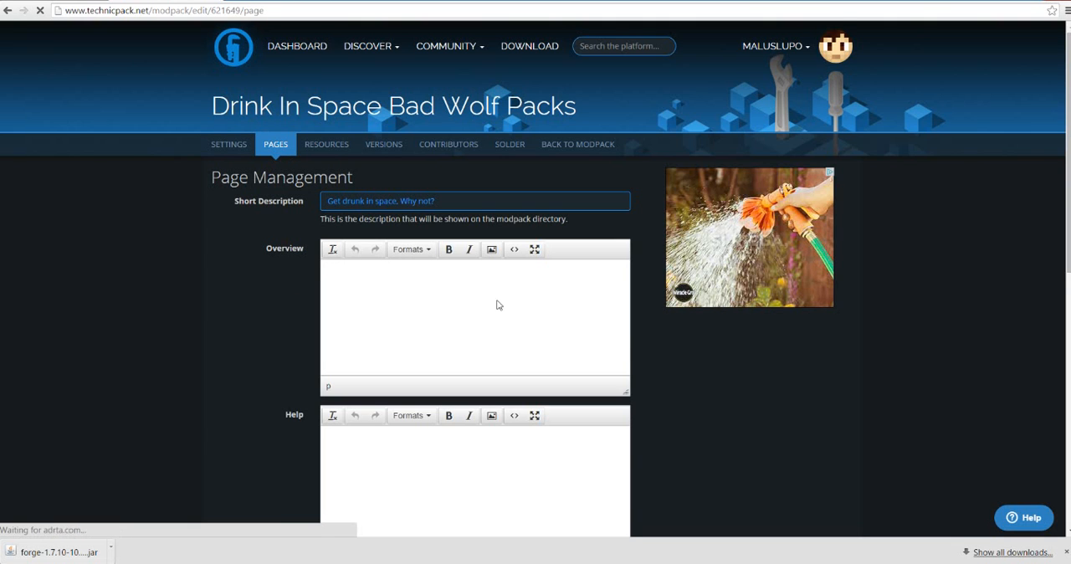
scroll(down, 3)
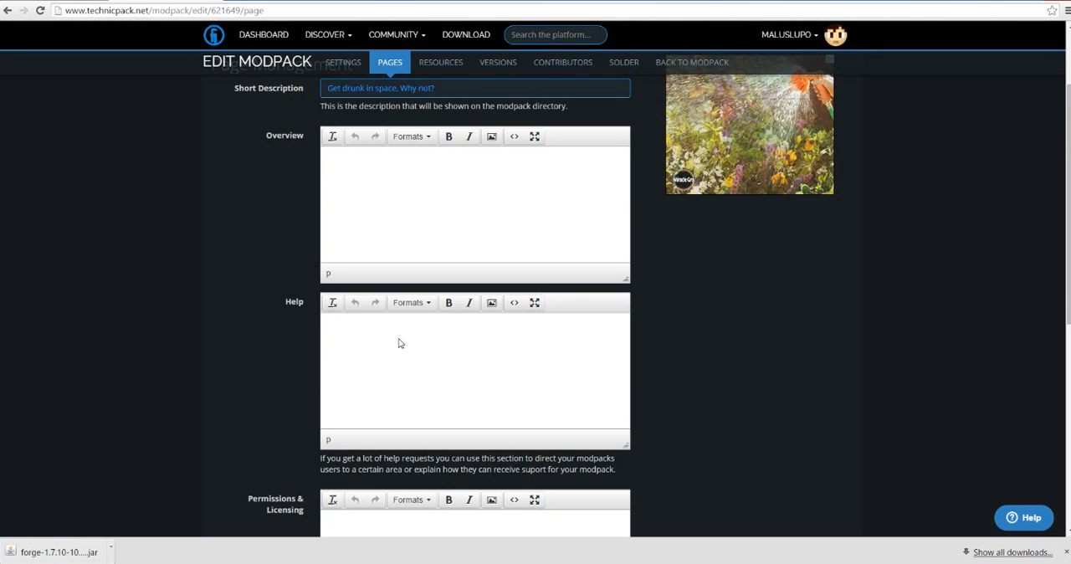
scroll(down, 3)
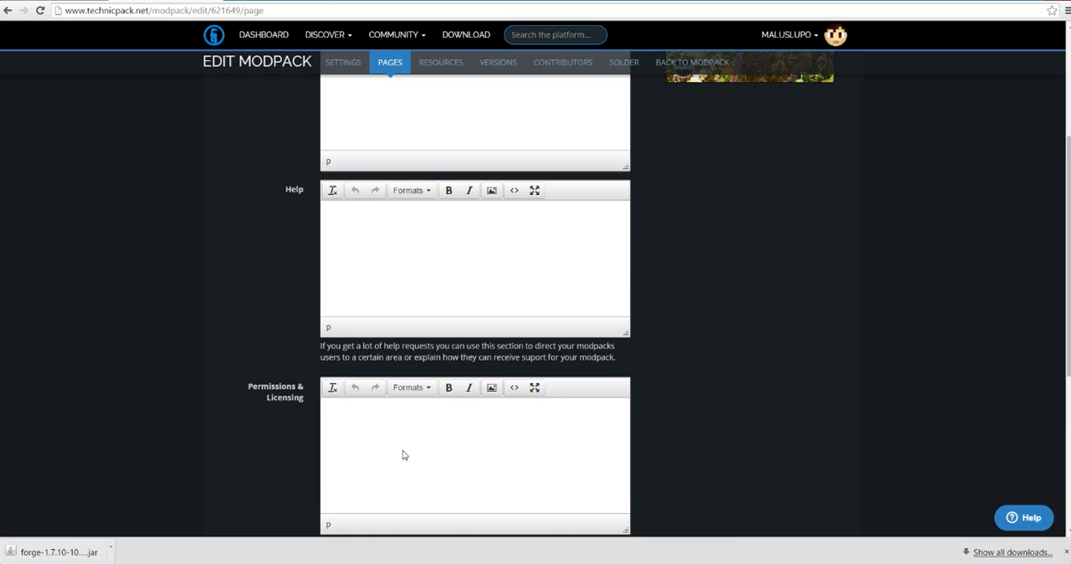
scroll(down, 3)
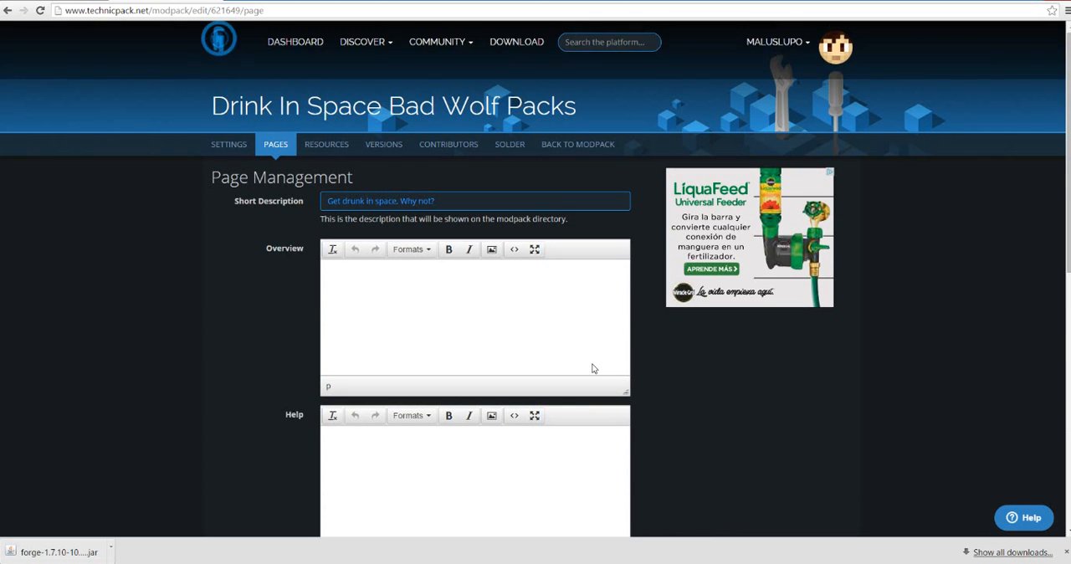
click(325, 144)
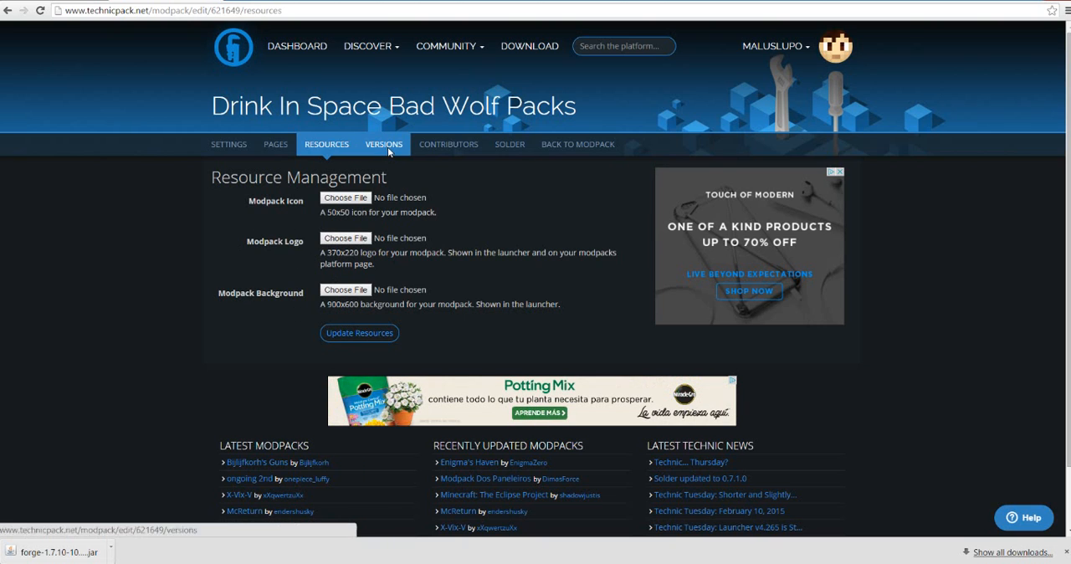
Enter 1.1 as the new version number in version management, then view the contributors.
click(383, 144)
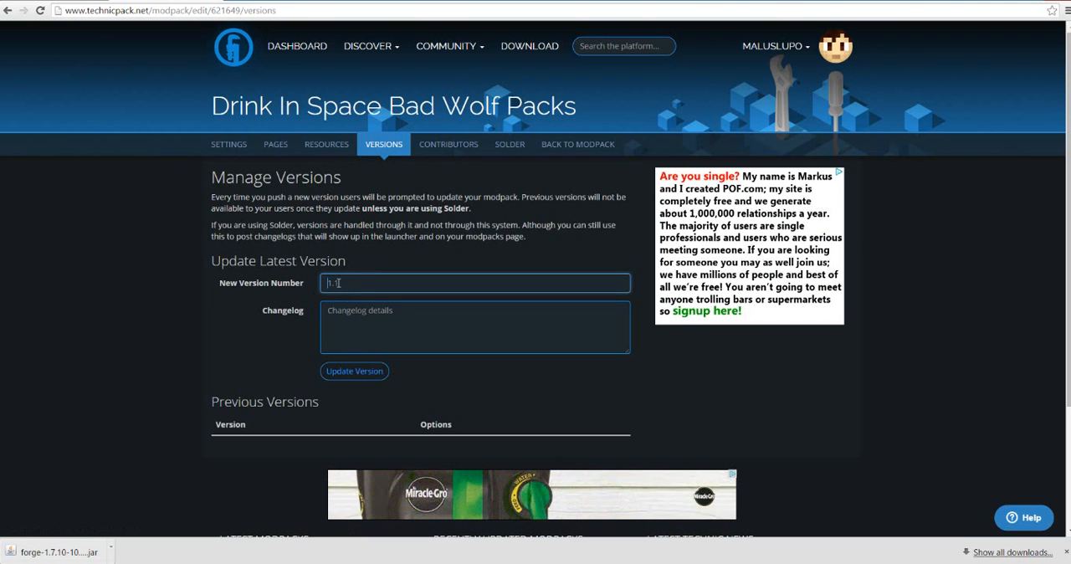
text(1.1)
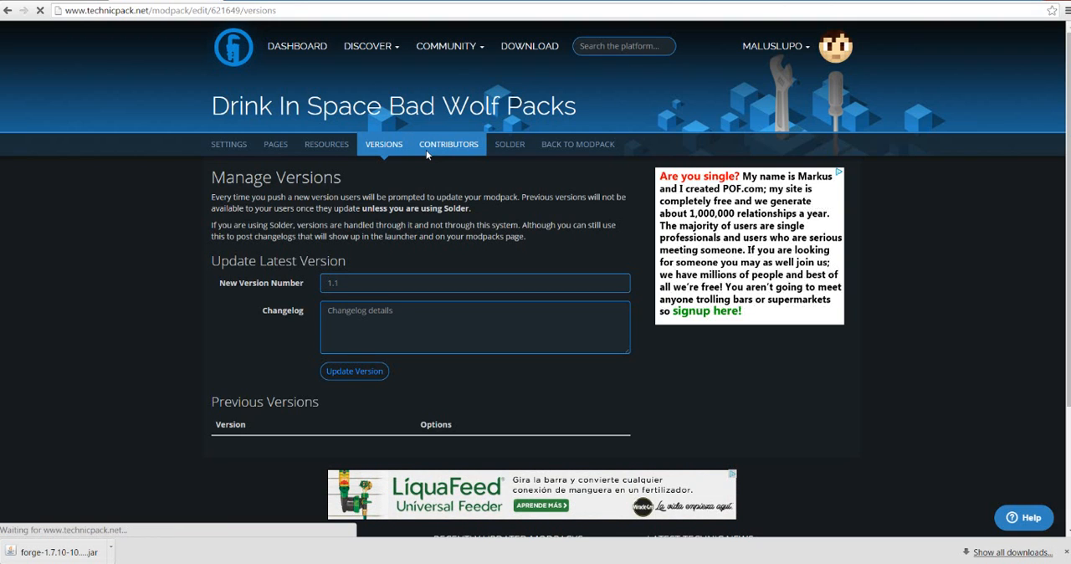
click(448, 144)
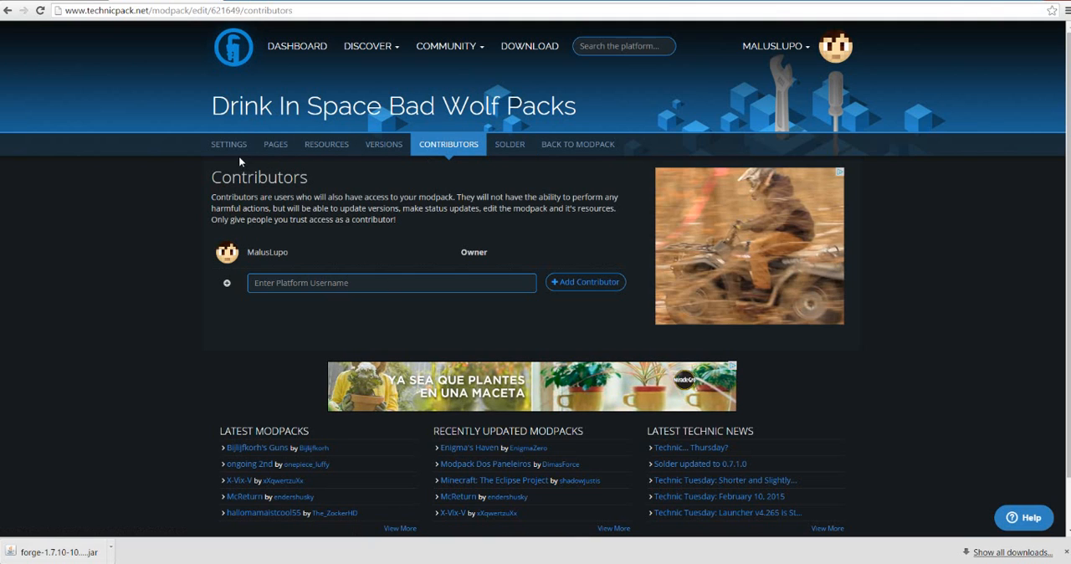
mouse_move(509, 144)
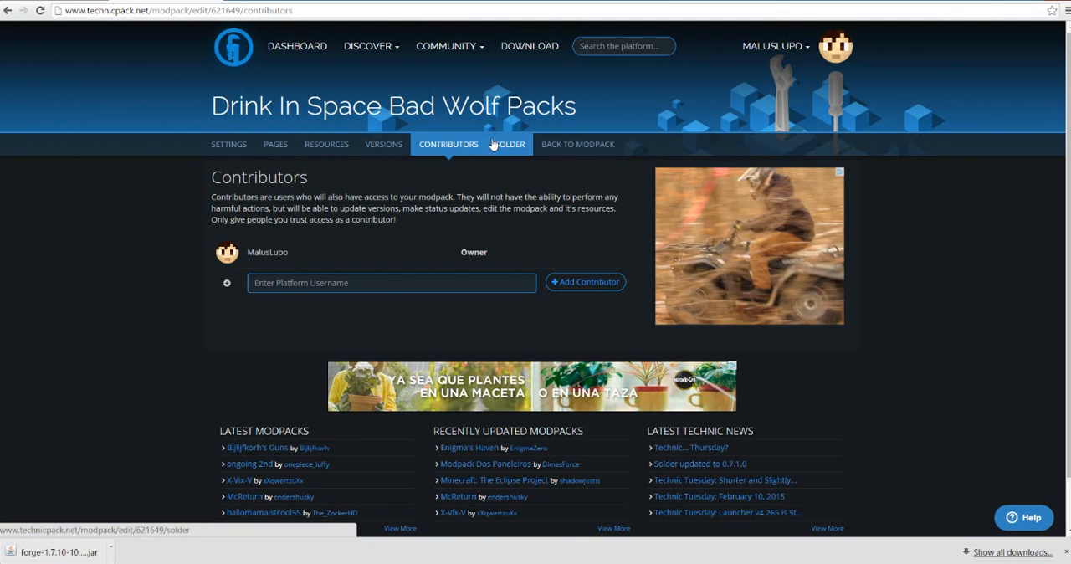
Check the Solder settings, then list my published modpacks from the account menu.
click(228, 144)
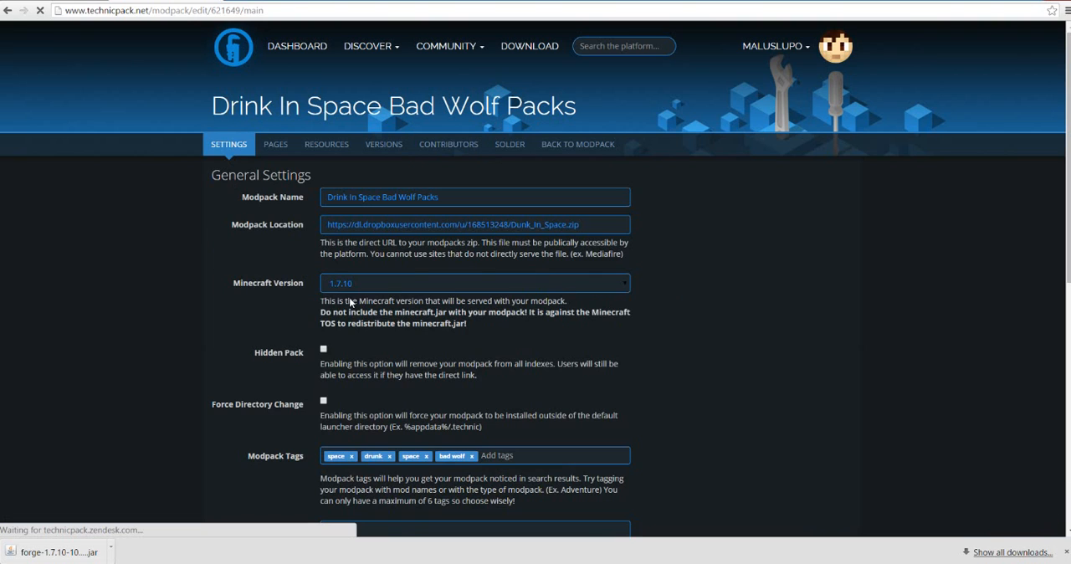
scroll(down, 3)
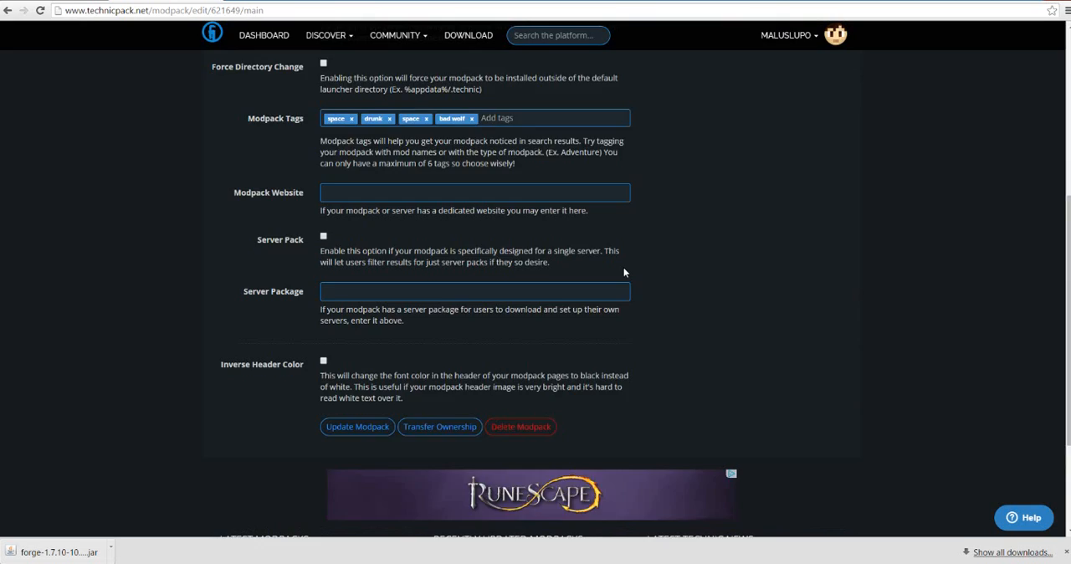
click(773, 46)
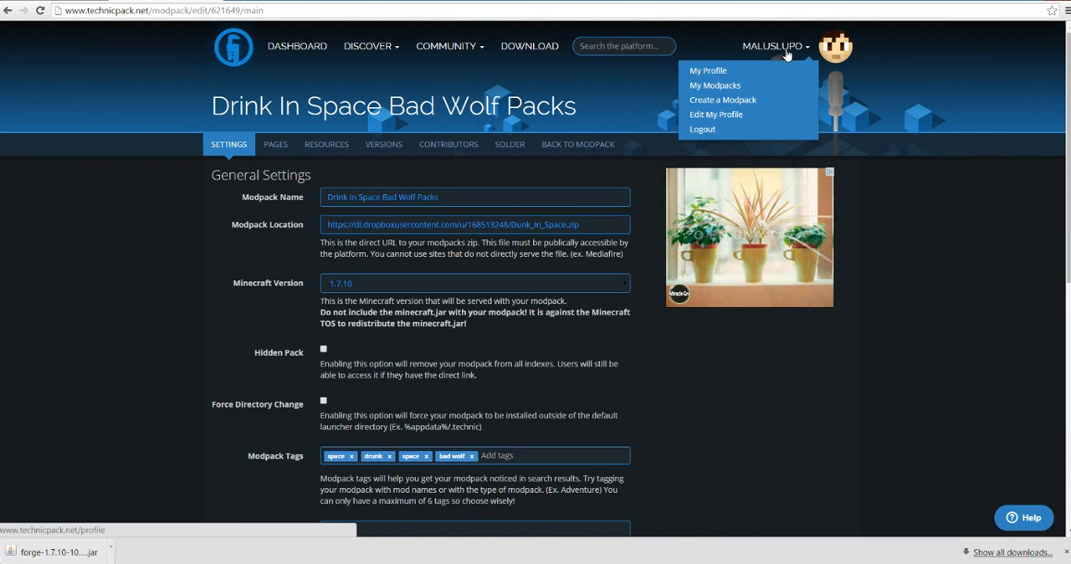
click(713, 86)
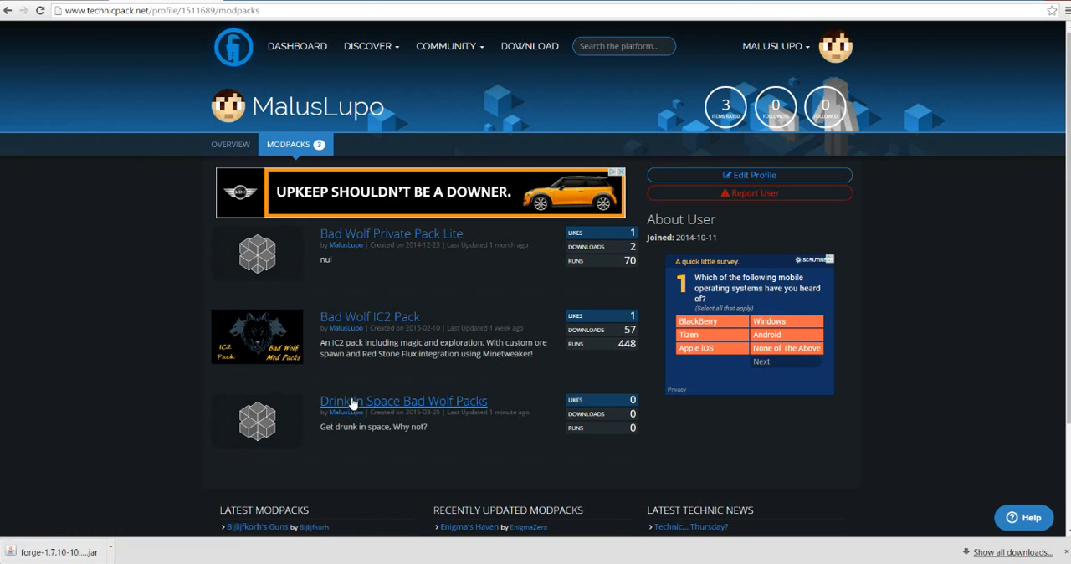
Bring up the Drink In Space Bad Wolf Packs page and select its platform install URL.
click(403, 400)
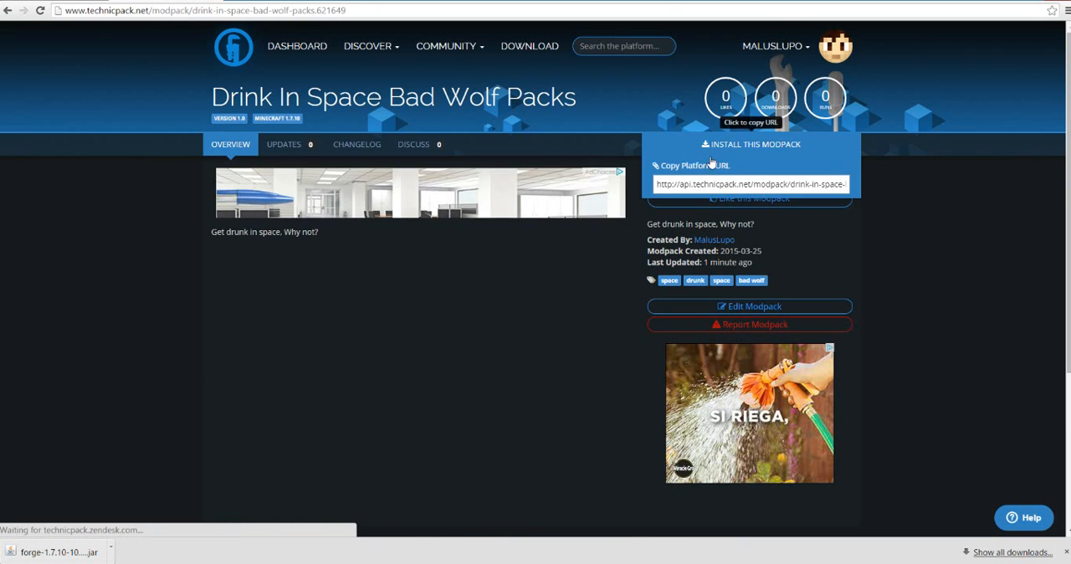
click(750, 184)
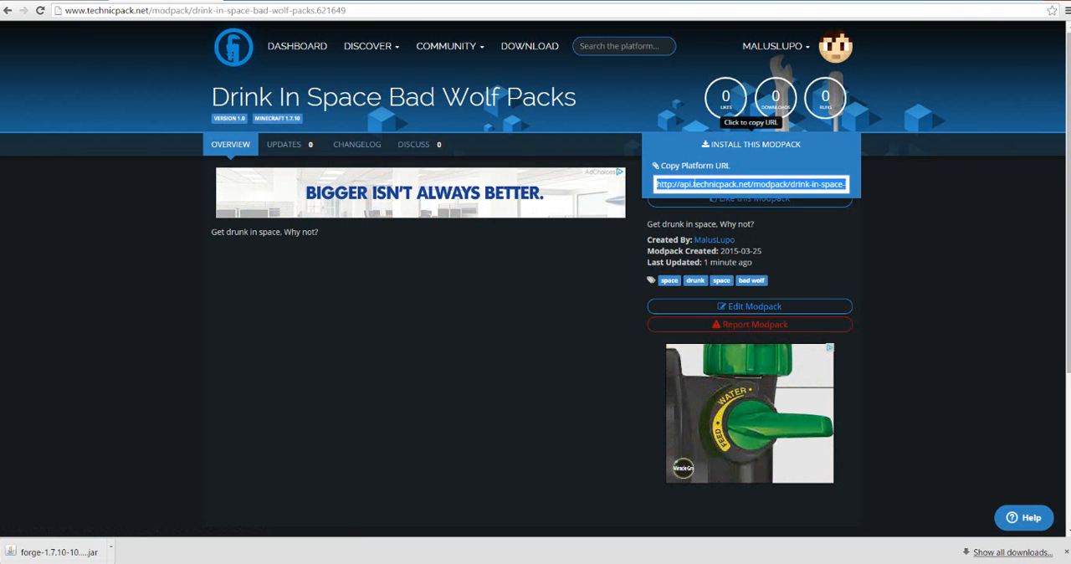
click(749, 184)
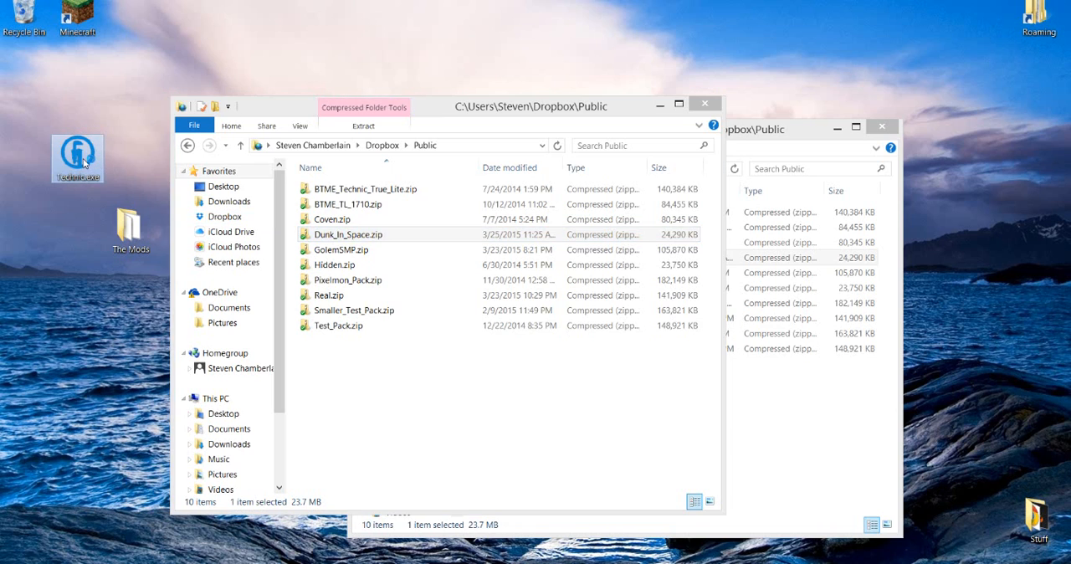
Launch the Technic Launcher from the desktop.
double_click(77, 158)
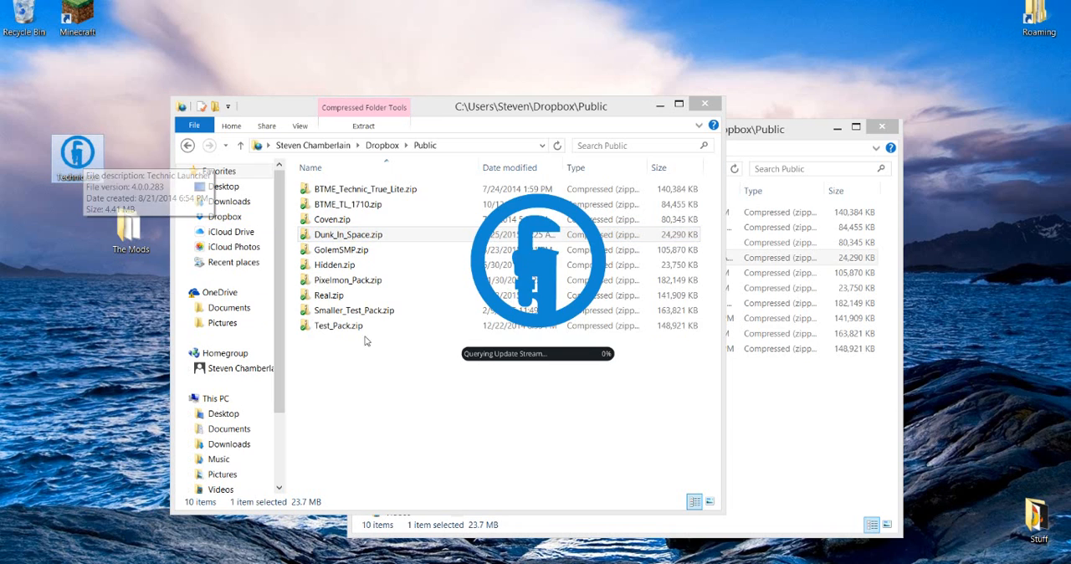
click(338, 325)
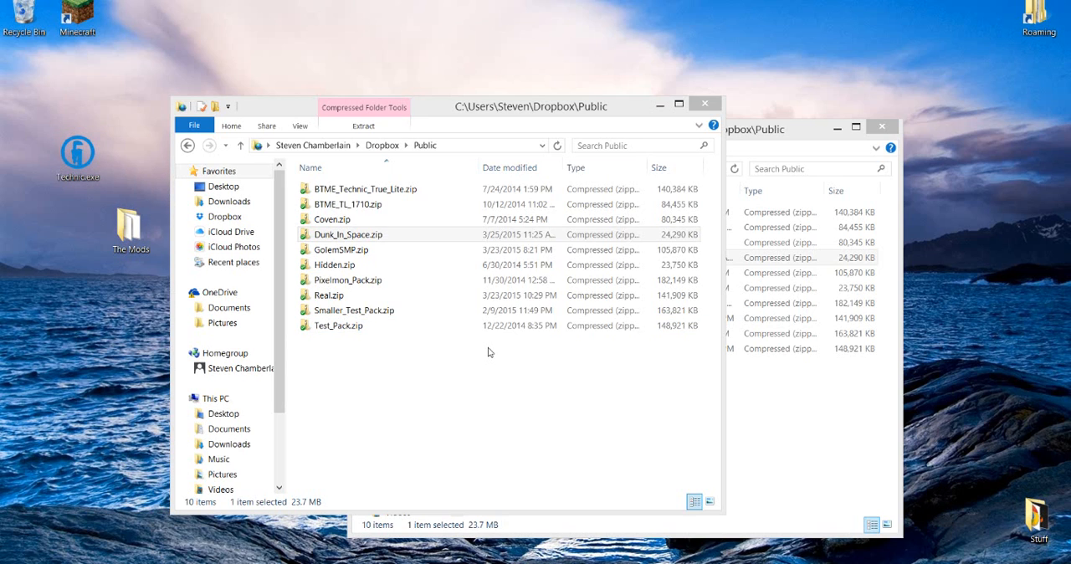
mouse_move(482, 420)
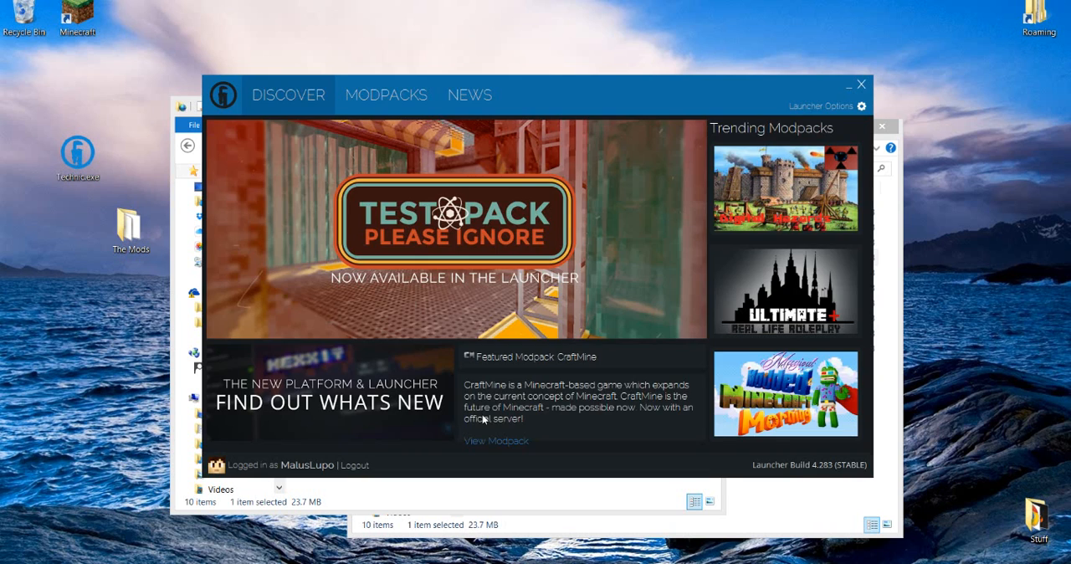
Add the modpack by its platform URL in the launcher and start installing it.
click(385, 94)
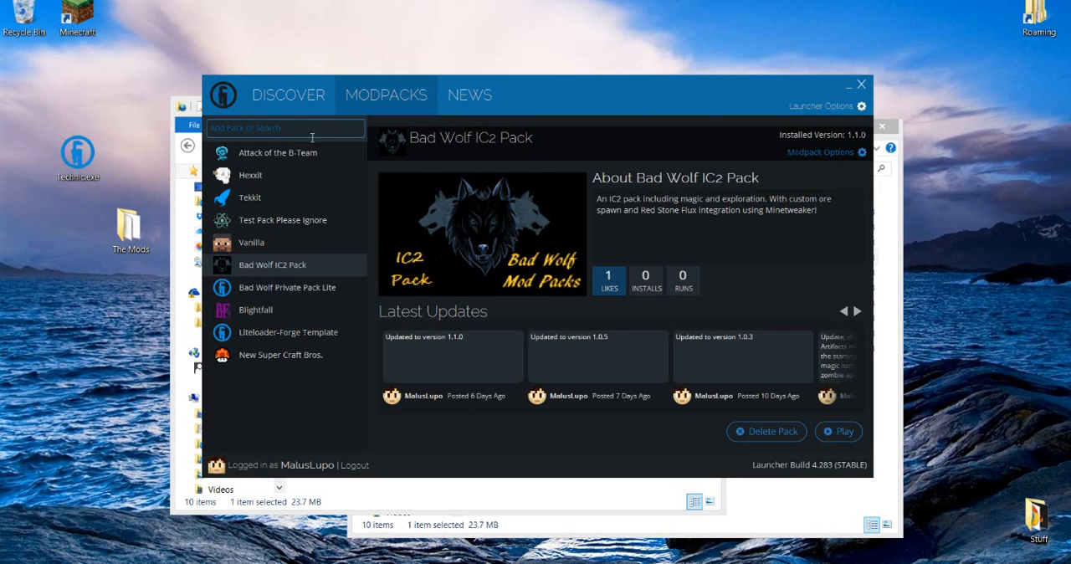
click(285, 127)
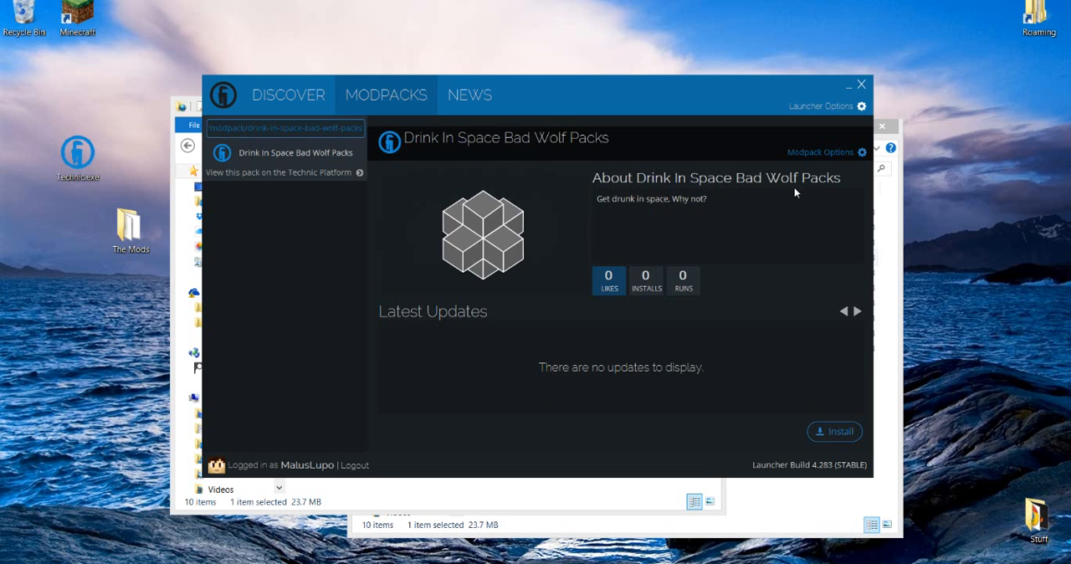
mouse_move(683, 207)
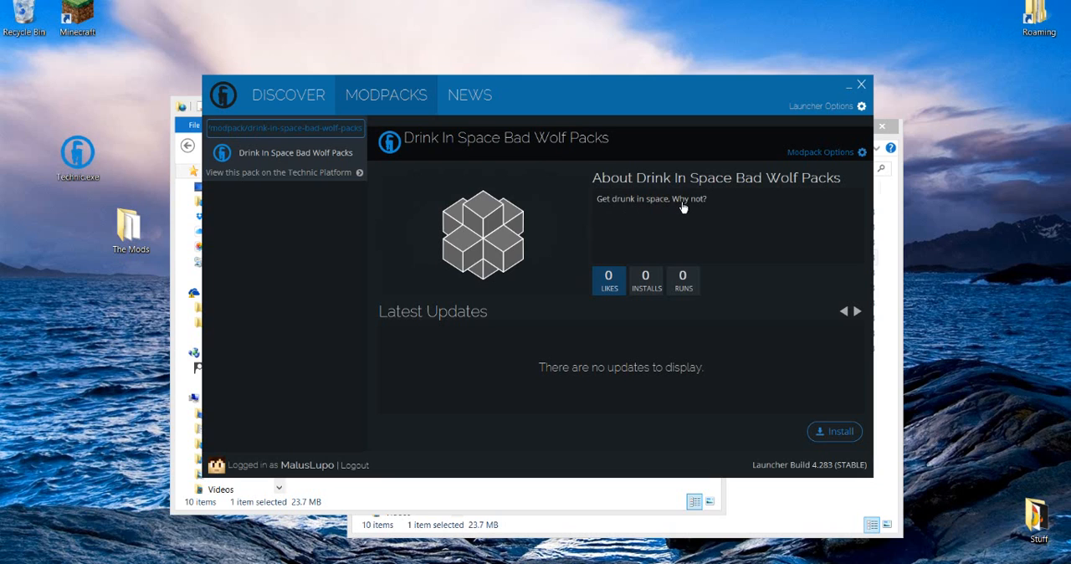
mouse_move(810, 462)
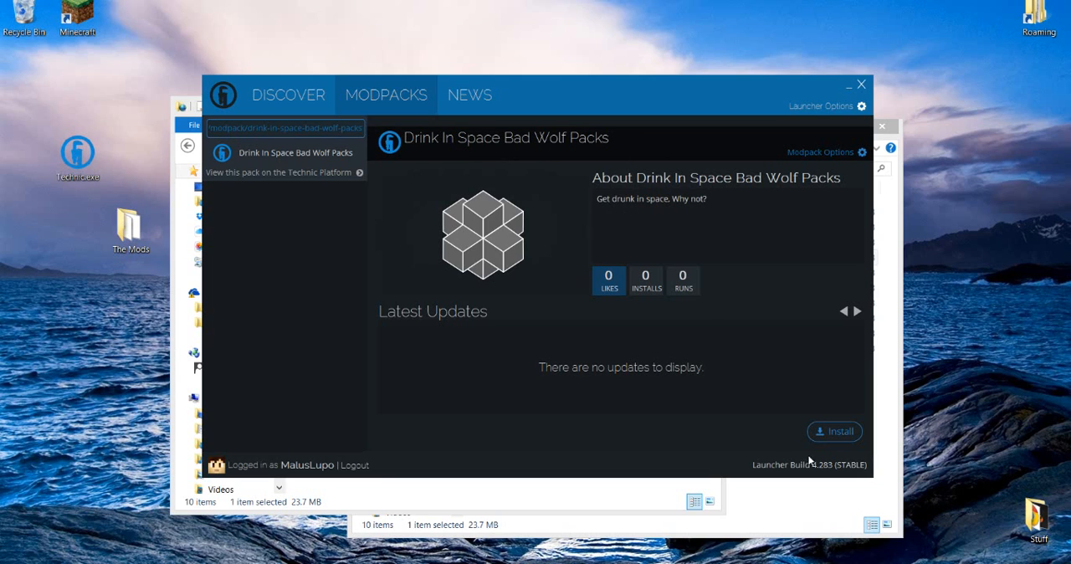
click(833, 431)
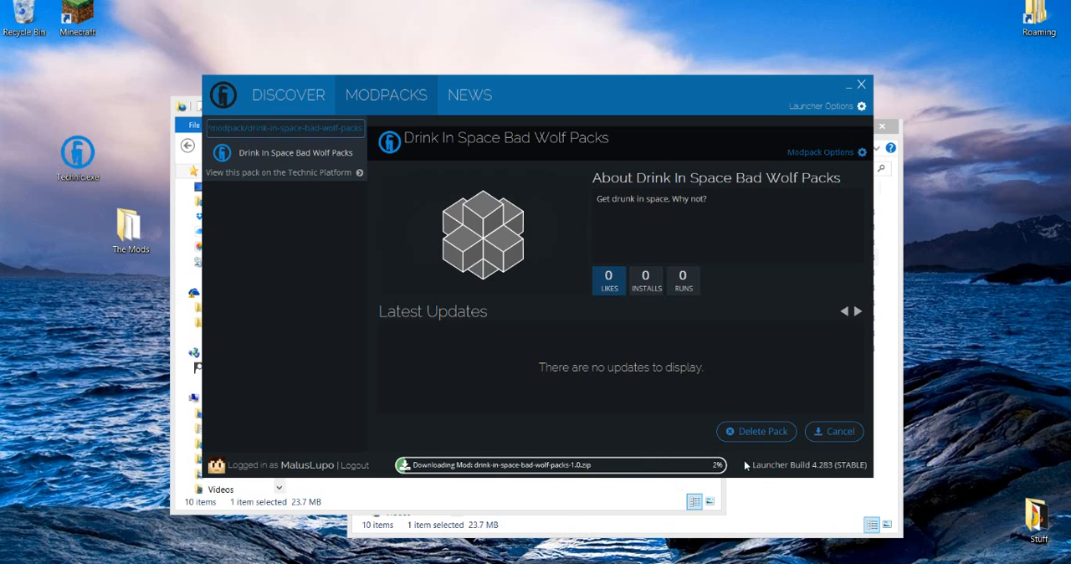
mouse_move(702, 445)
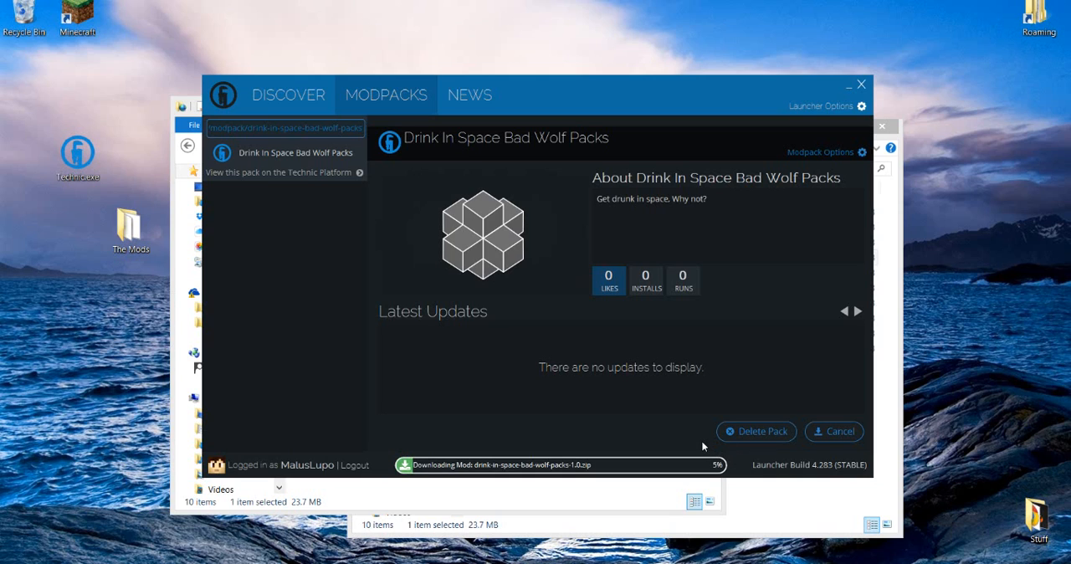
mouse_move(553, 425)
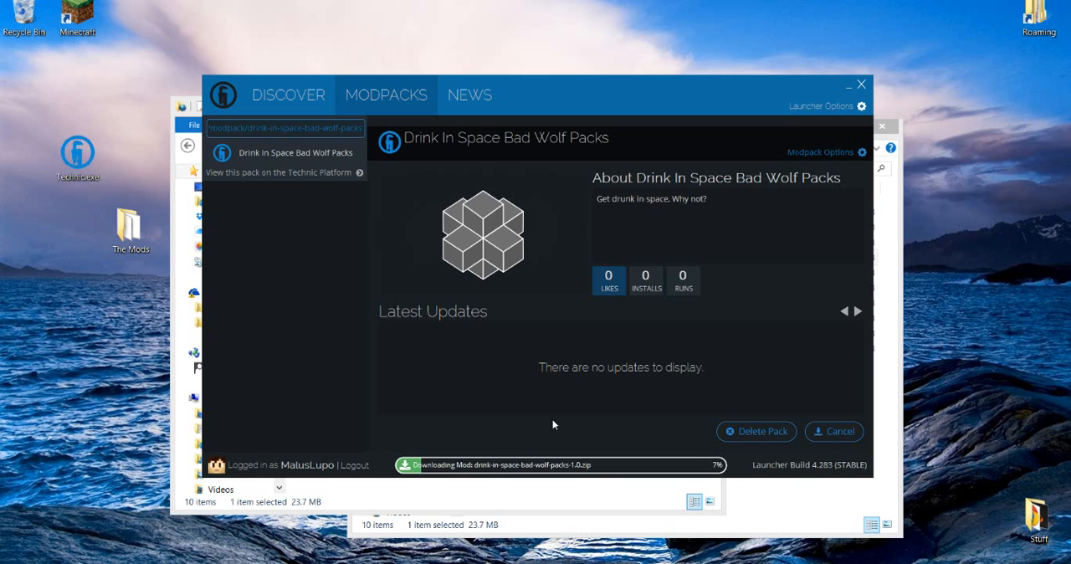
mouse_move(907, 140)
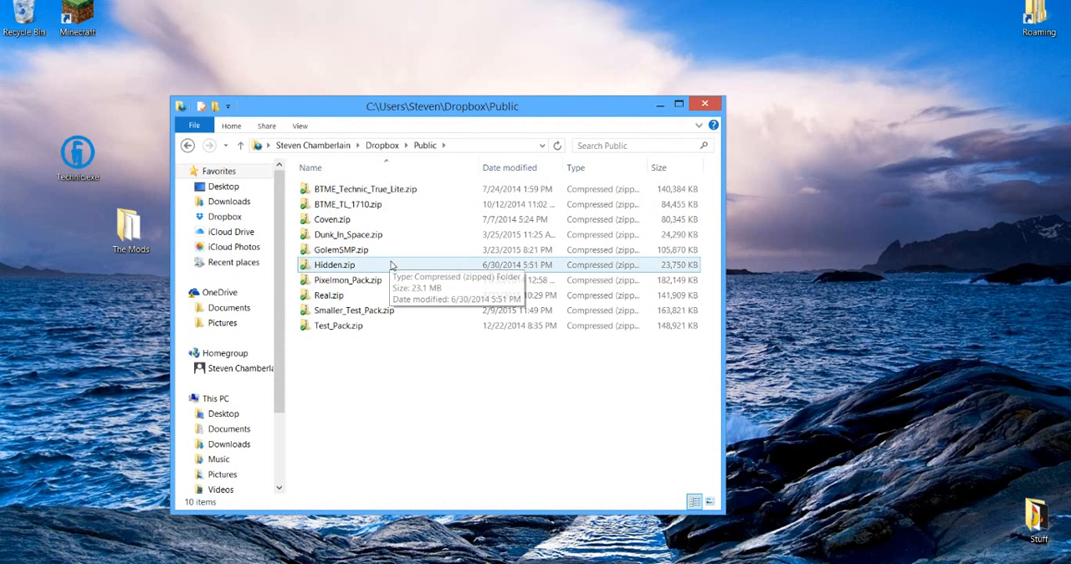
Look inside Dunk_In_Space.zip and its mods folder.
double_click(346, 234)
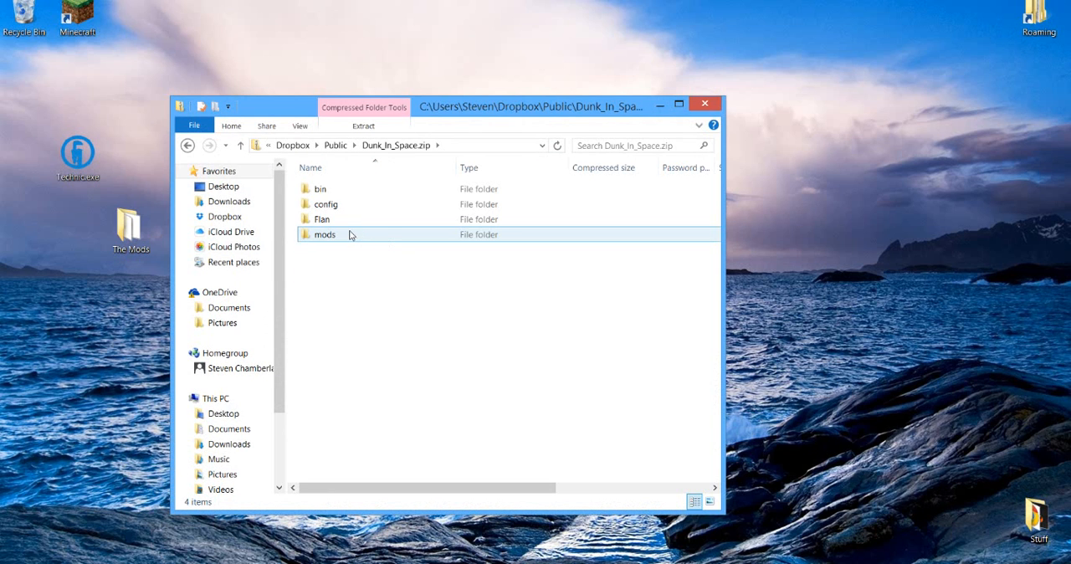
double_click(322, 235)
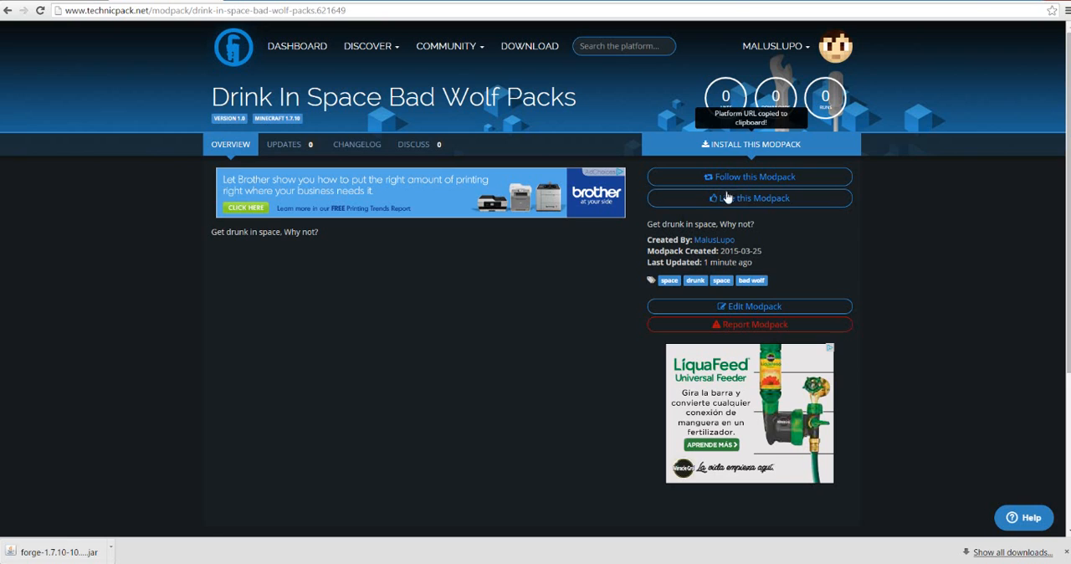
mouse_move(750, 304)
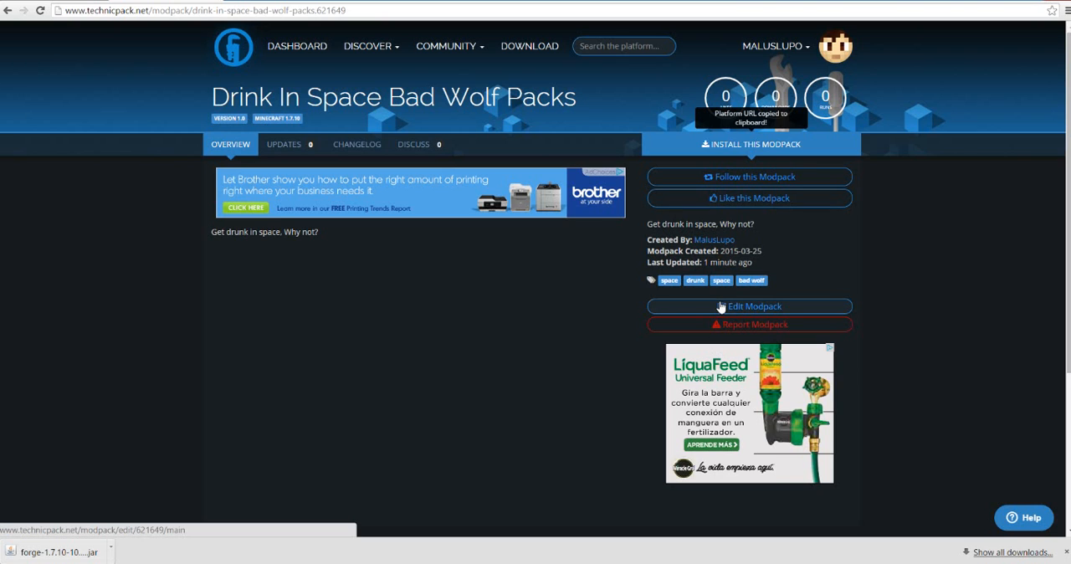
Enter new version number 1.1 with a 'New Mod' changelog in the modpack's version settings.
click(749, 305)
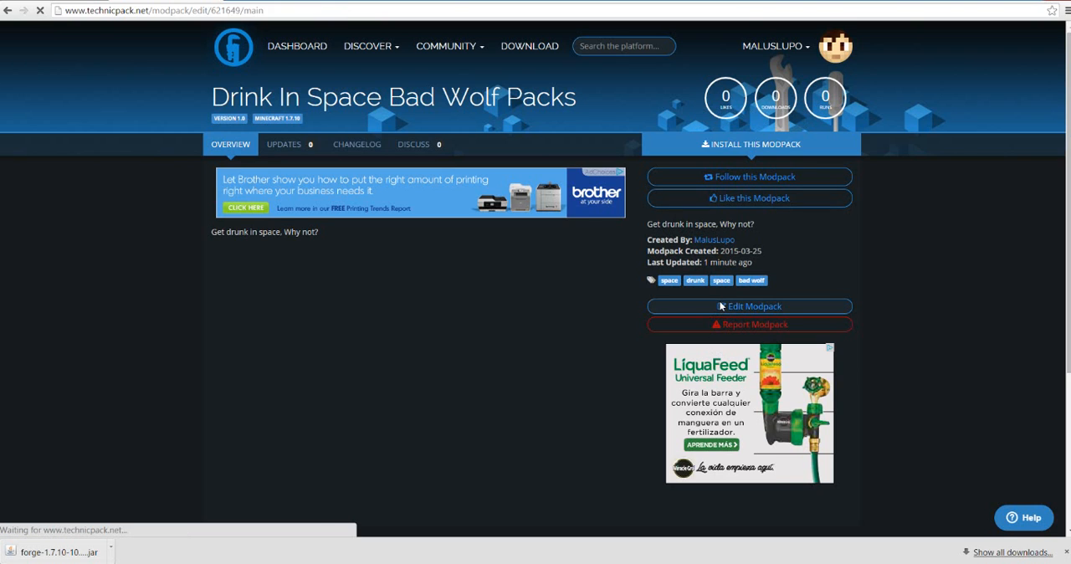
click(749, 304)
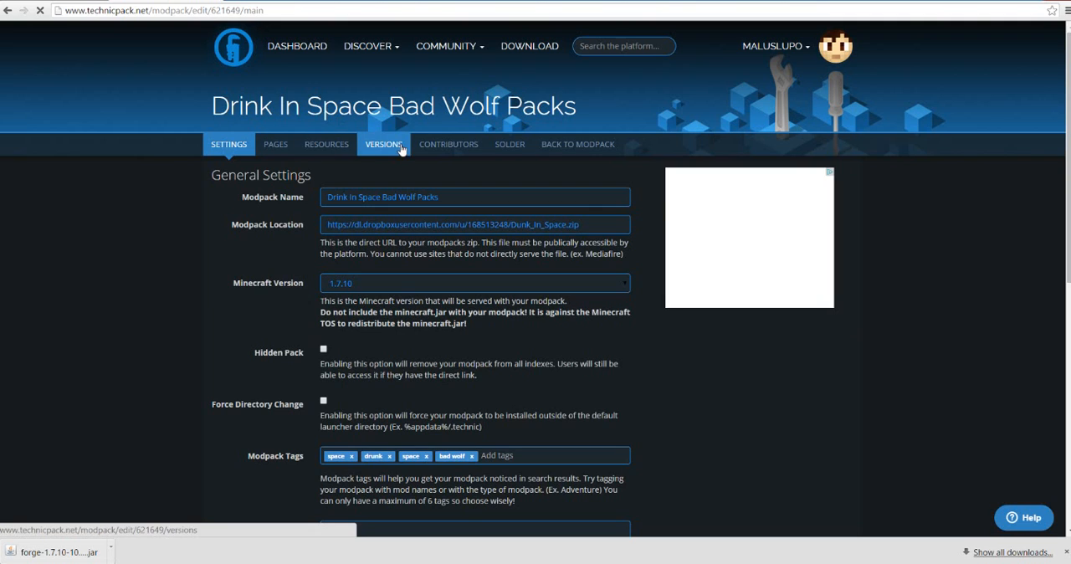
click(383, 144)
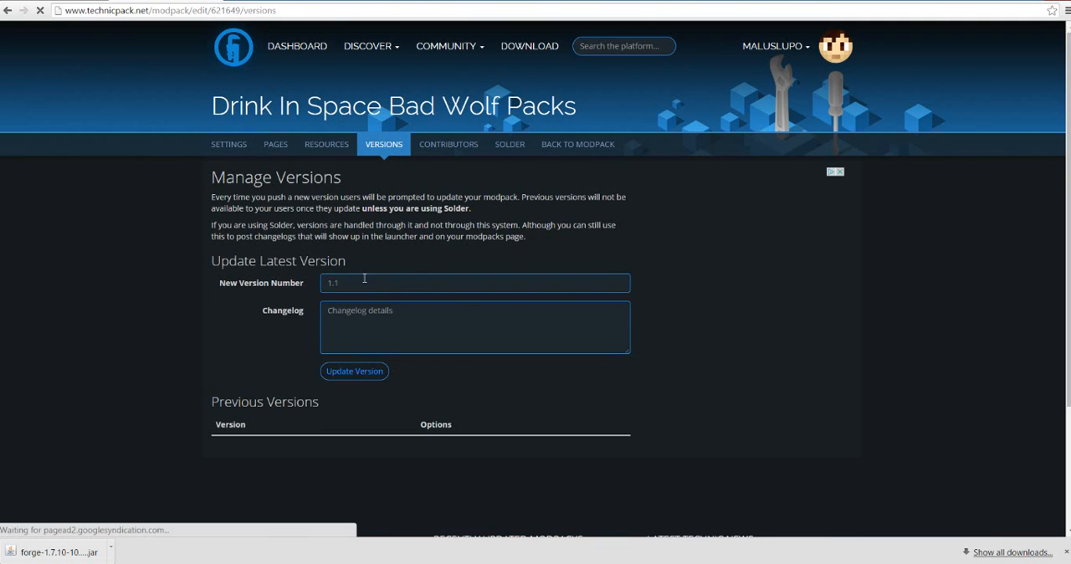
click(475, 281)
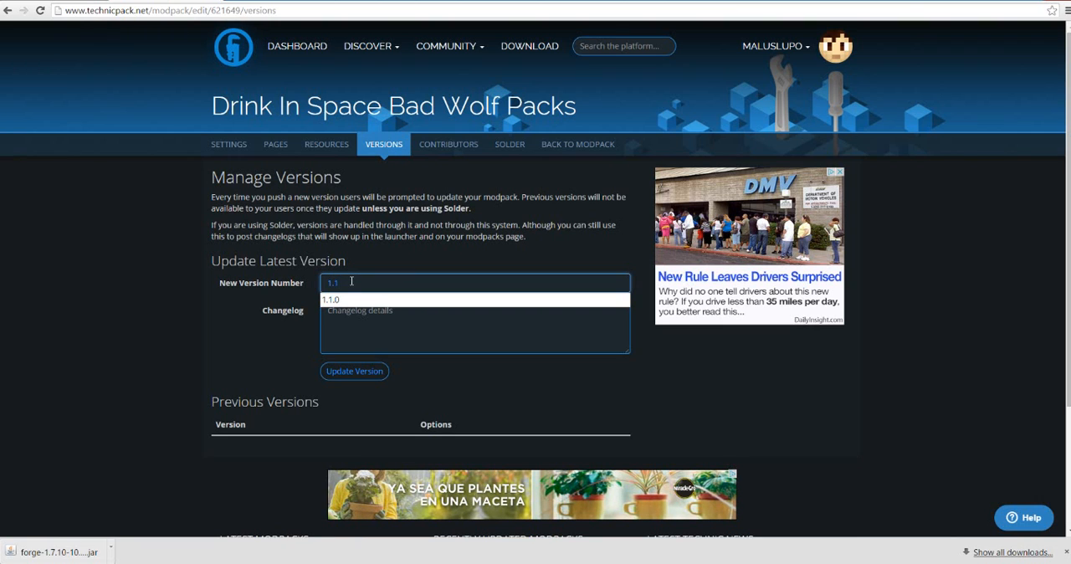
mouse_move(226, 336)
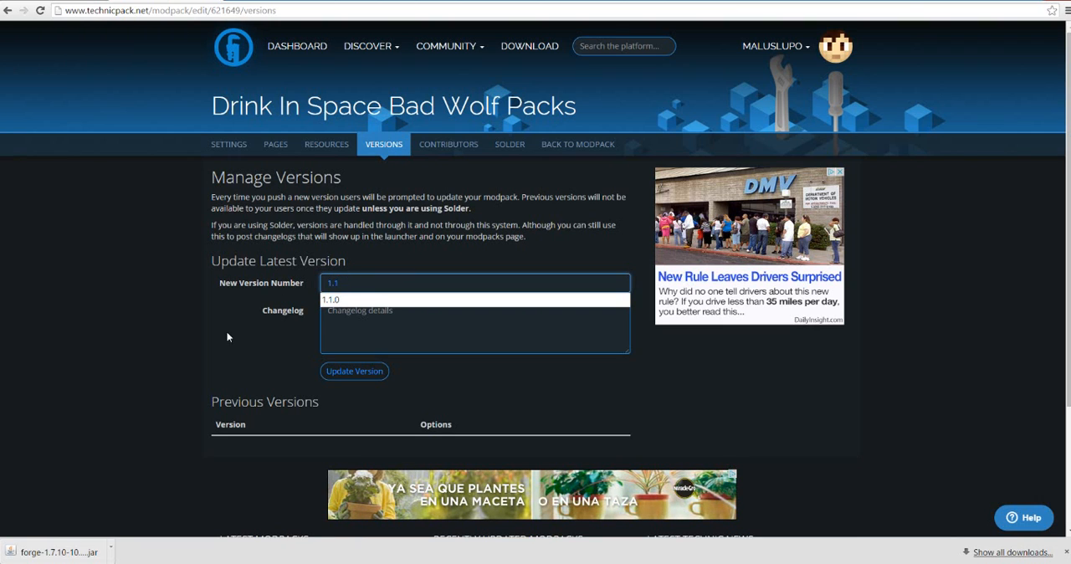
text(New Mod.)
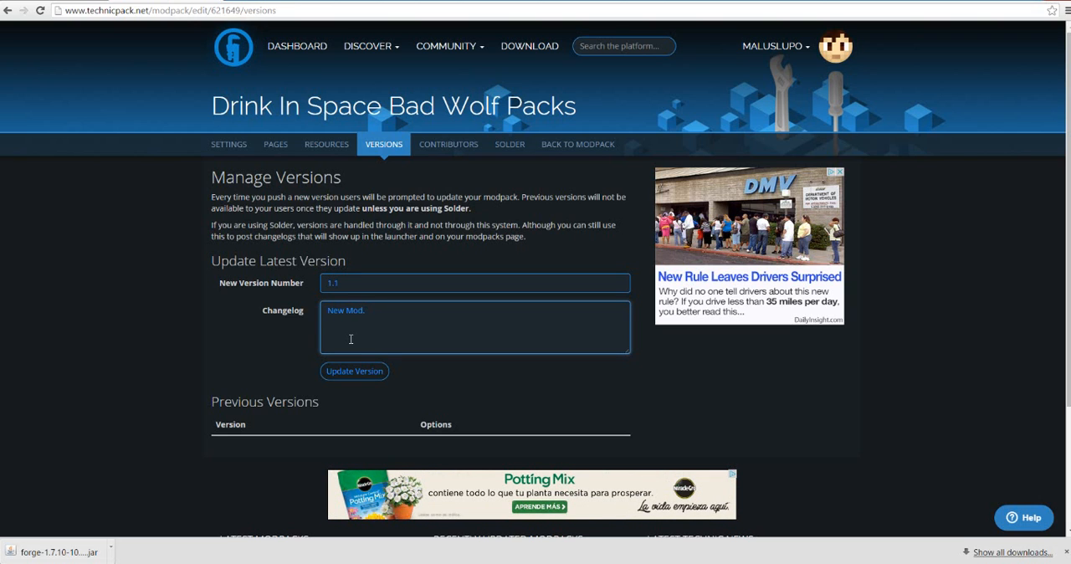
Update to version 1.1 and confirm it is listed under Previous Versions.
click(354, 371)
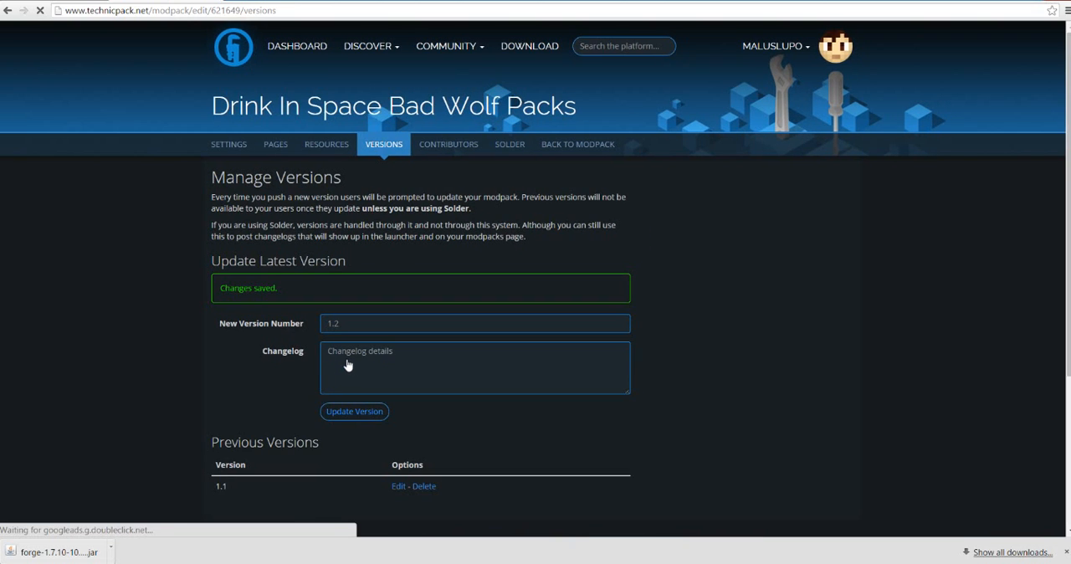
scroll(down, 3)
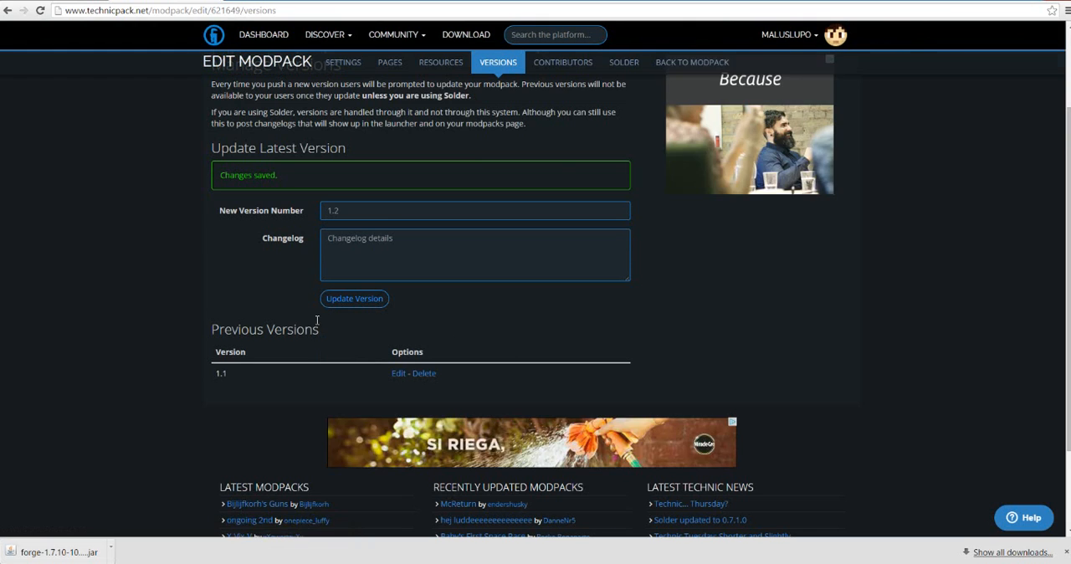
scroll(down, 3)
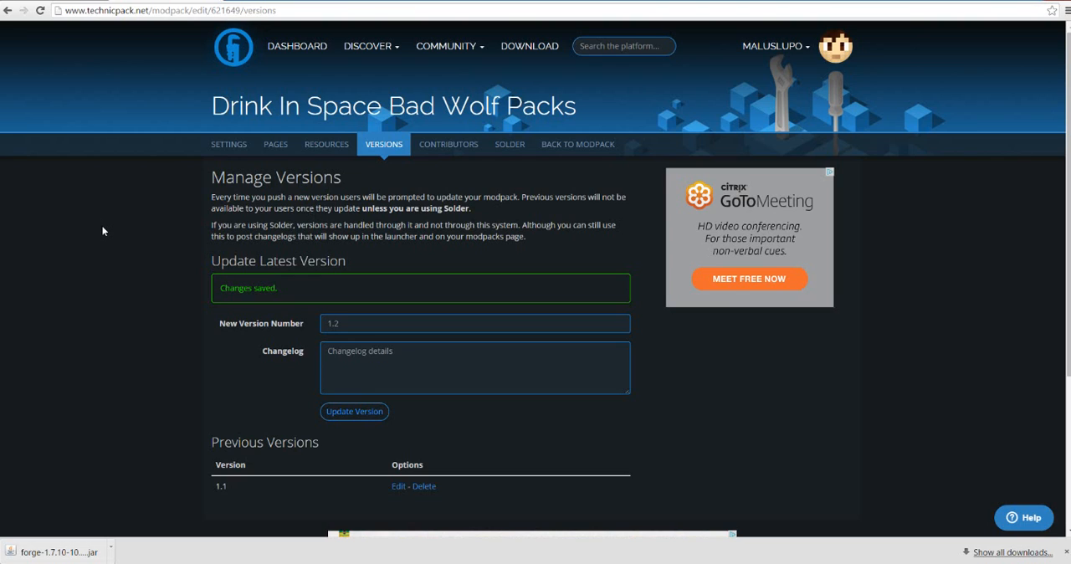
mouse_move(84, 217)
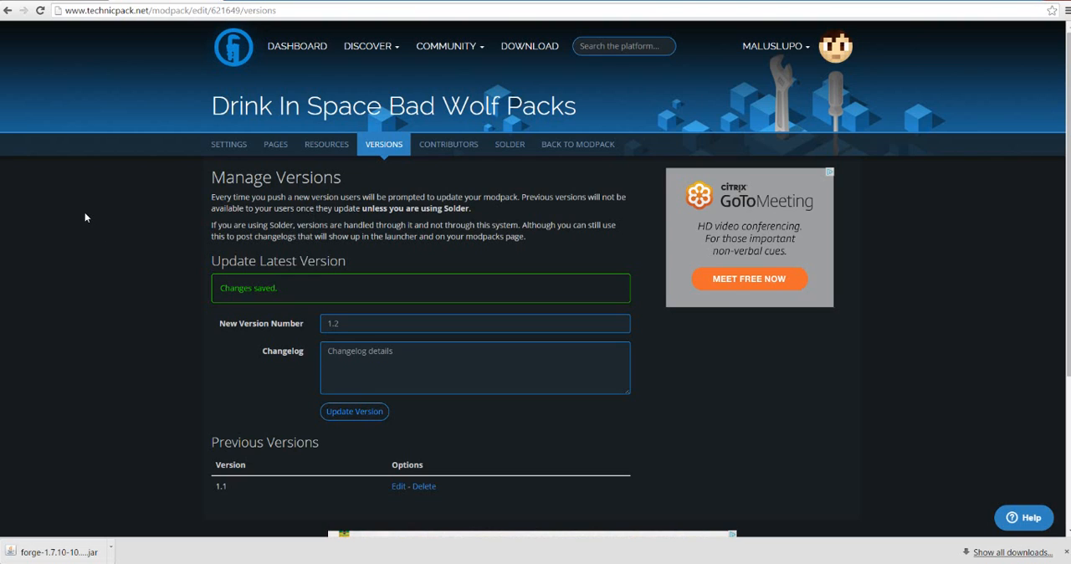
mouse_move(364, 265)
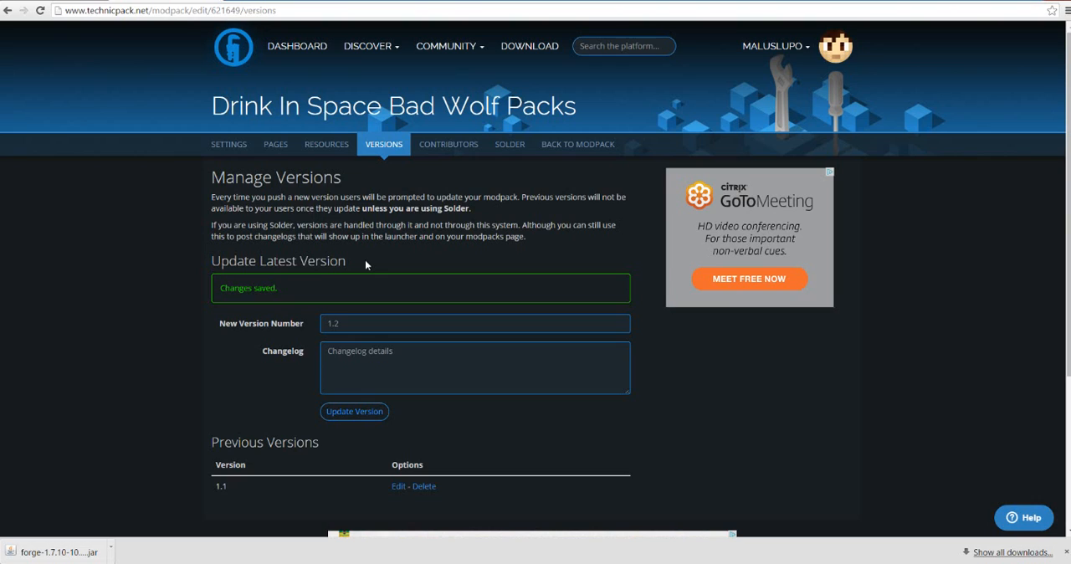